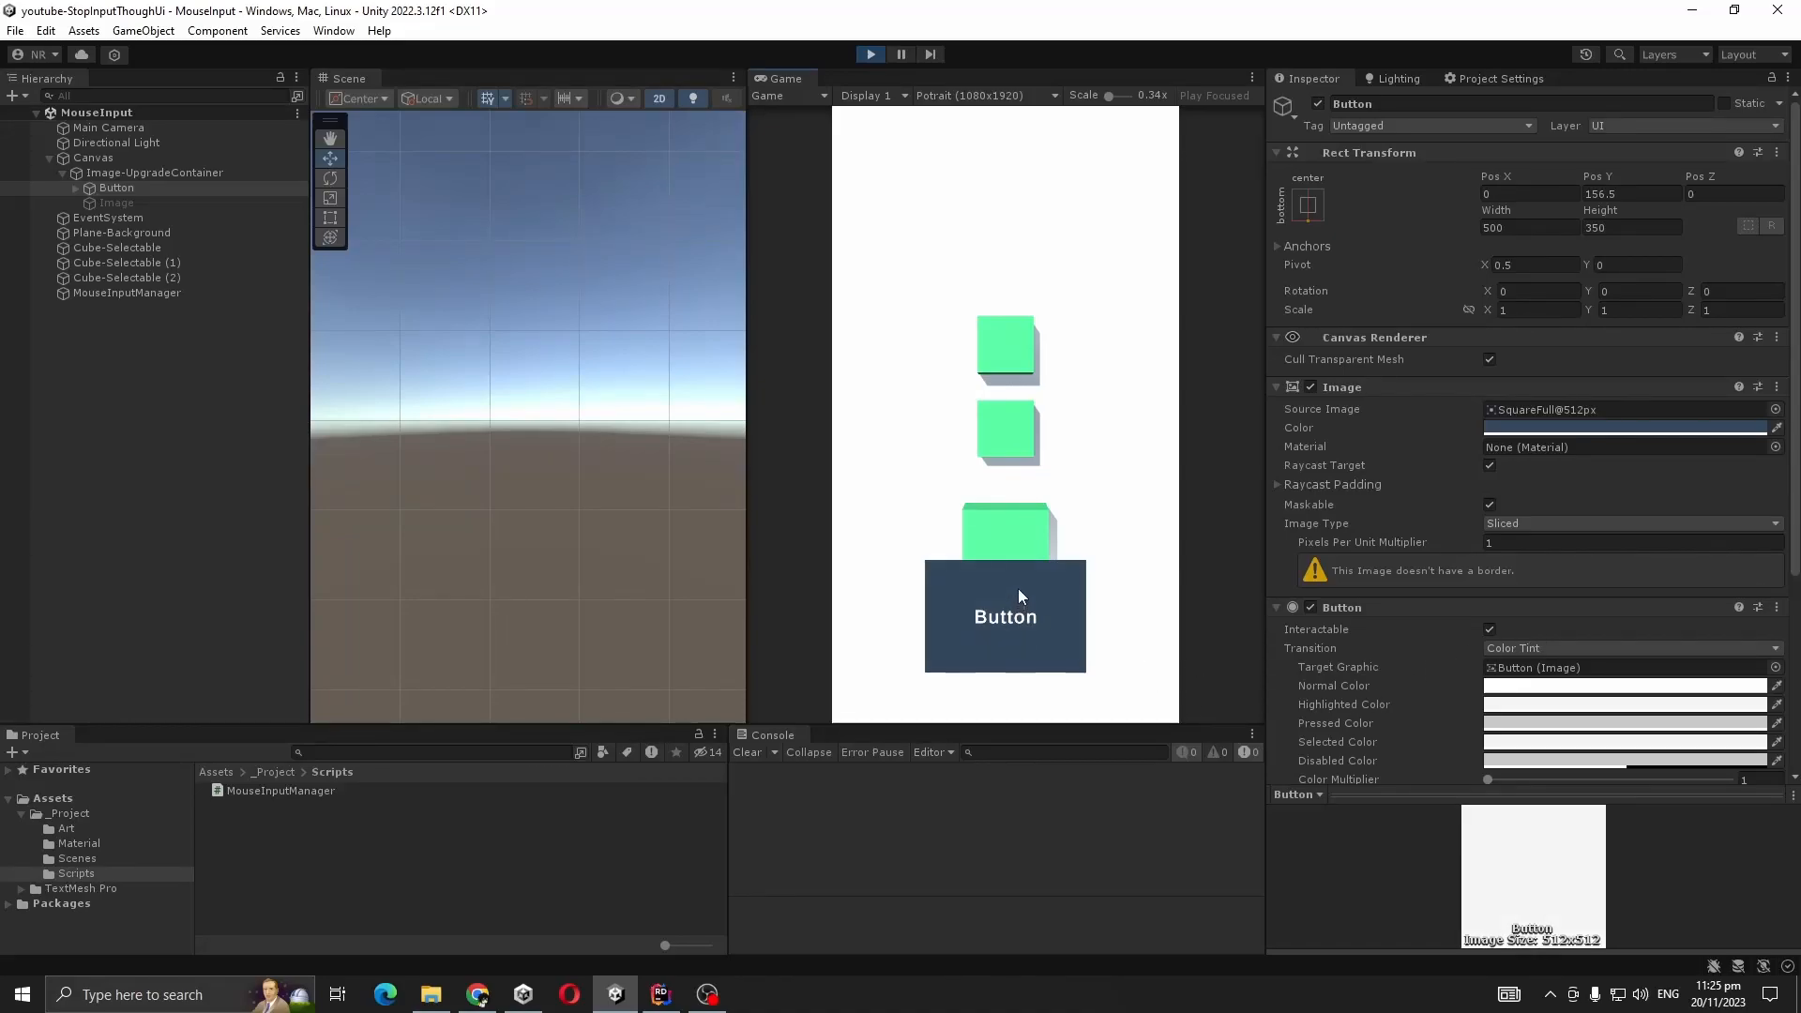
# Click the button over the bottom cube twice and see both Object Selected and Button Clicked logged.
pyautogui.click(1004, 615)
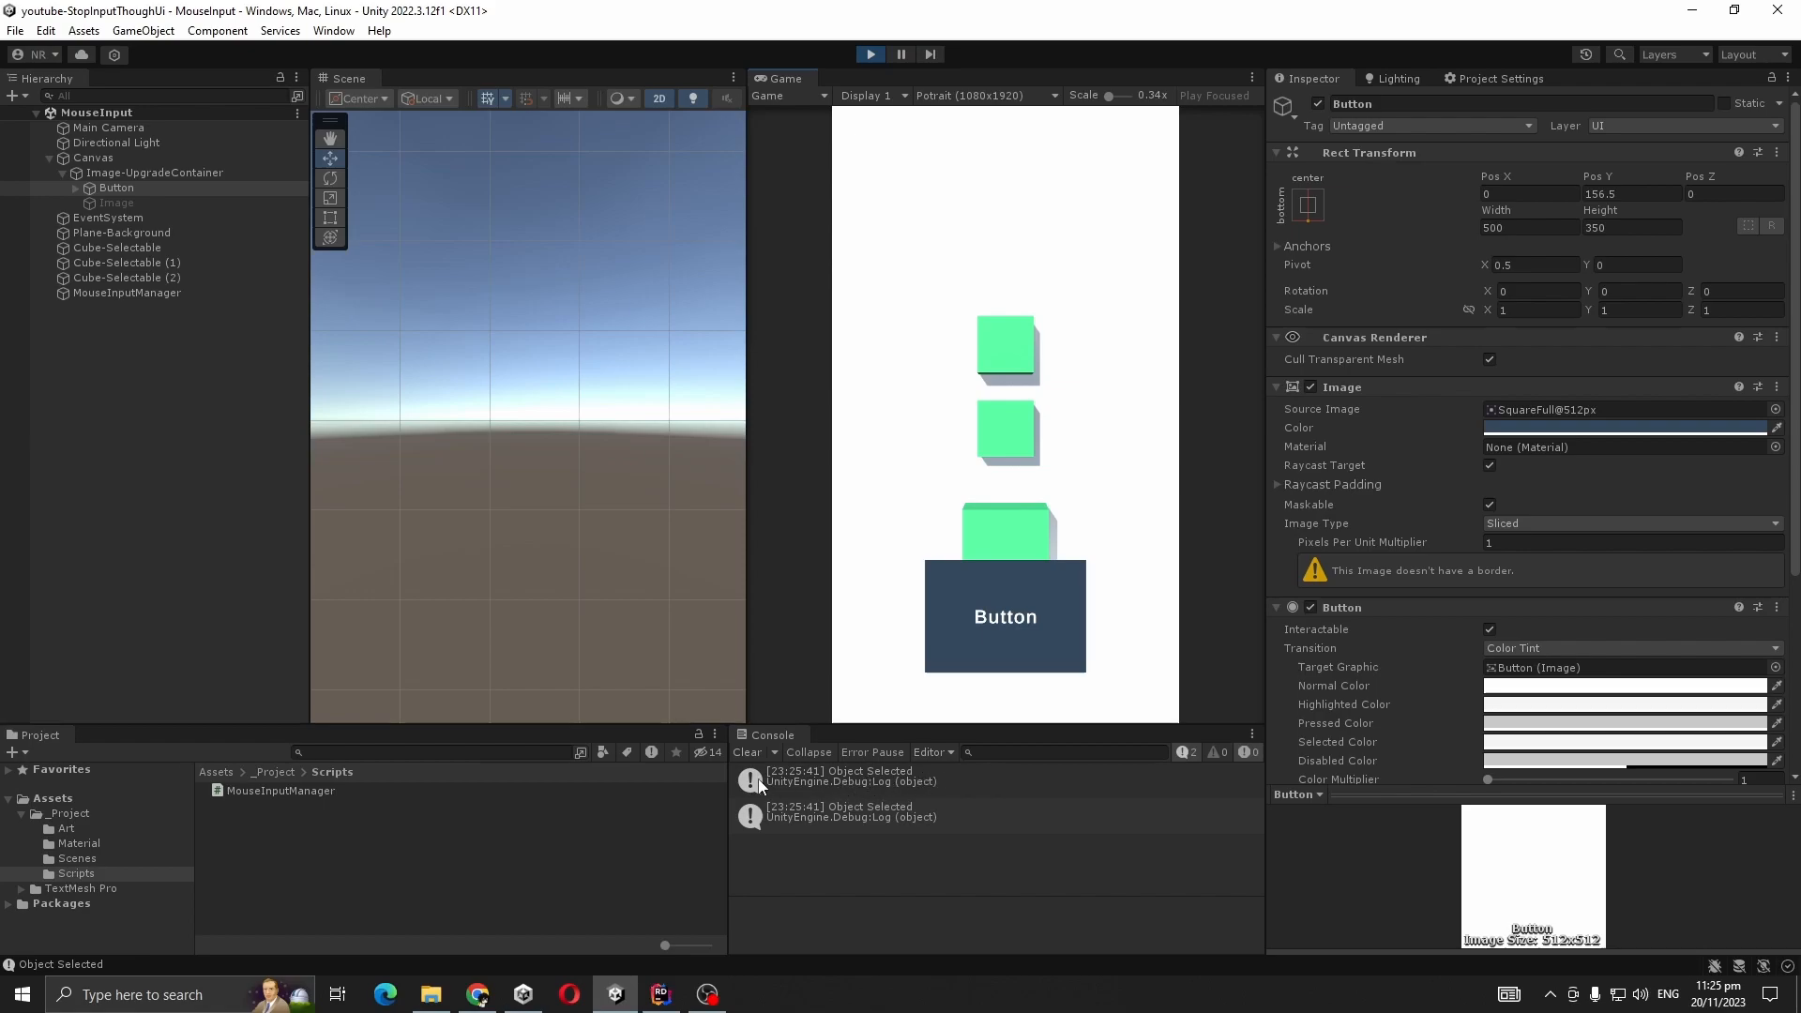
pyautogui.click(1003, 615)
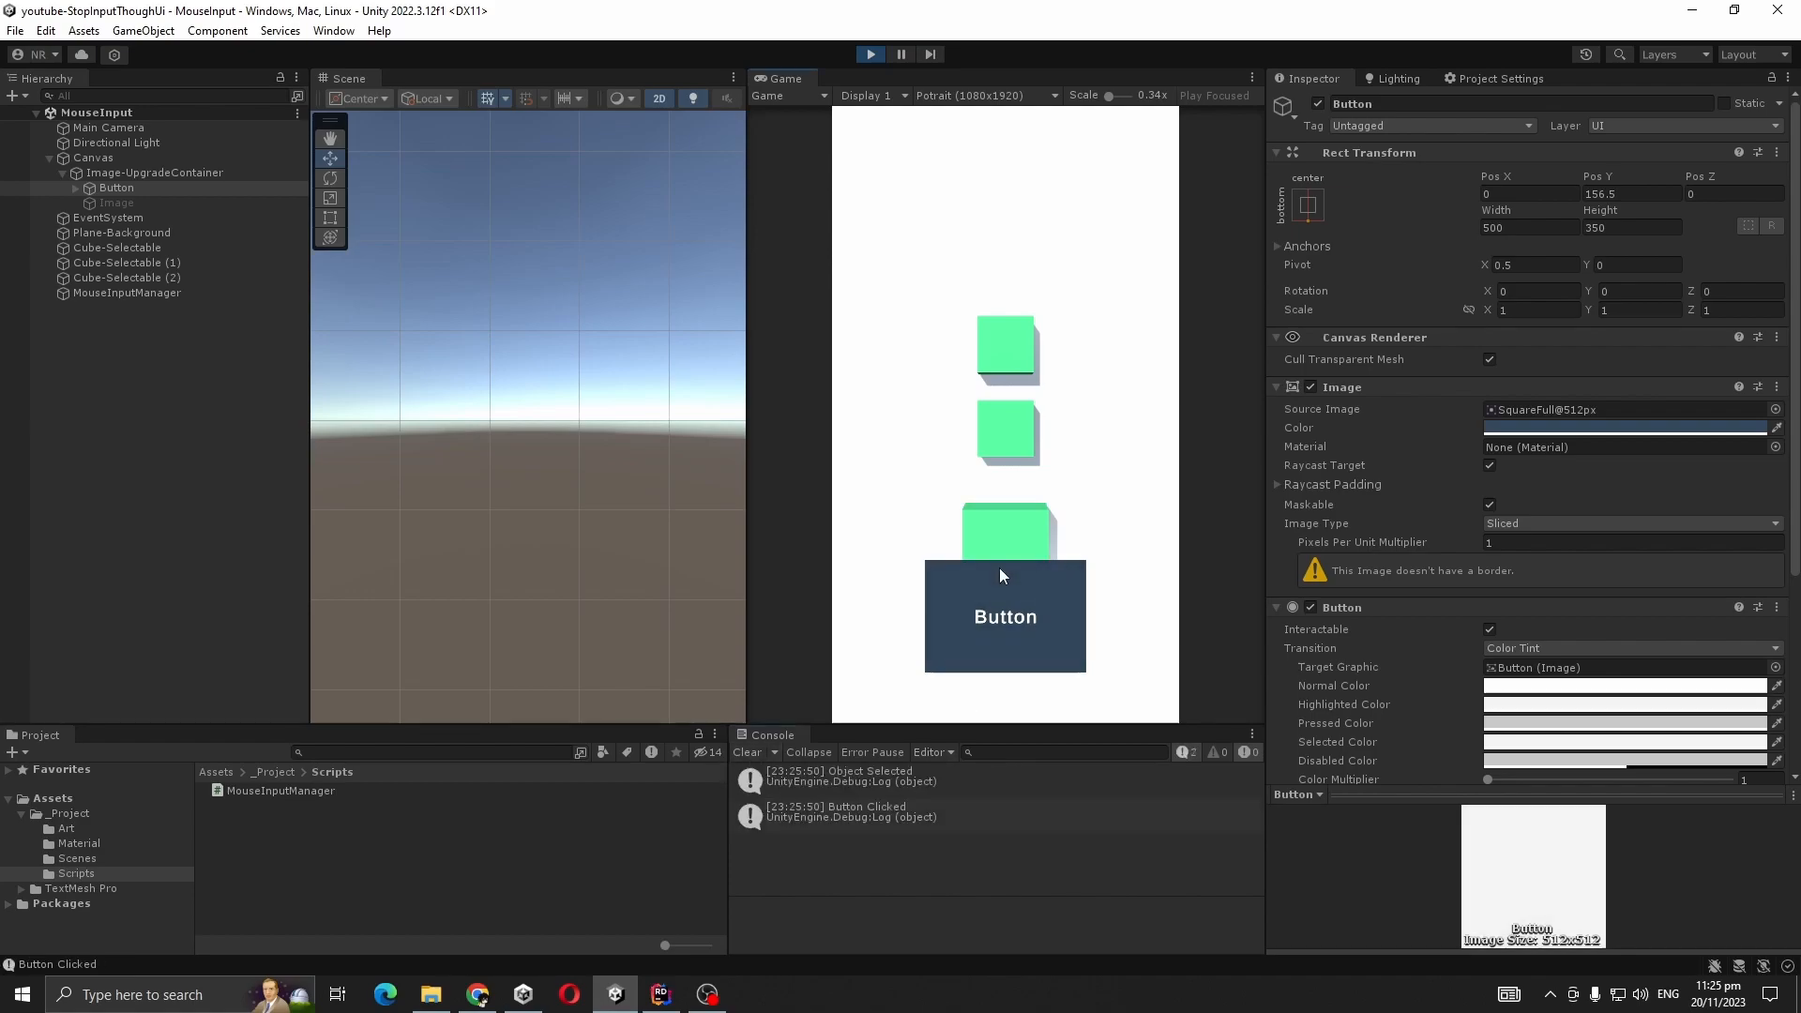
pyautogui.moveTo(889, 807)
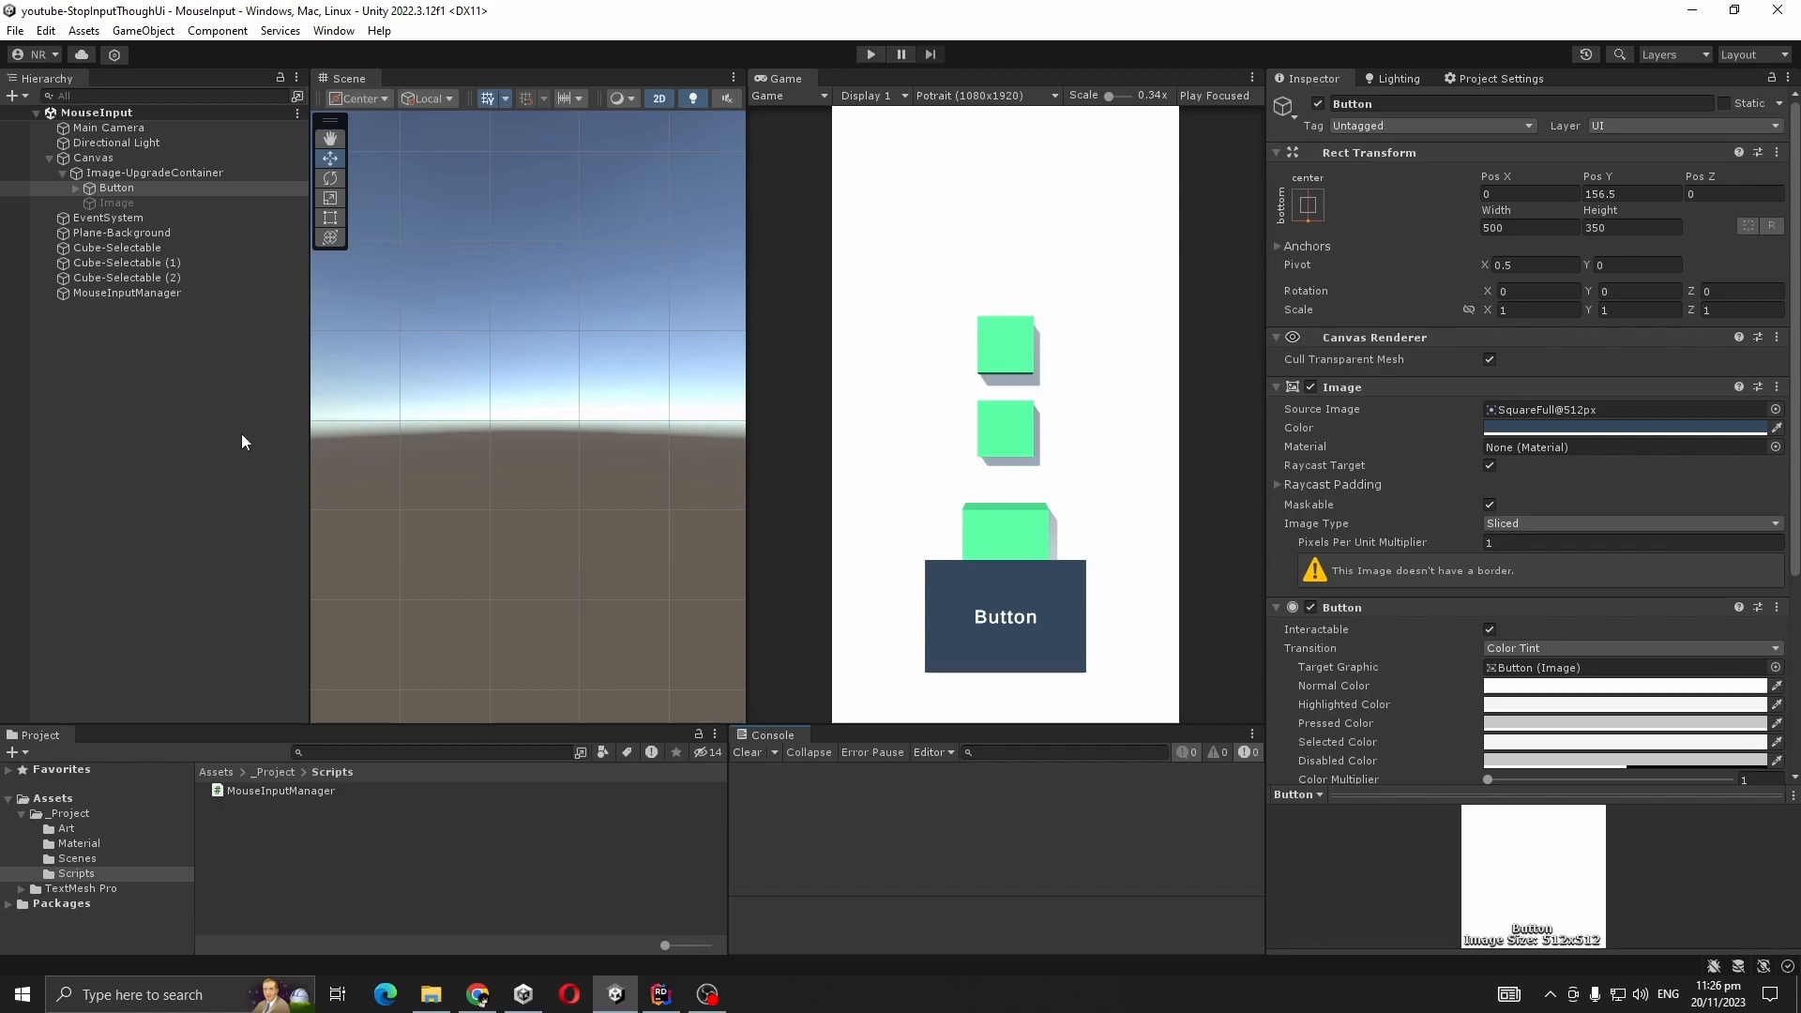
# Select MouseInputManager and bring its script up in Rider with a new line below OnButtonClicked.
pyautogui.click(125, 293)
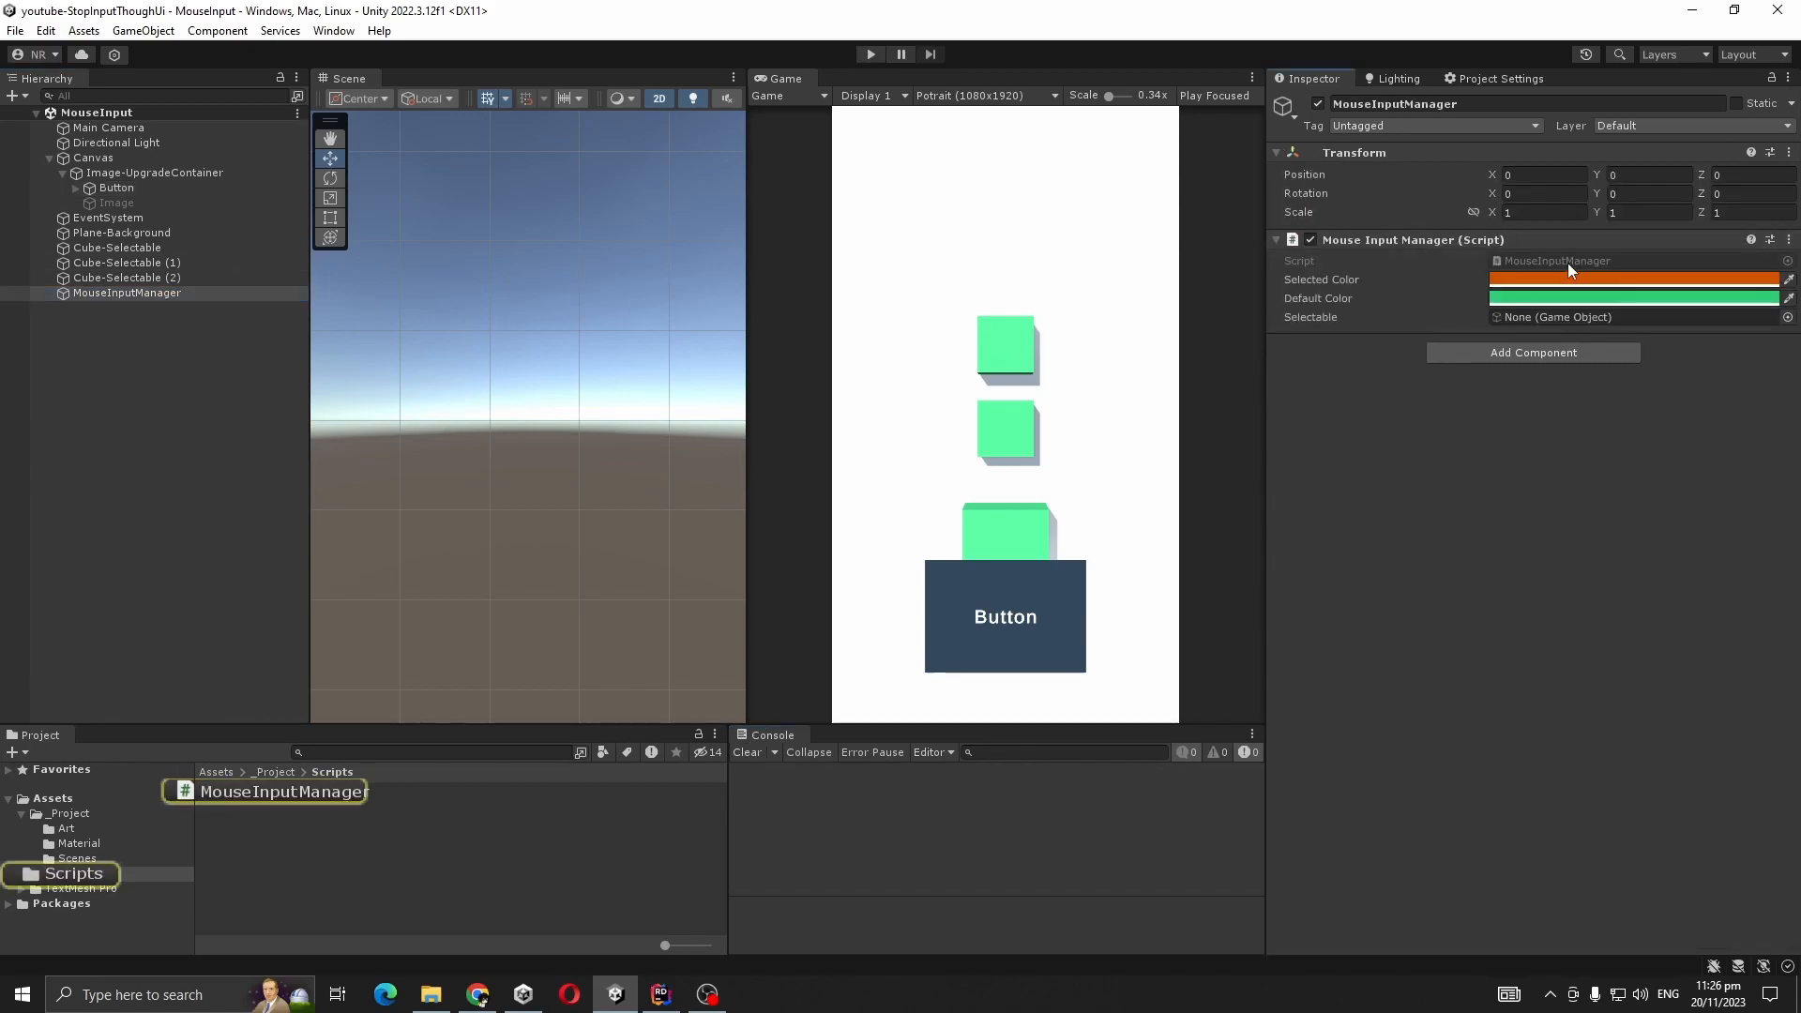
pyautogui.click(658, 994)
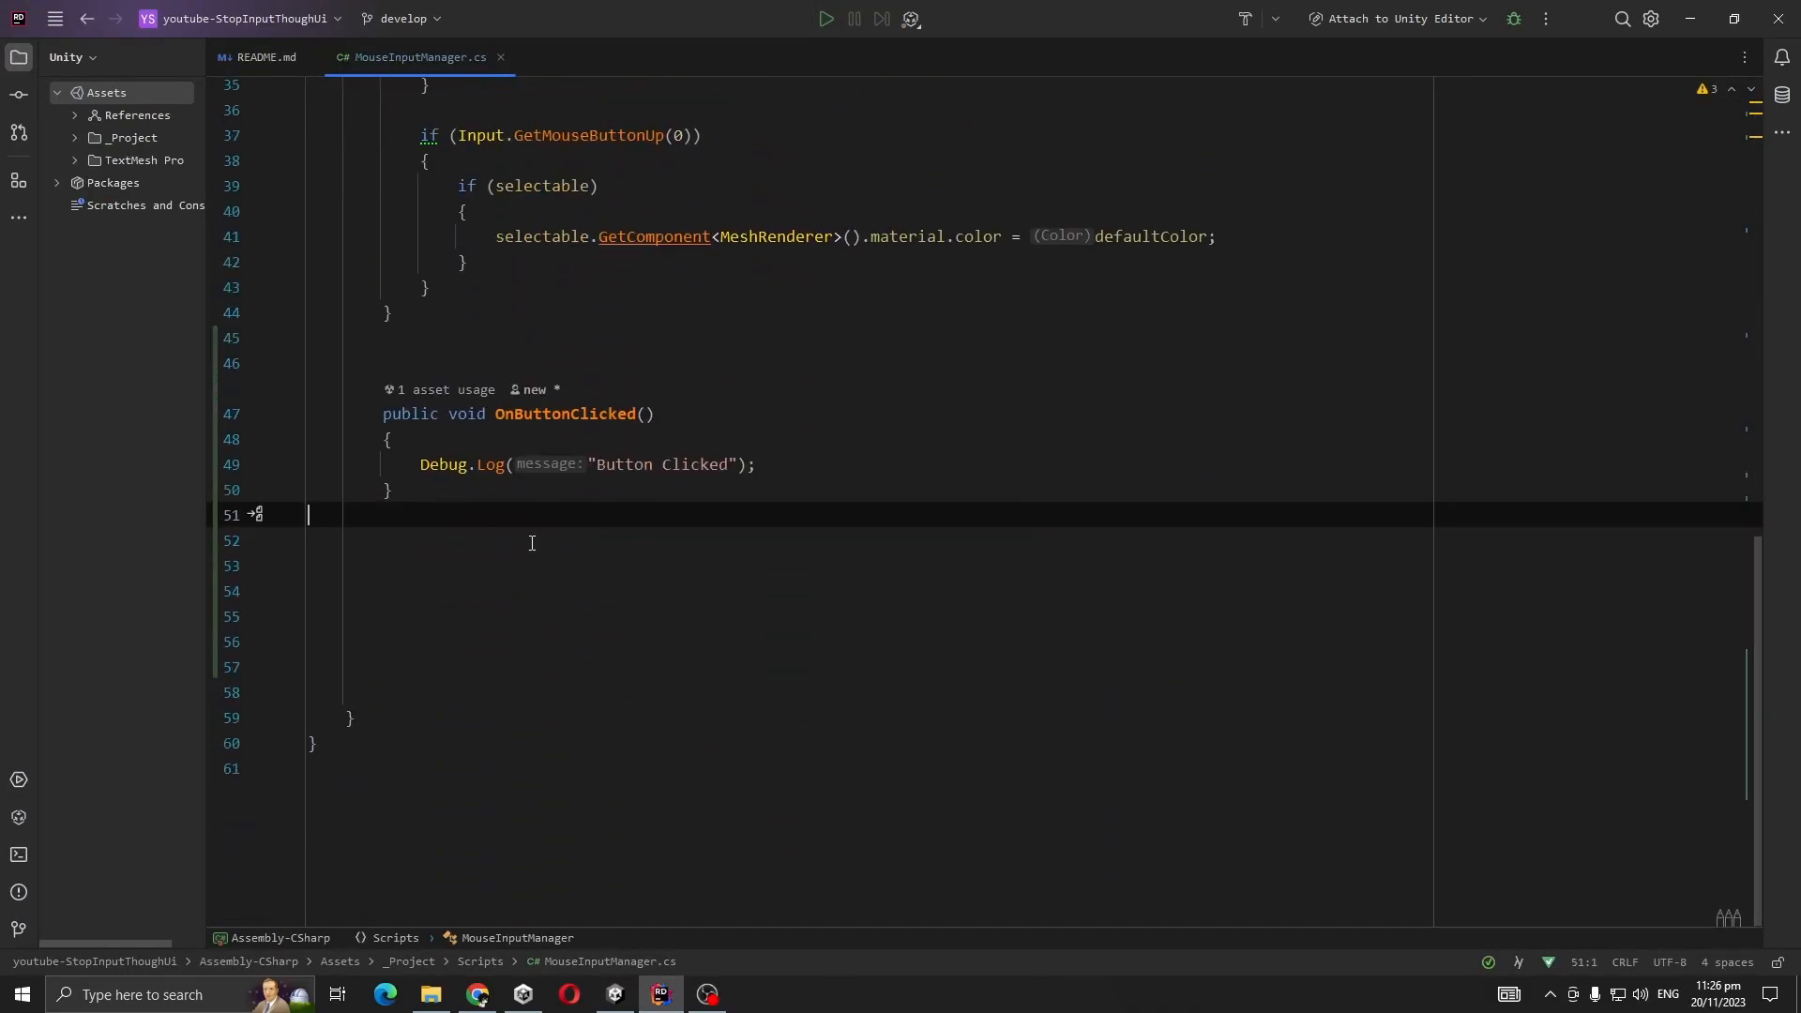
pyautogui.press('Enter')
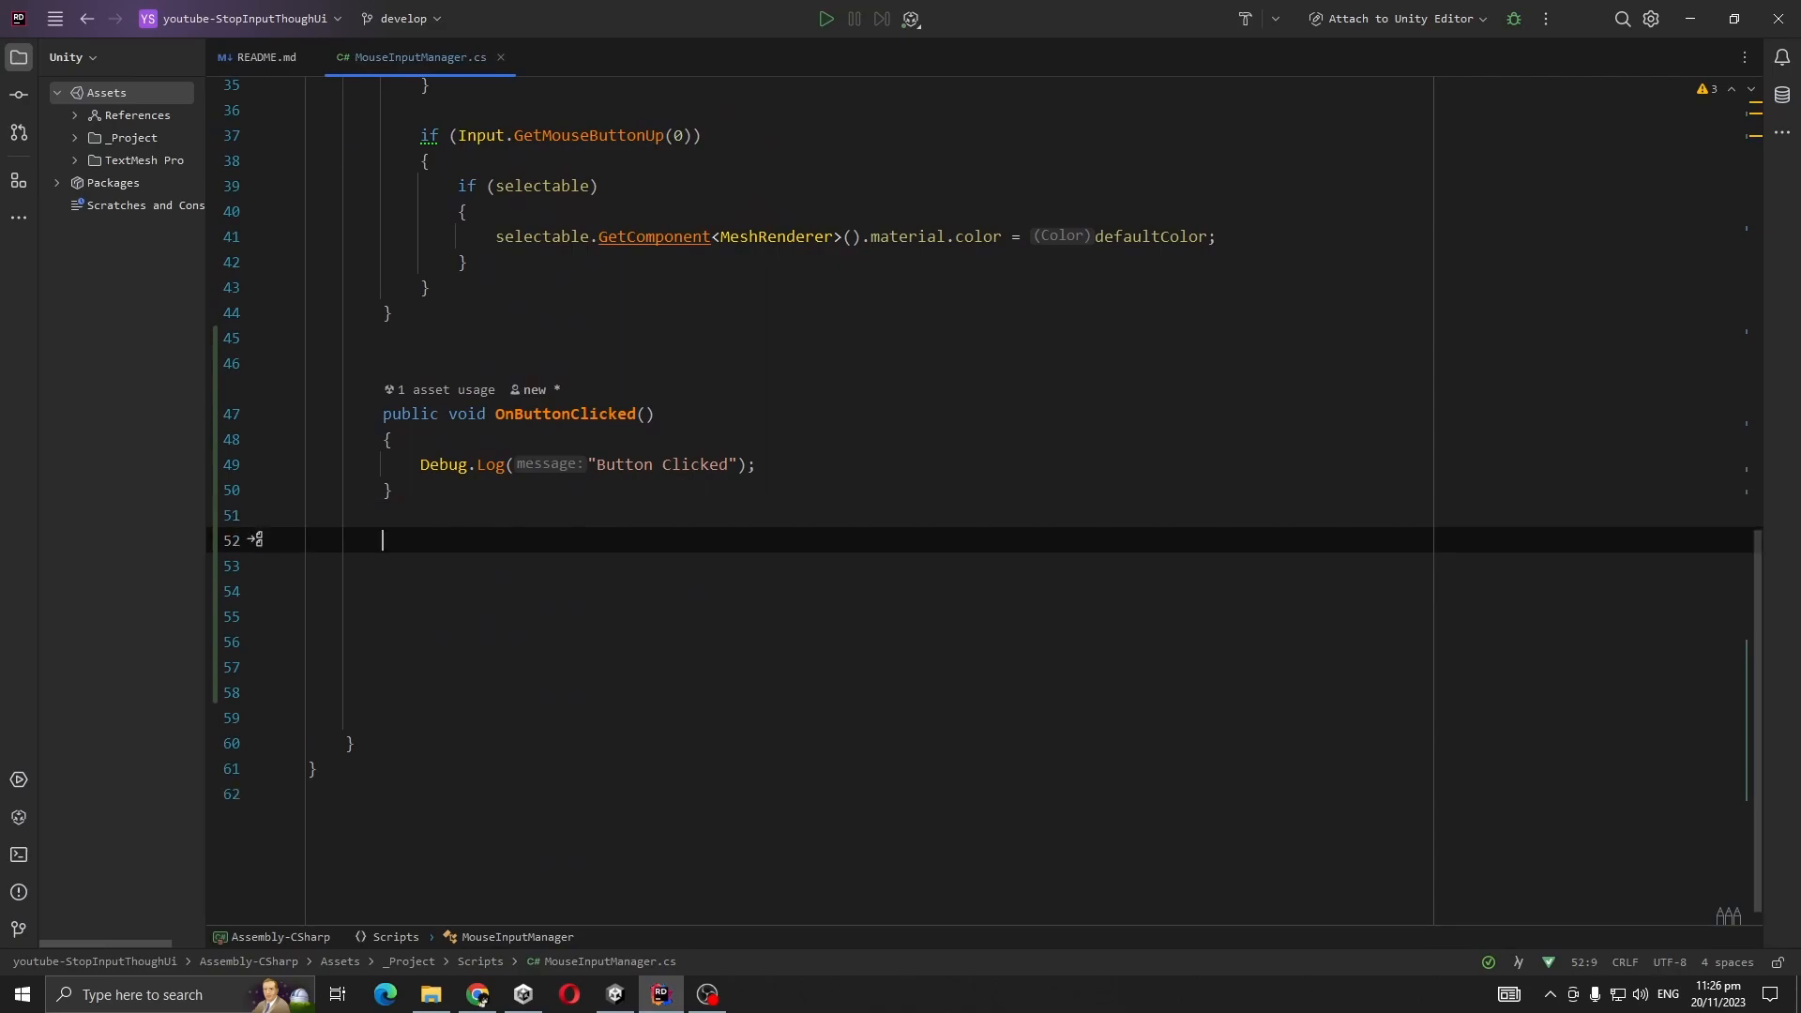
# Write private bool isMouseOverUi() returning EventSystem.current.IsPointerOverGameObject().
pyautogui.write('private')
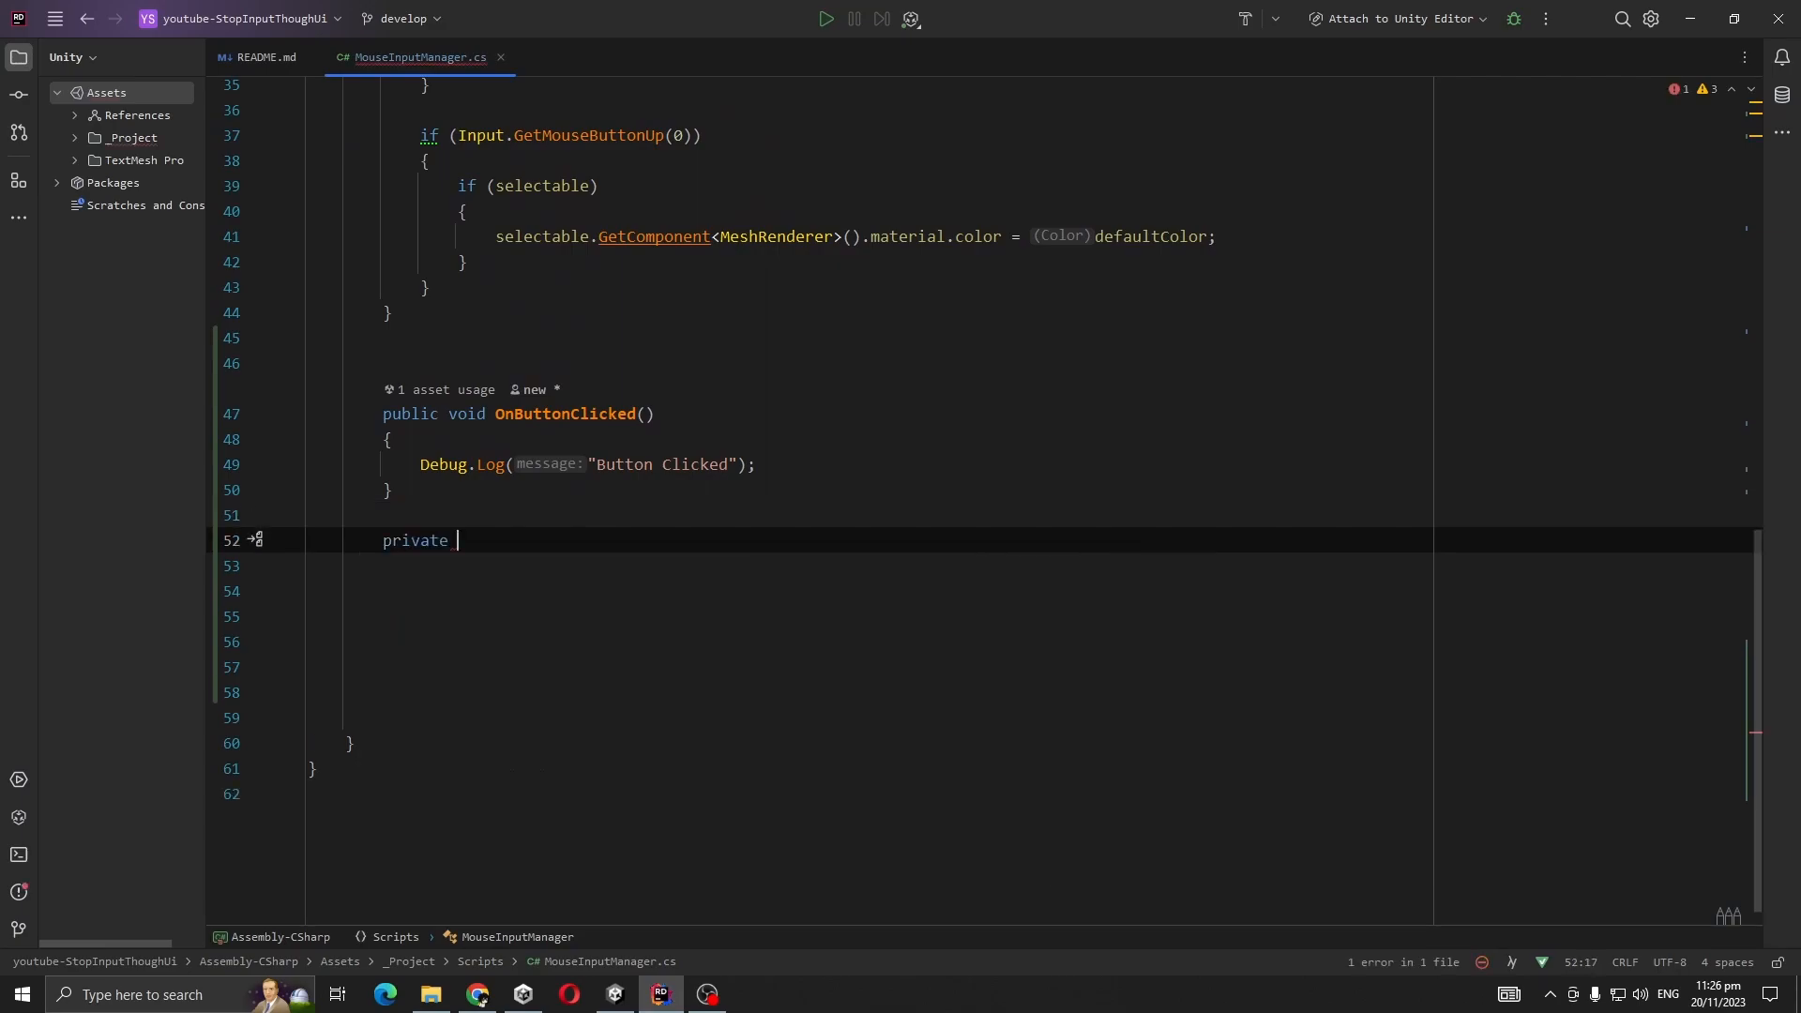
pyautogui.write('bool')
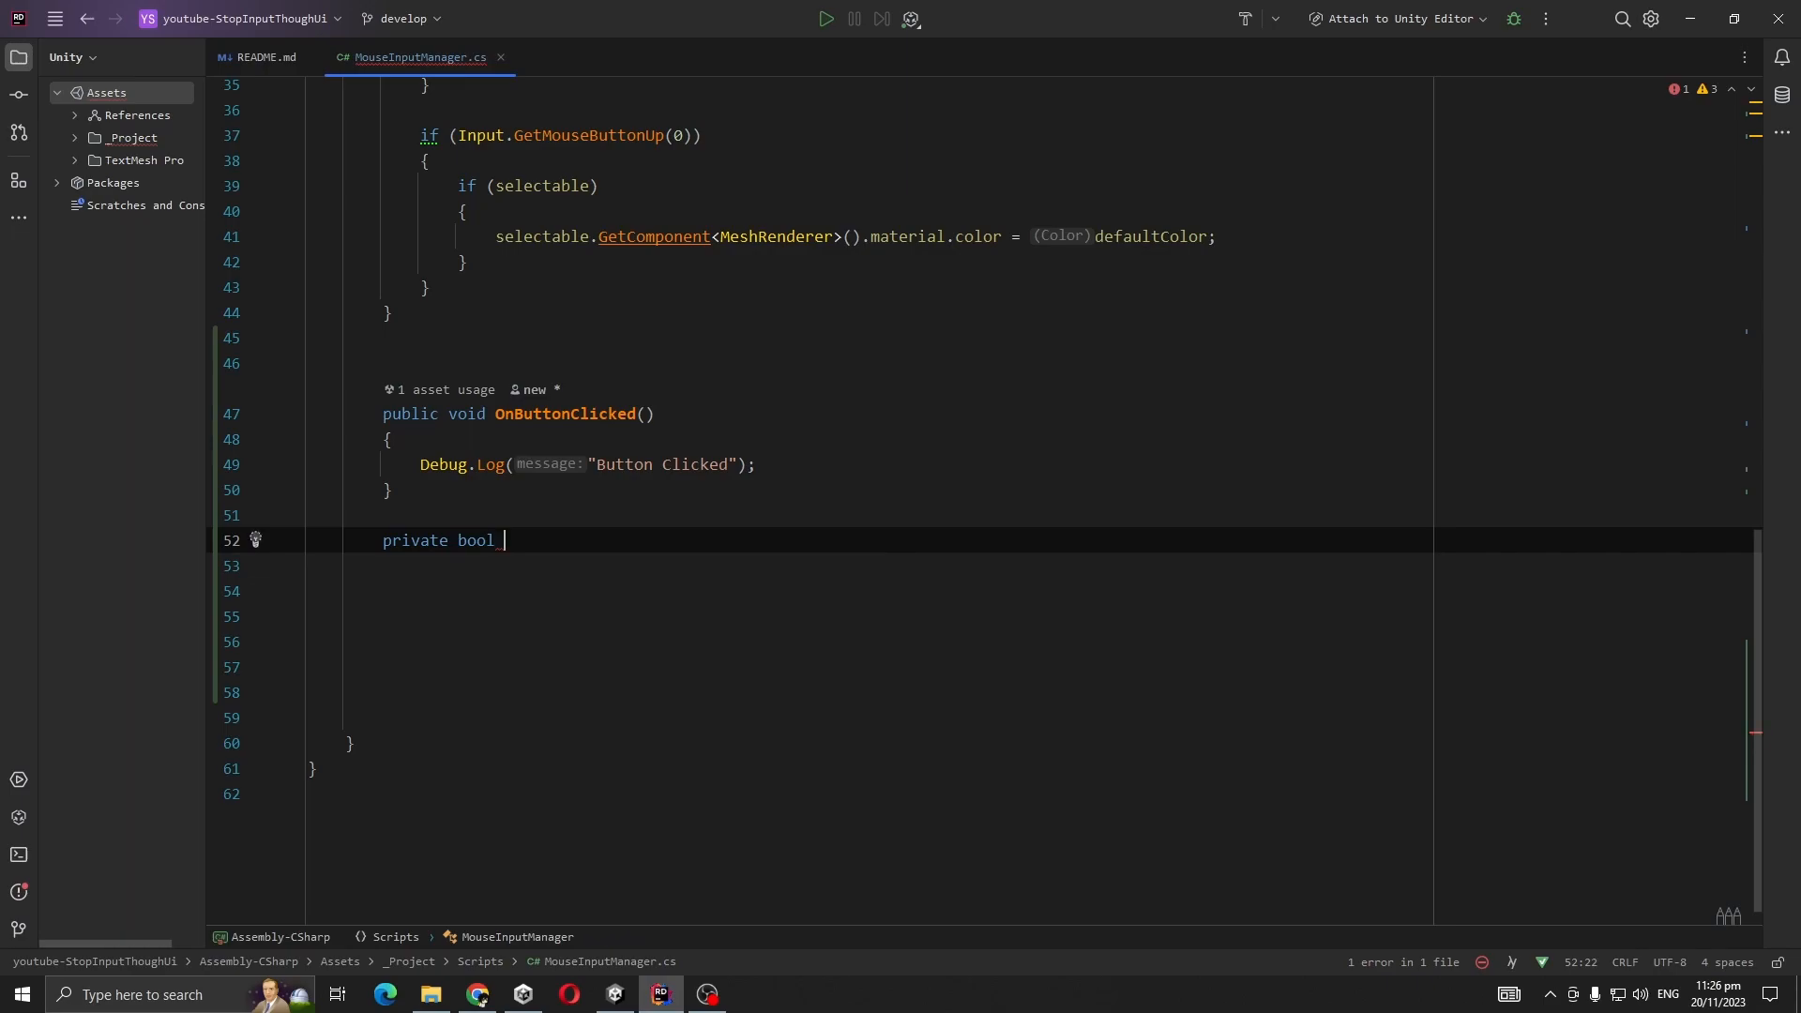
pyautogui.write('isMouse')
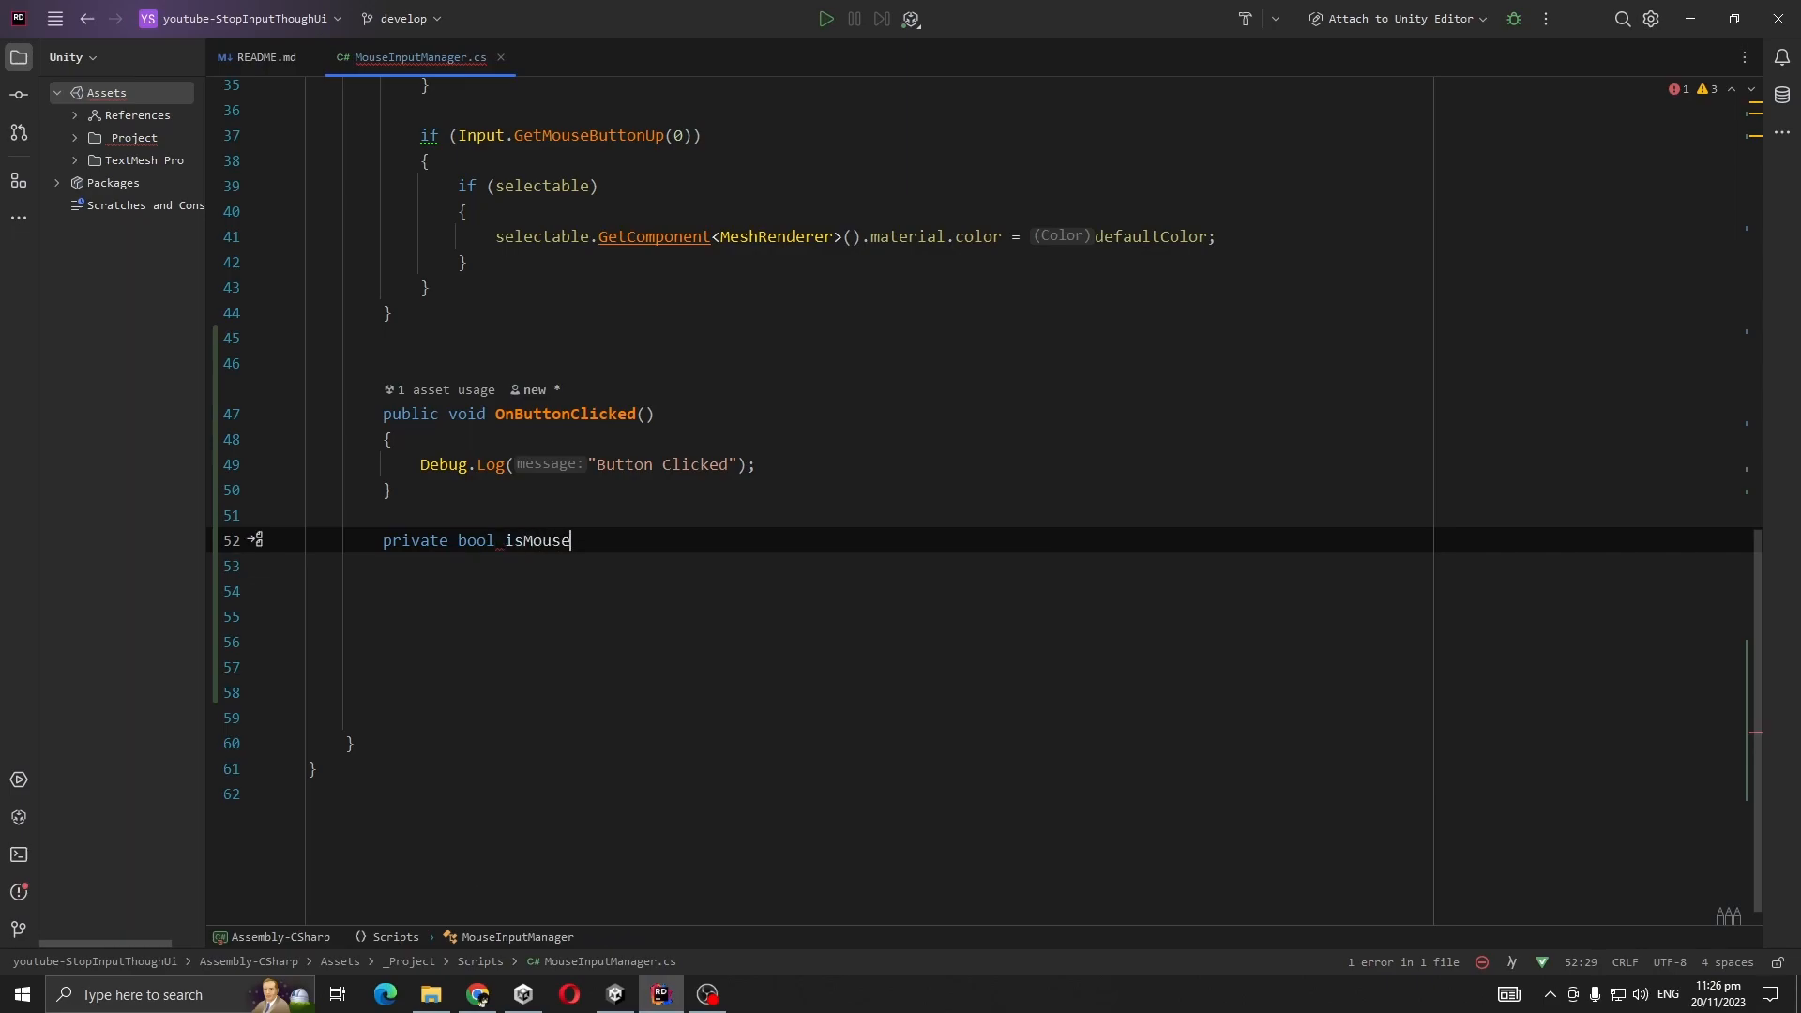
pyautogui.write('OverUi()')
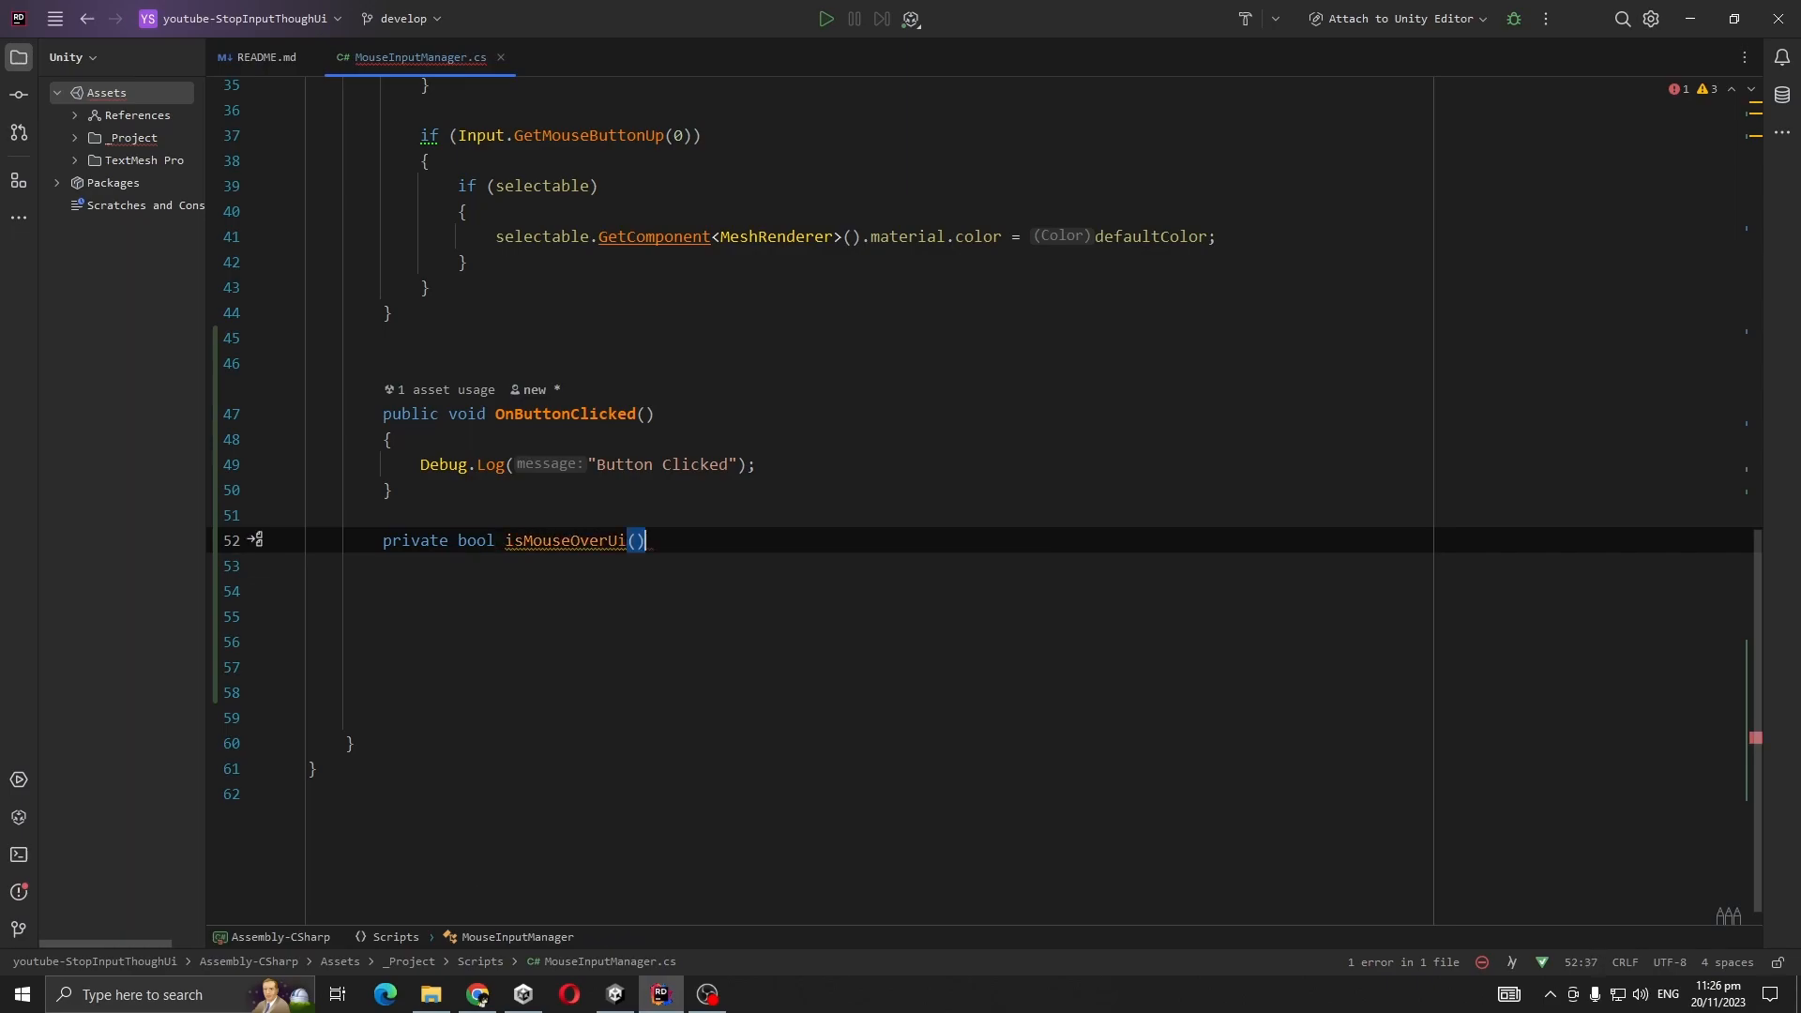
pyautogui.write('ev')
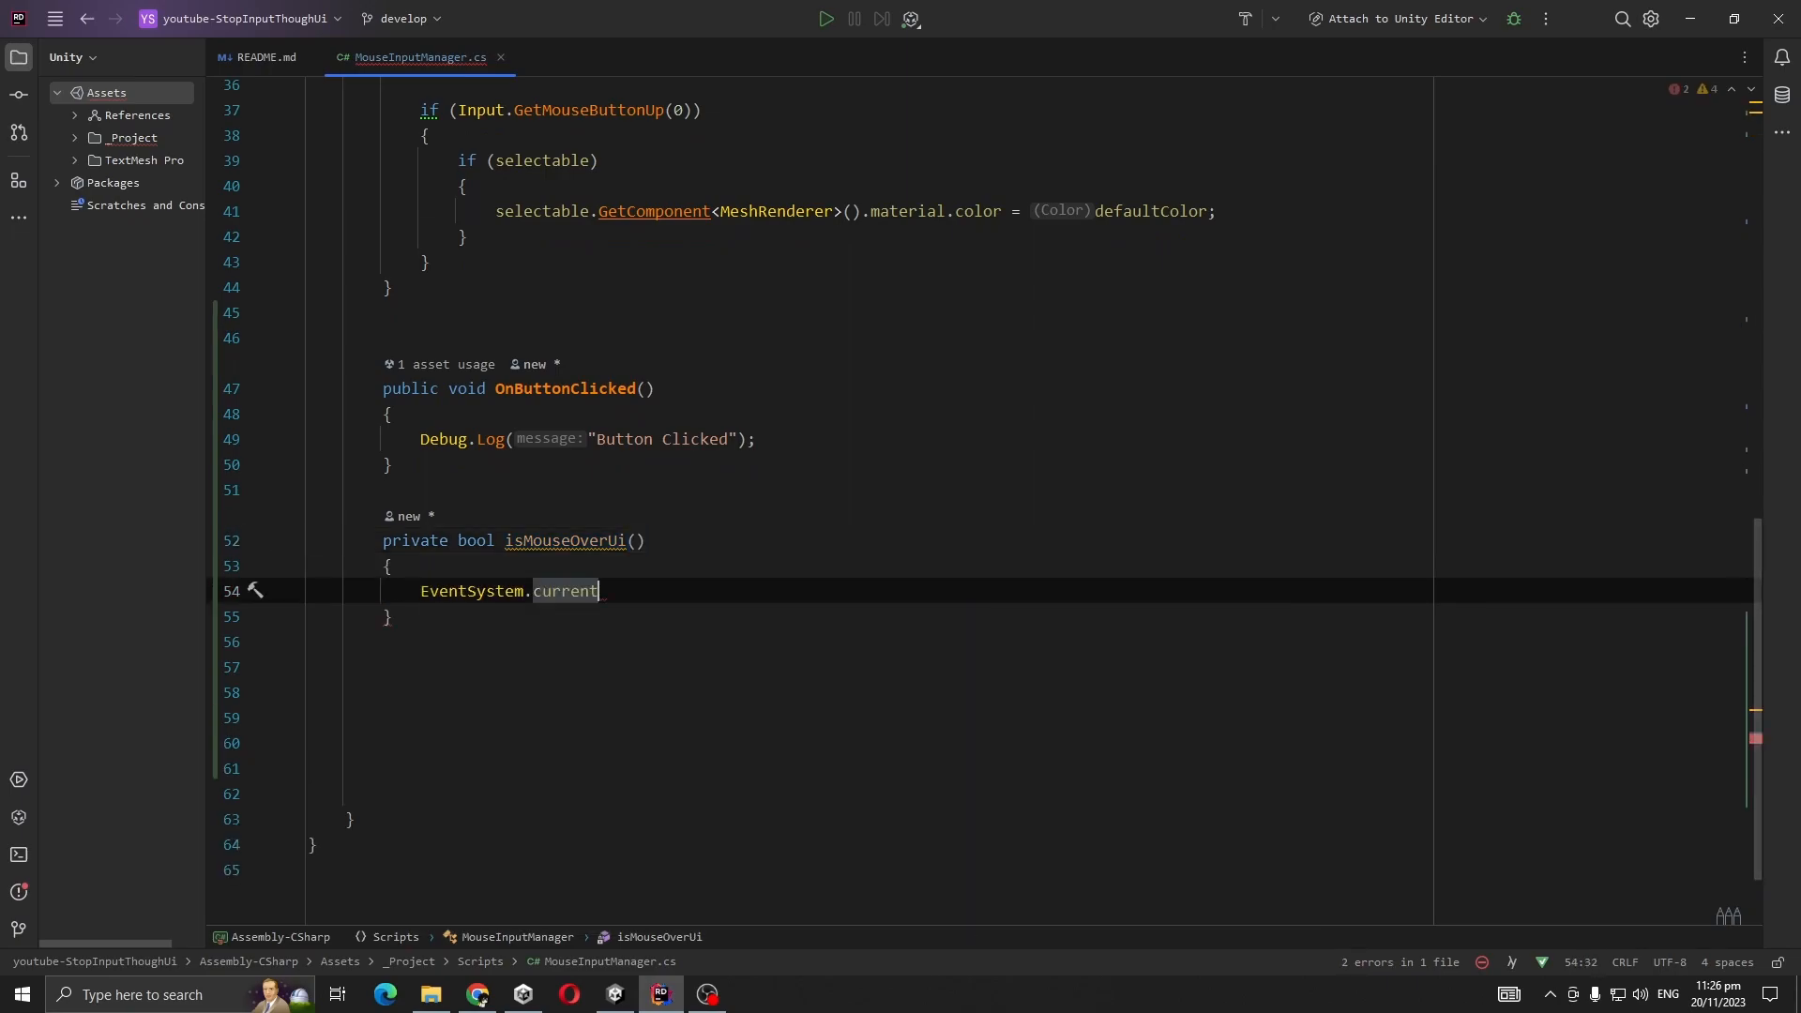
pyautogui.write('.i')
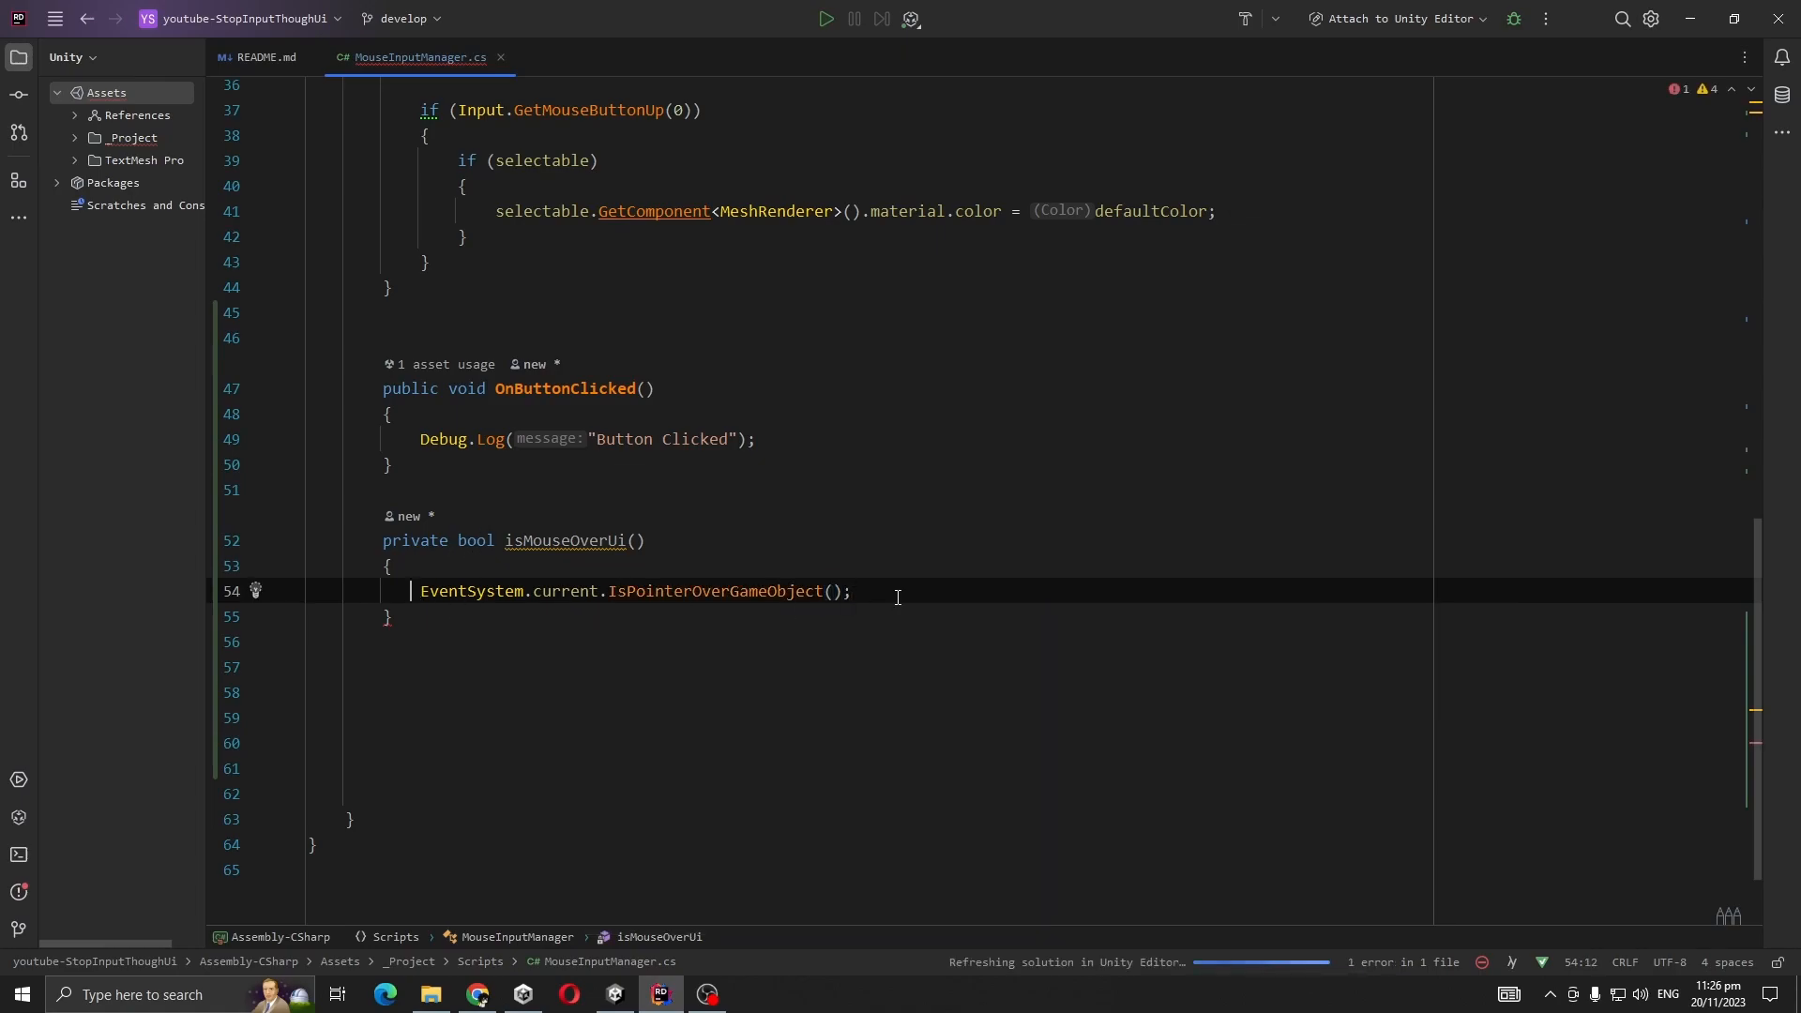
pyautogui.write('return')
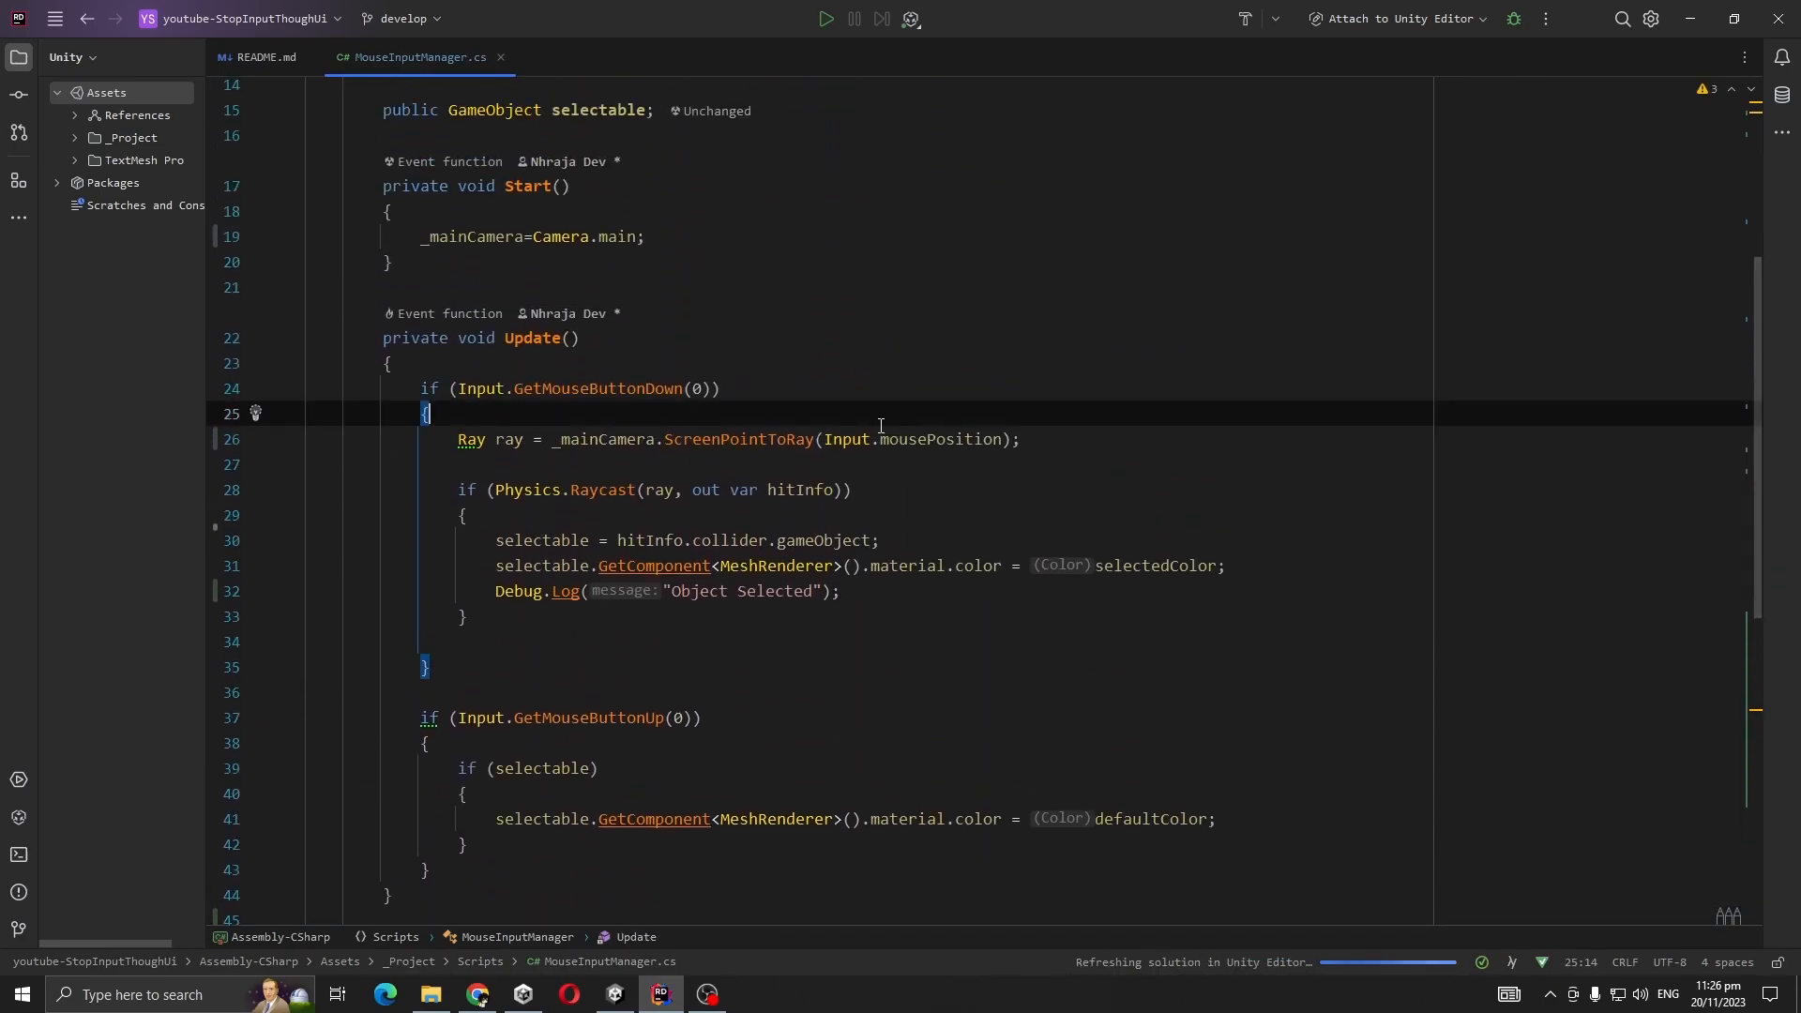
# Add if (IsMouseOverUi()) { return; } at the top of the GetMouseButtonDown(0) block.
pyautogui.press('enter')
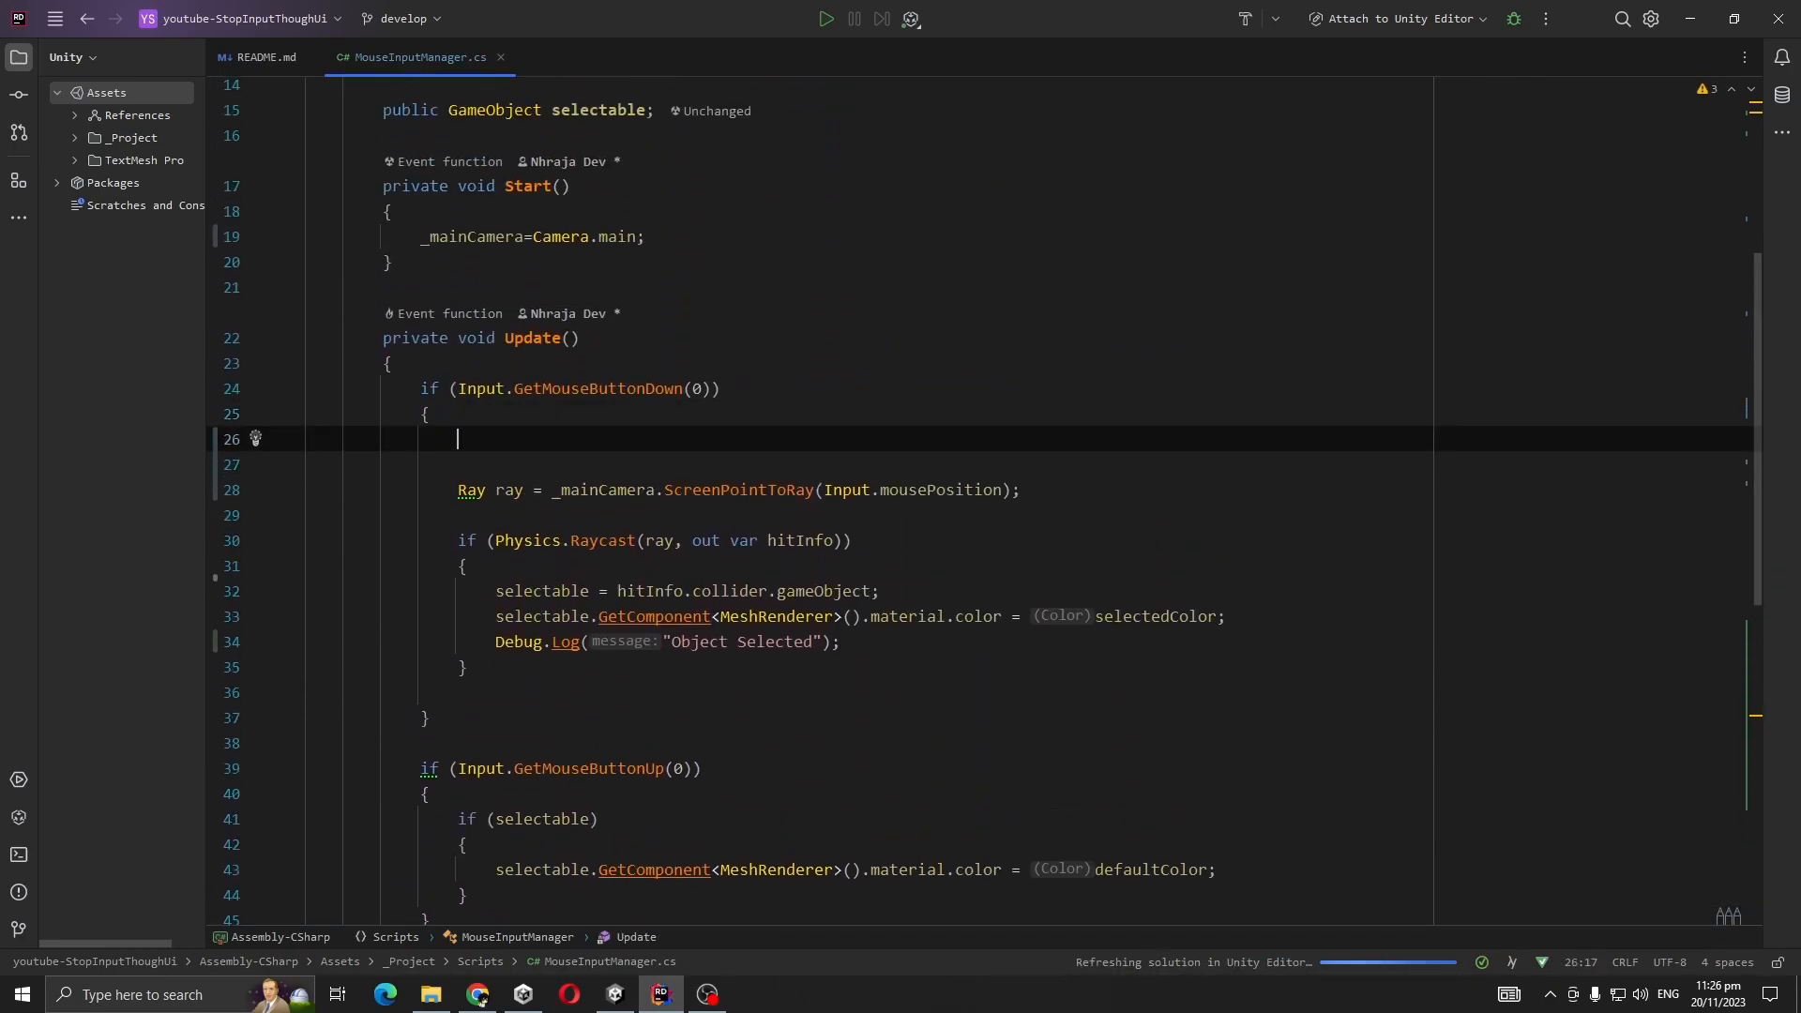
pyautogui.write('if (is')
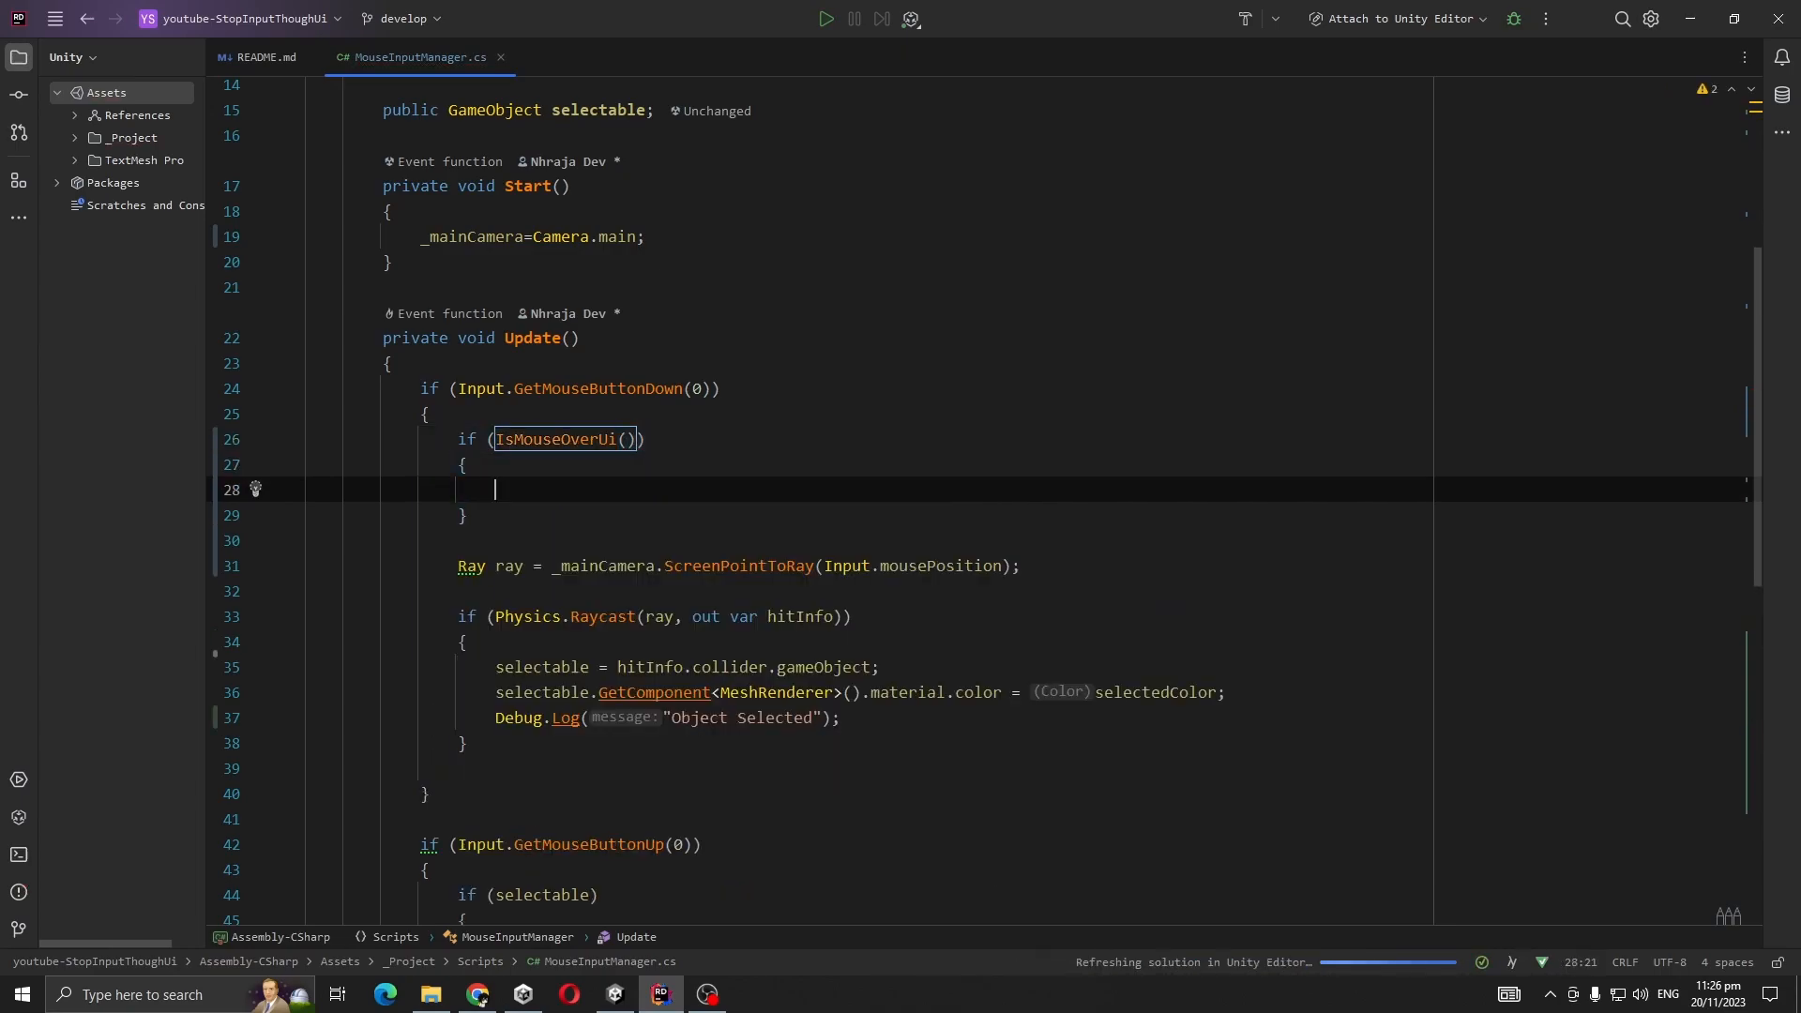
pyautogui.write('return;')
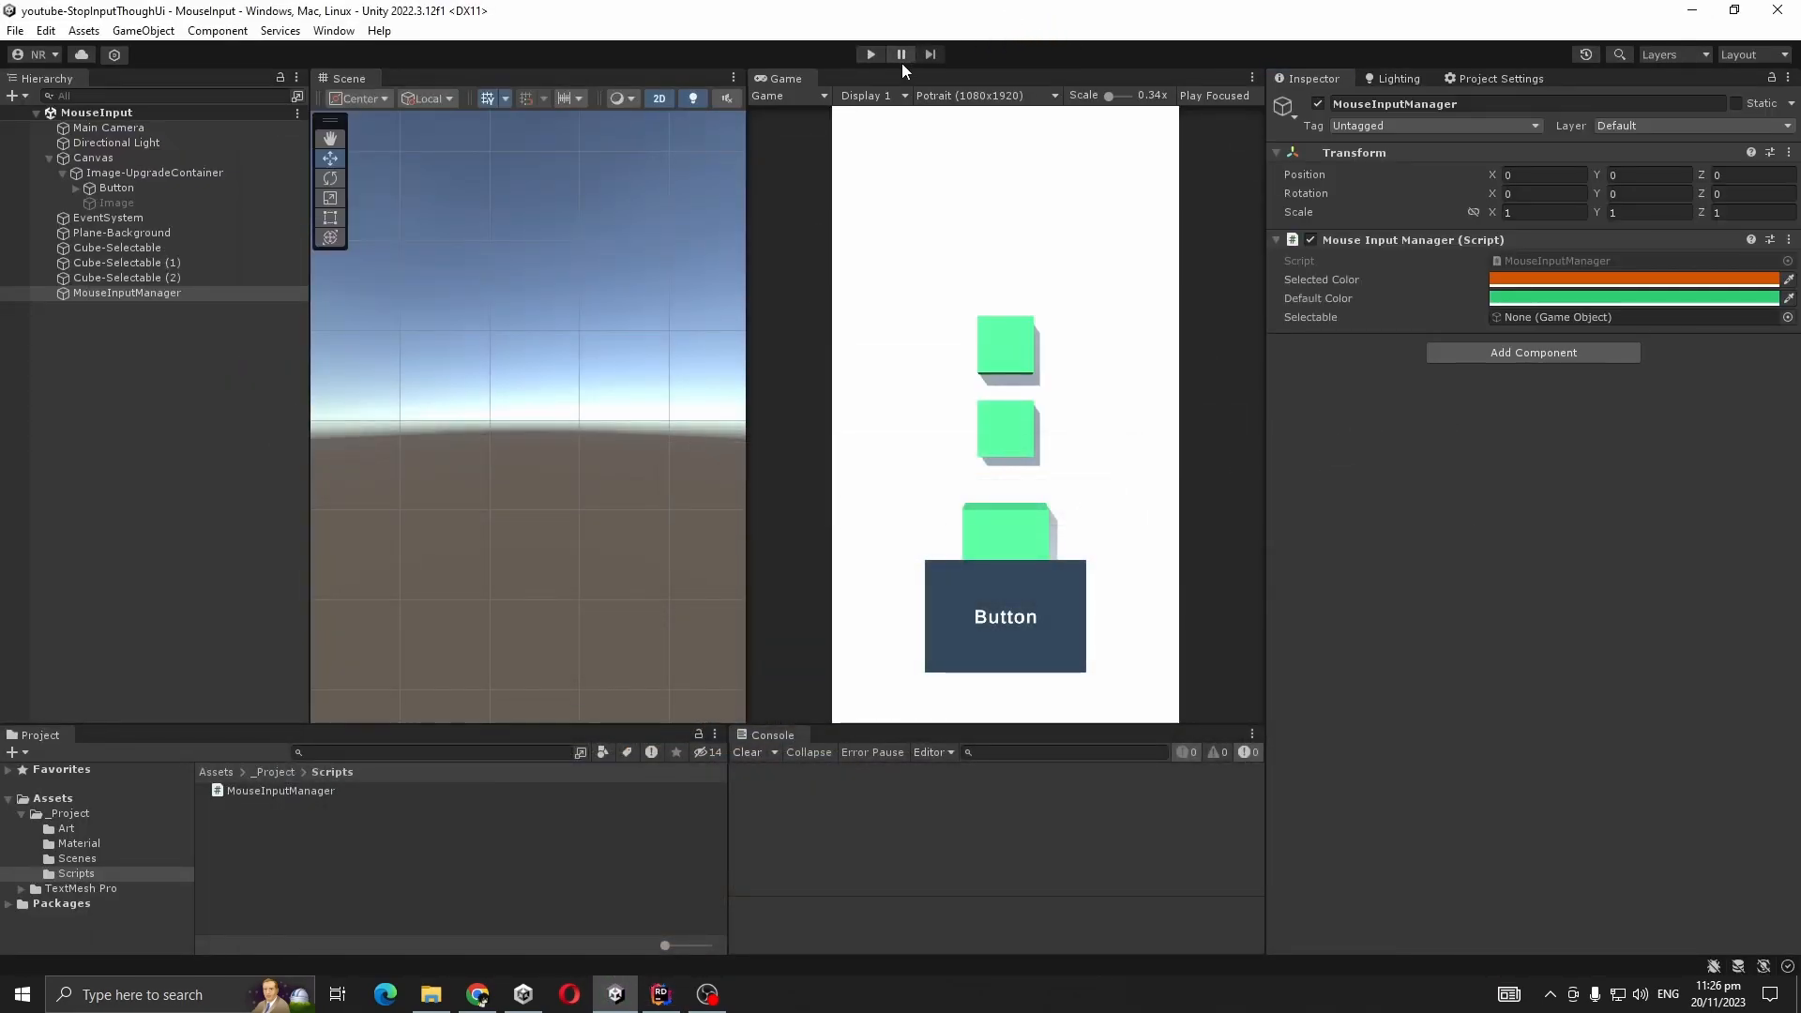
# Play the scene, click the button over the cube three times, confirm only Button Clicked logs, then stop.
pyautogui.click(869, 55)
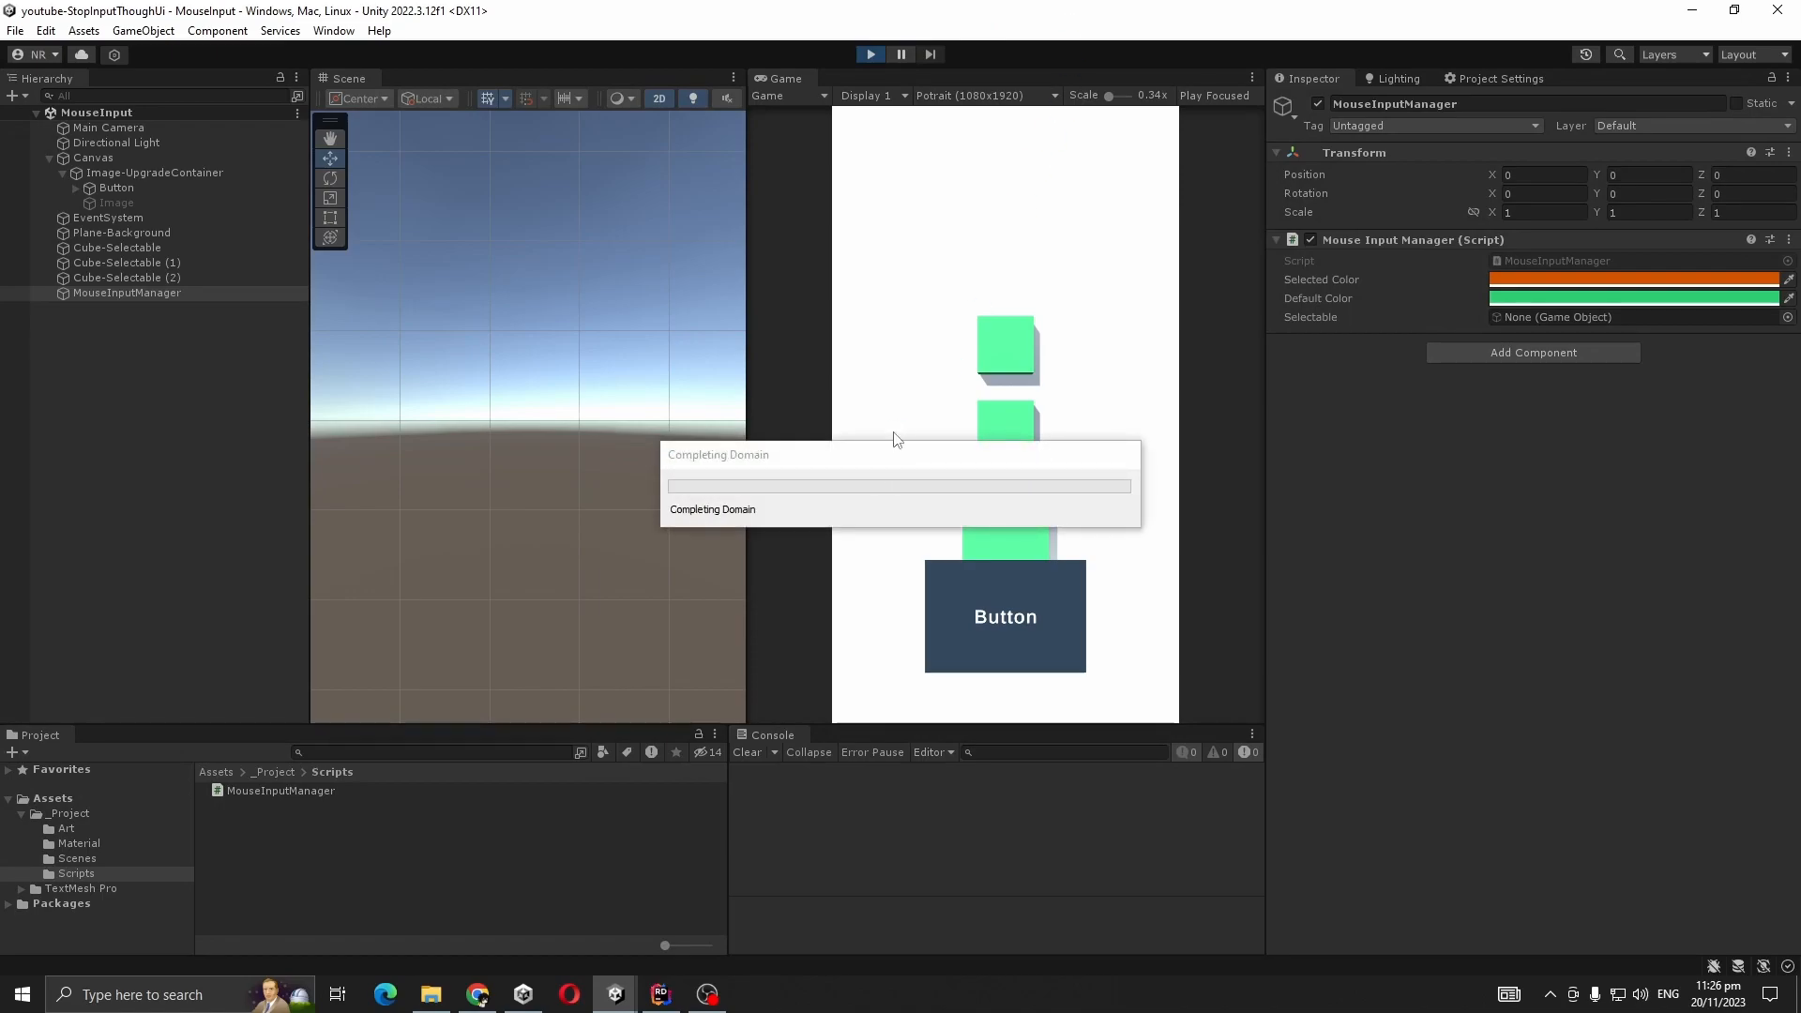
pyautogui.click(1004, 616)
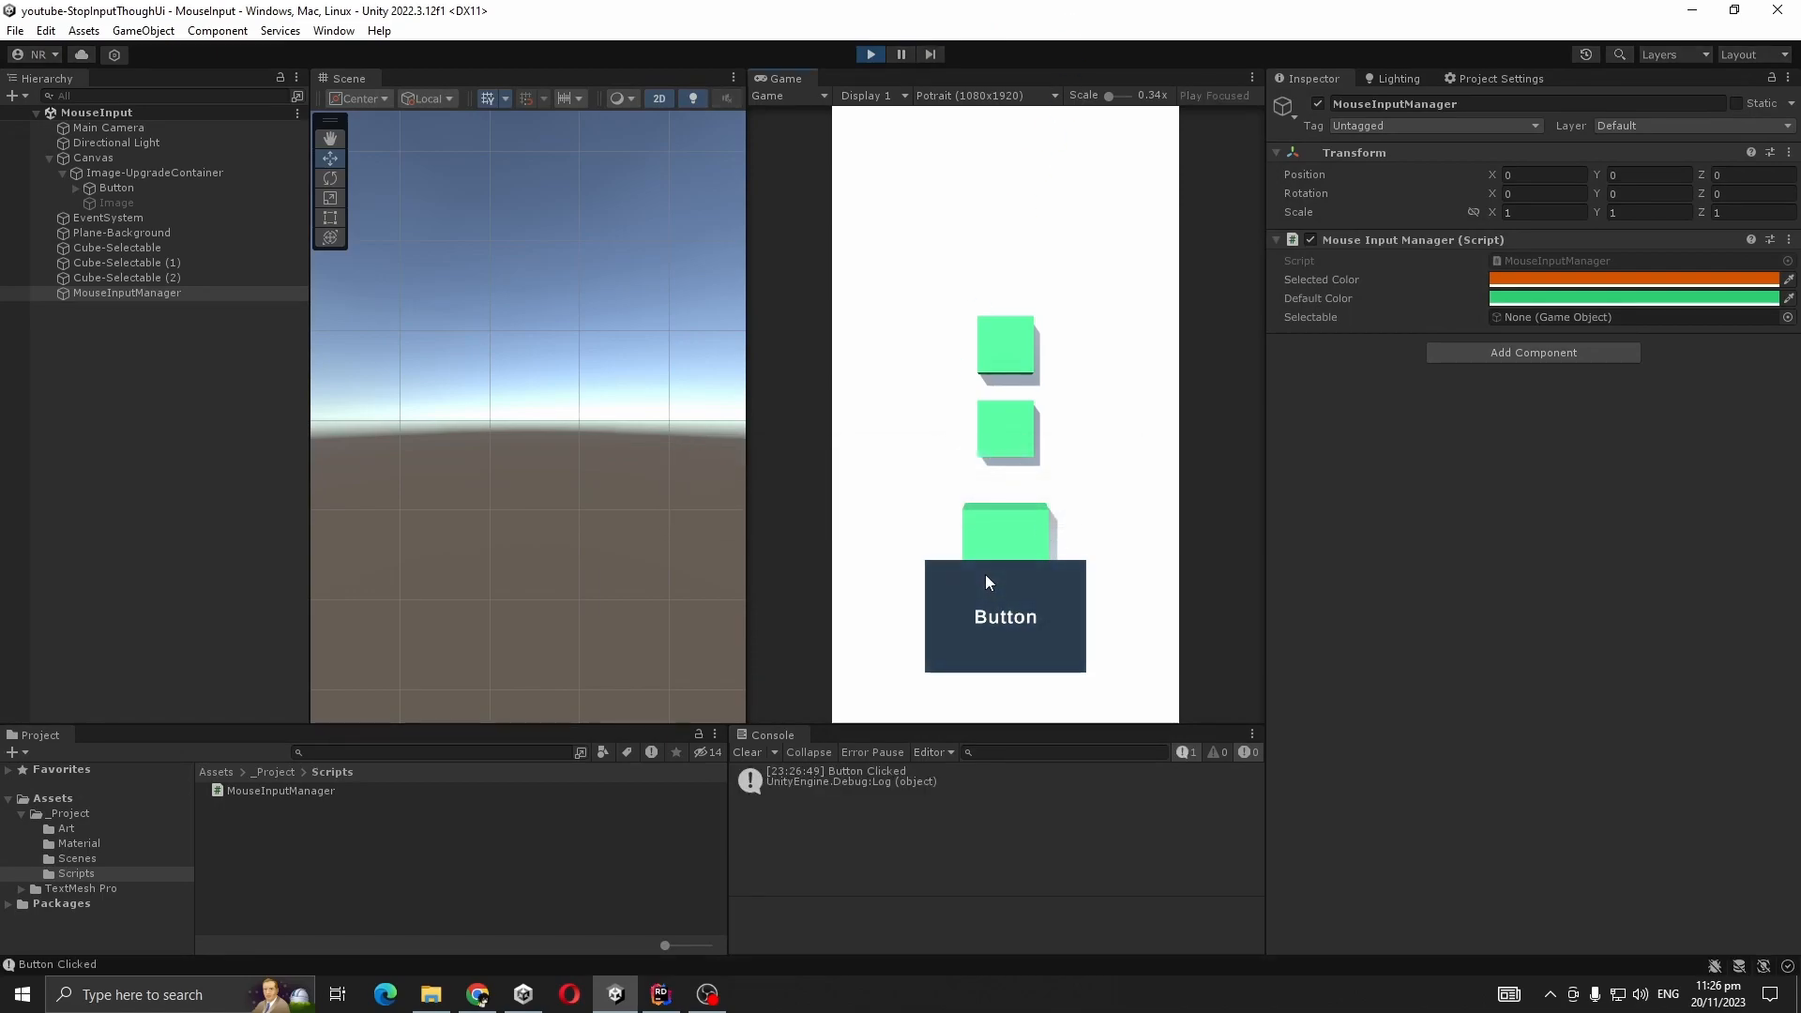
pyautogui.click(1003, 615)
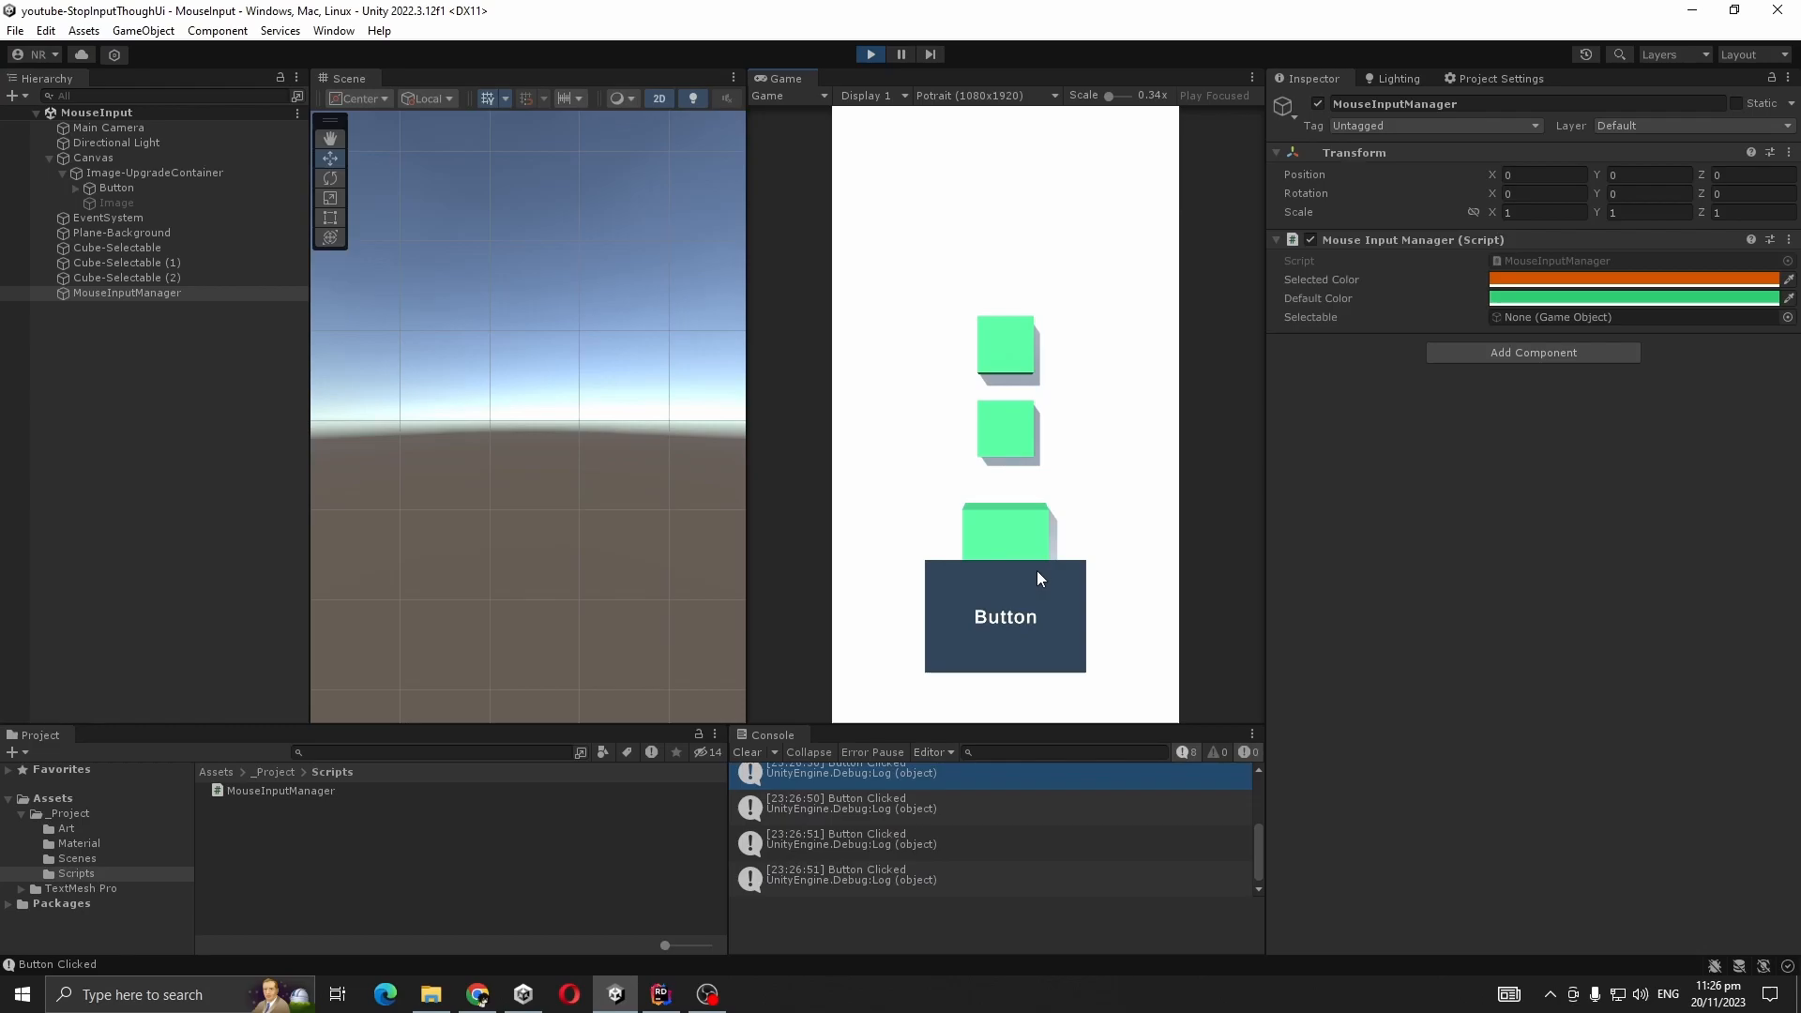
pyautogui.click(1006, 615)
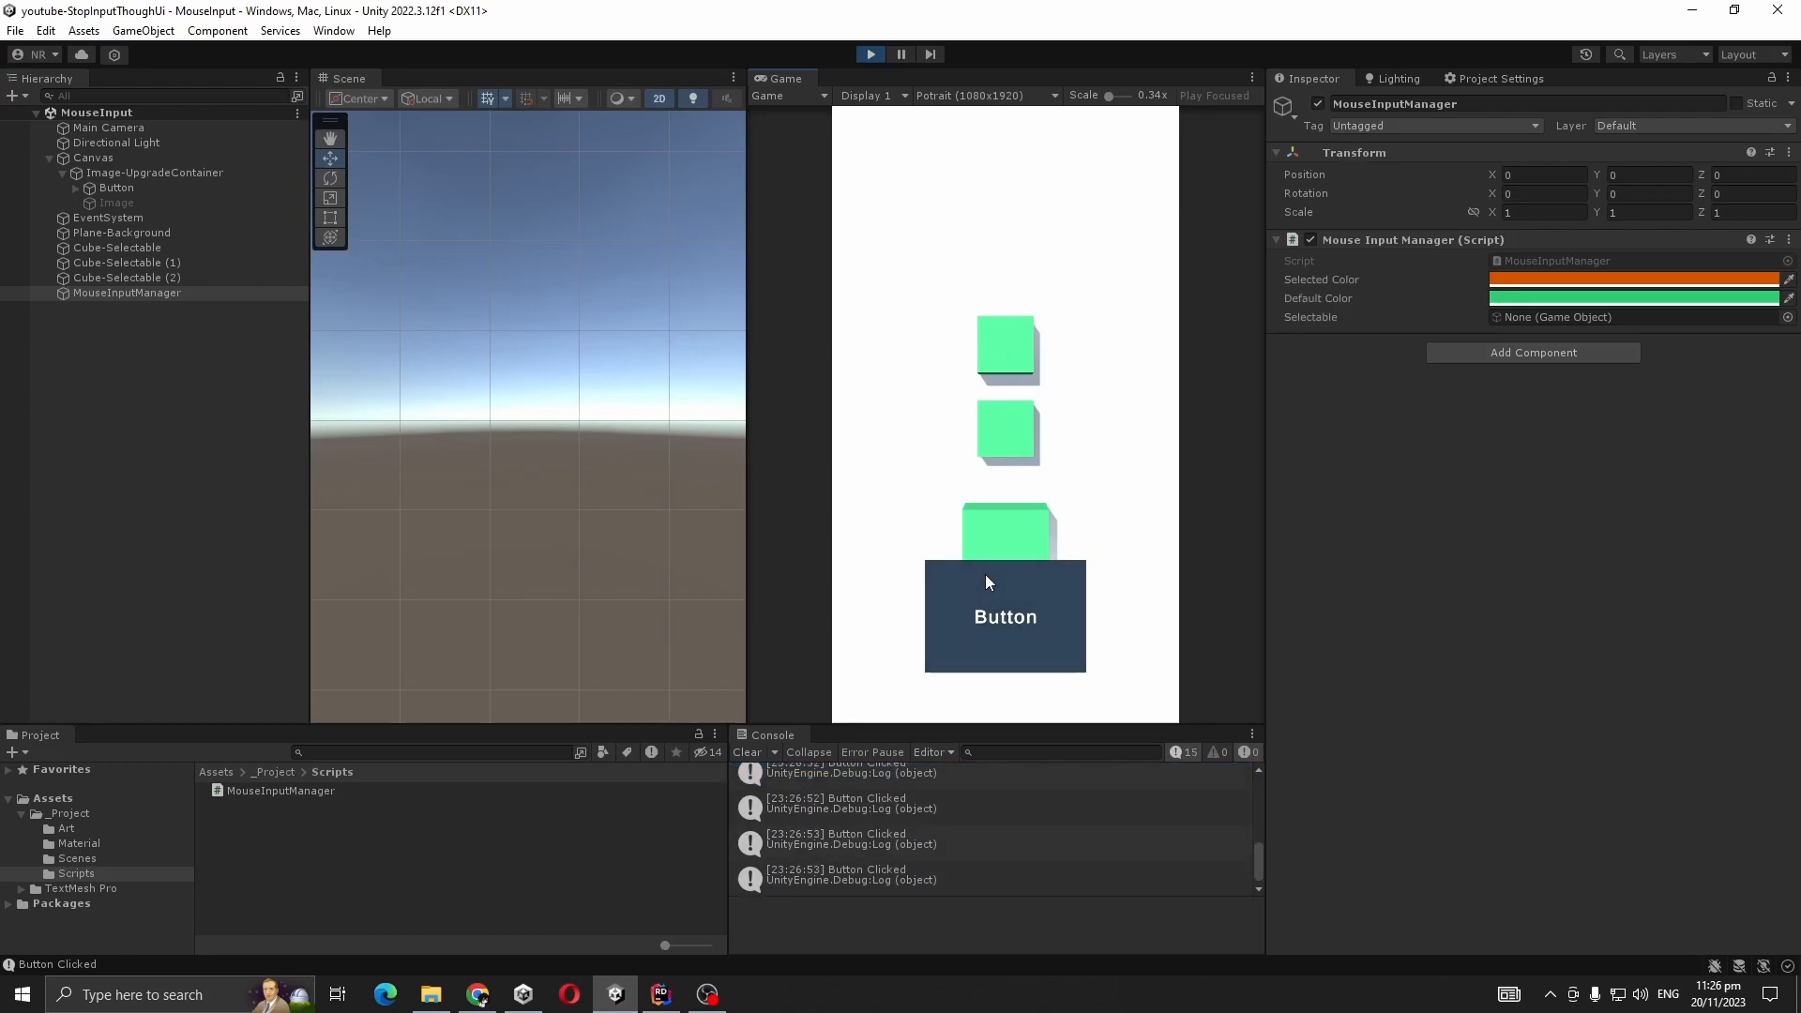
pyautogui.click(868, 55)
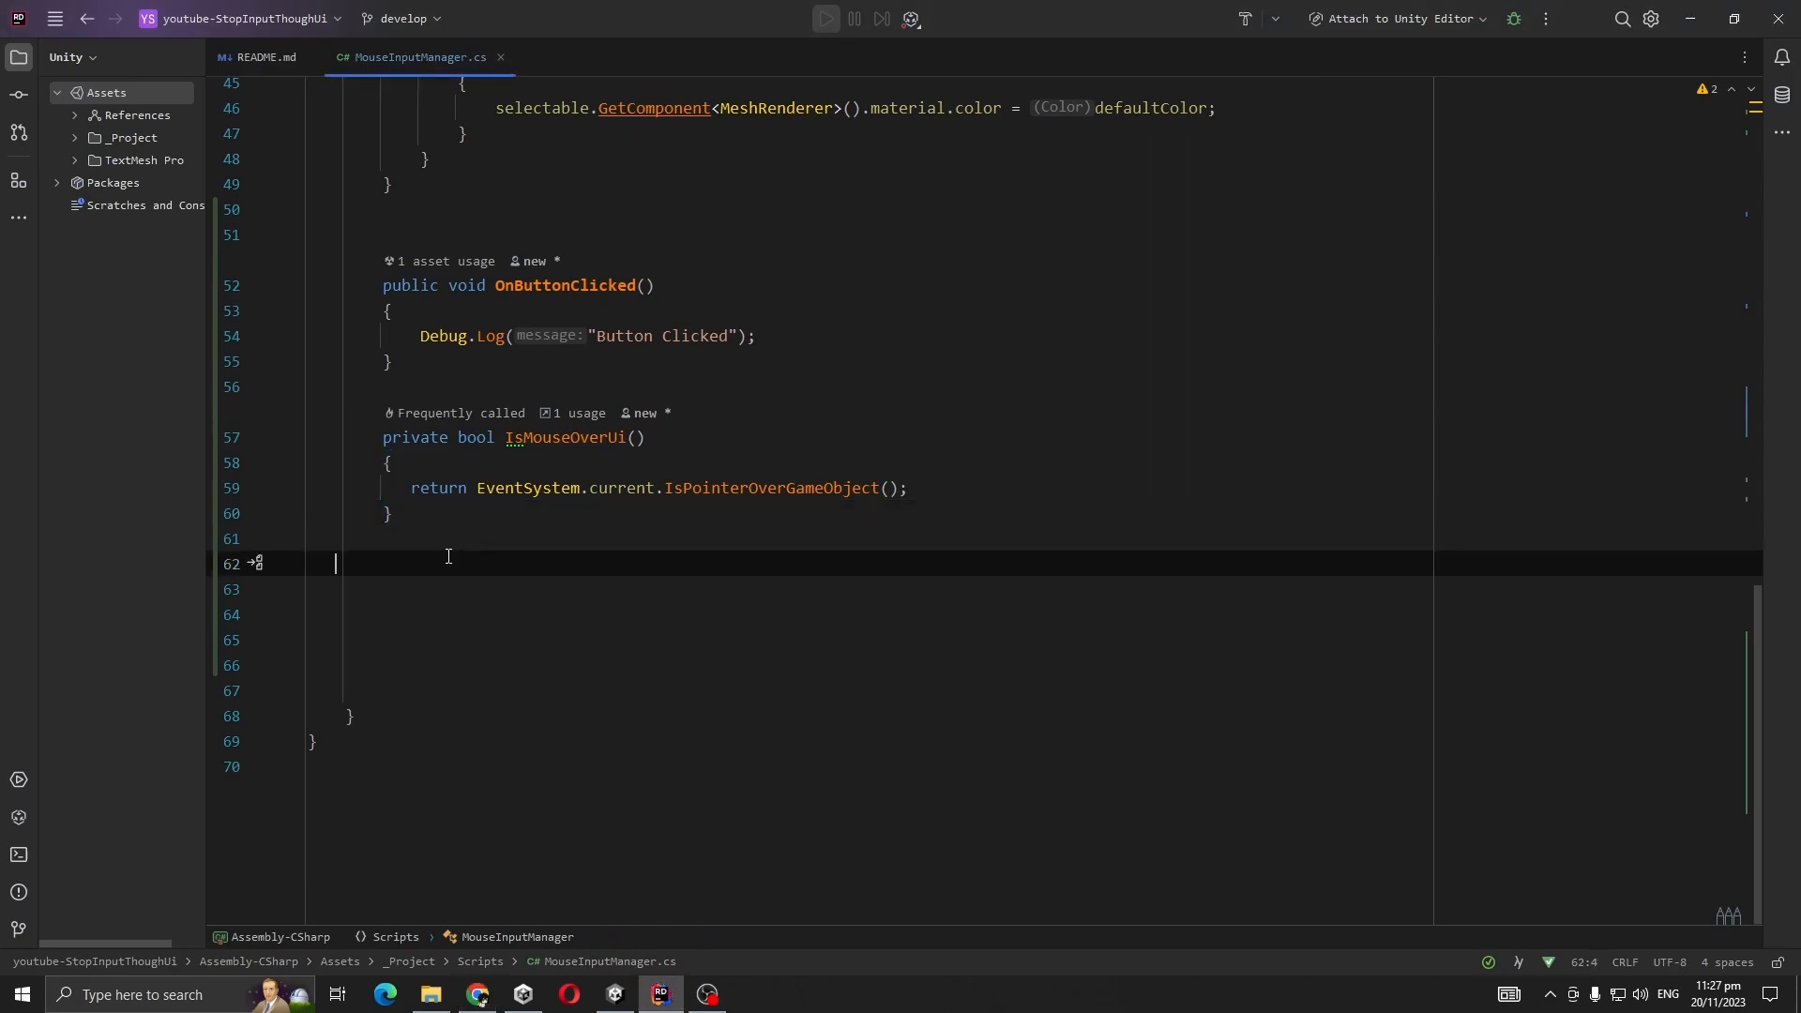
# Declare IsMousePointerOverUi() and create a PointerEventData from EventSystem.current.
pyautogui.press('enter')
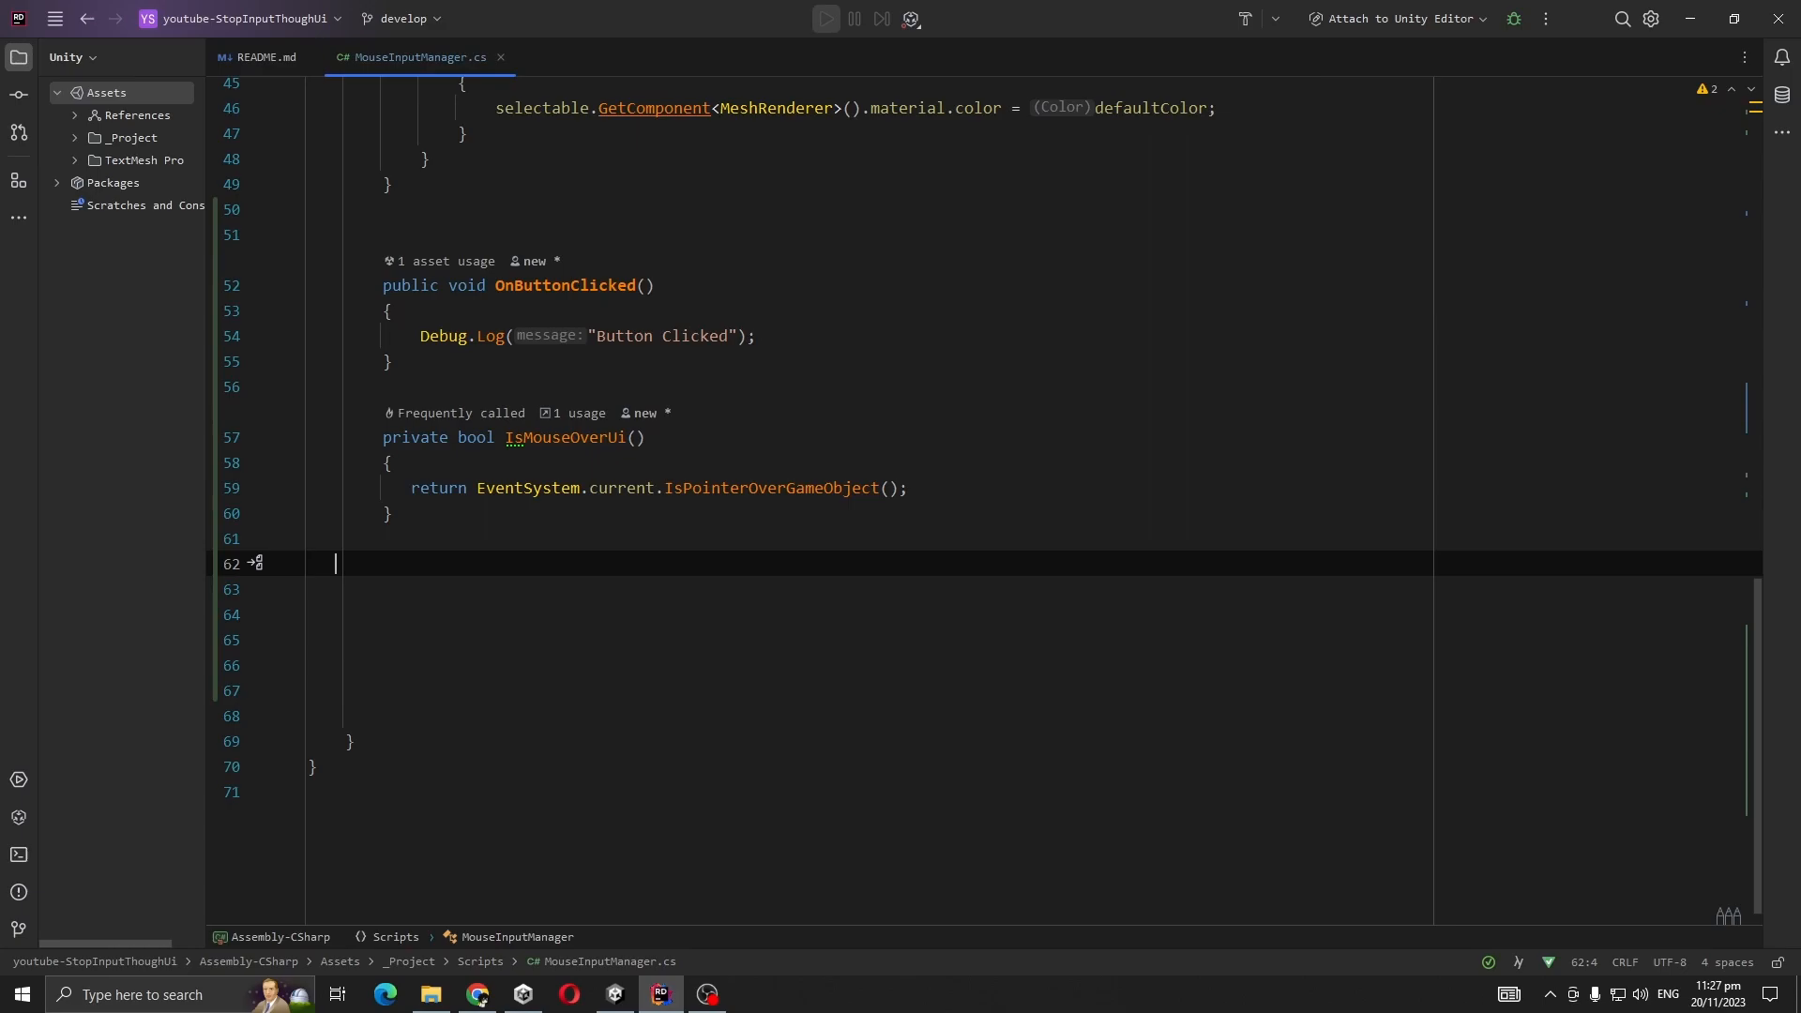
pyautogui.write('private bool')
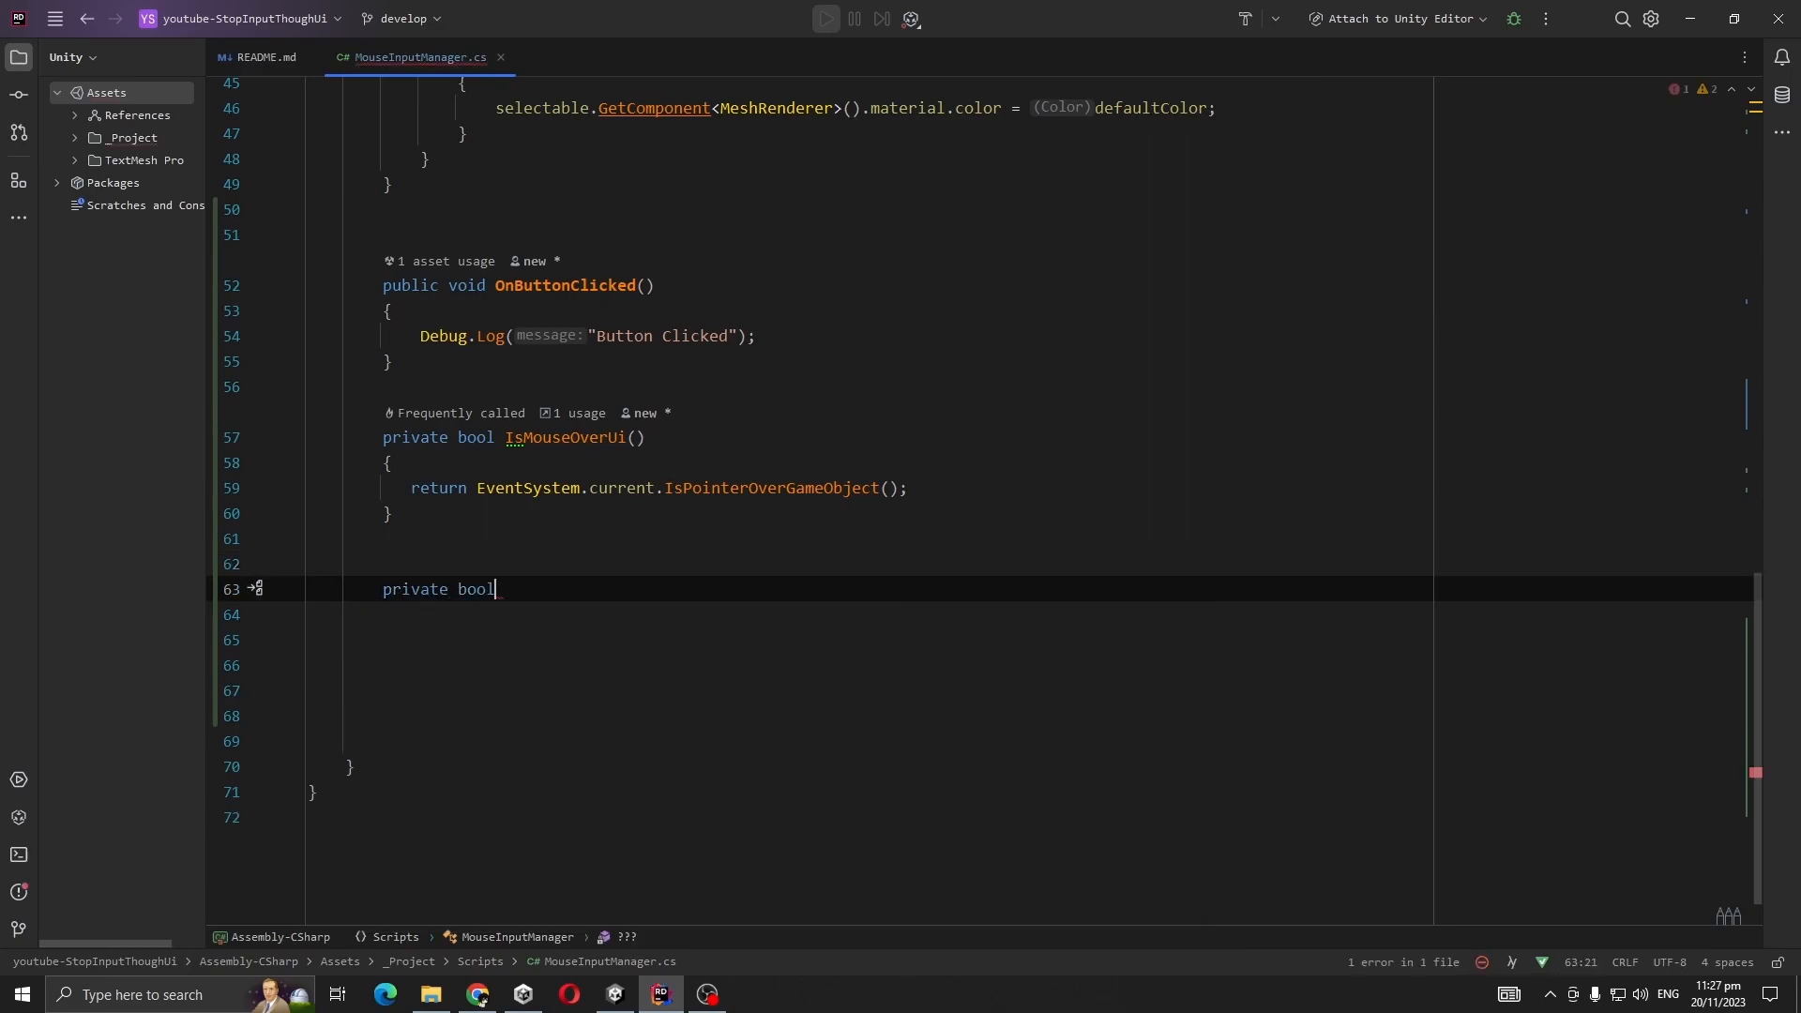
pyautogui.write('IsMousePointerOVe')
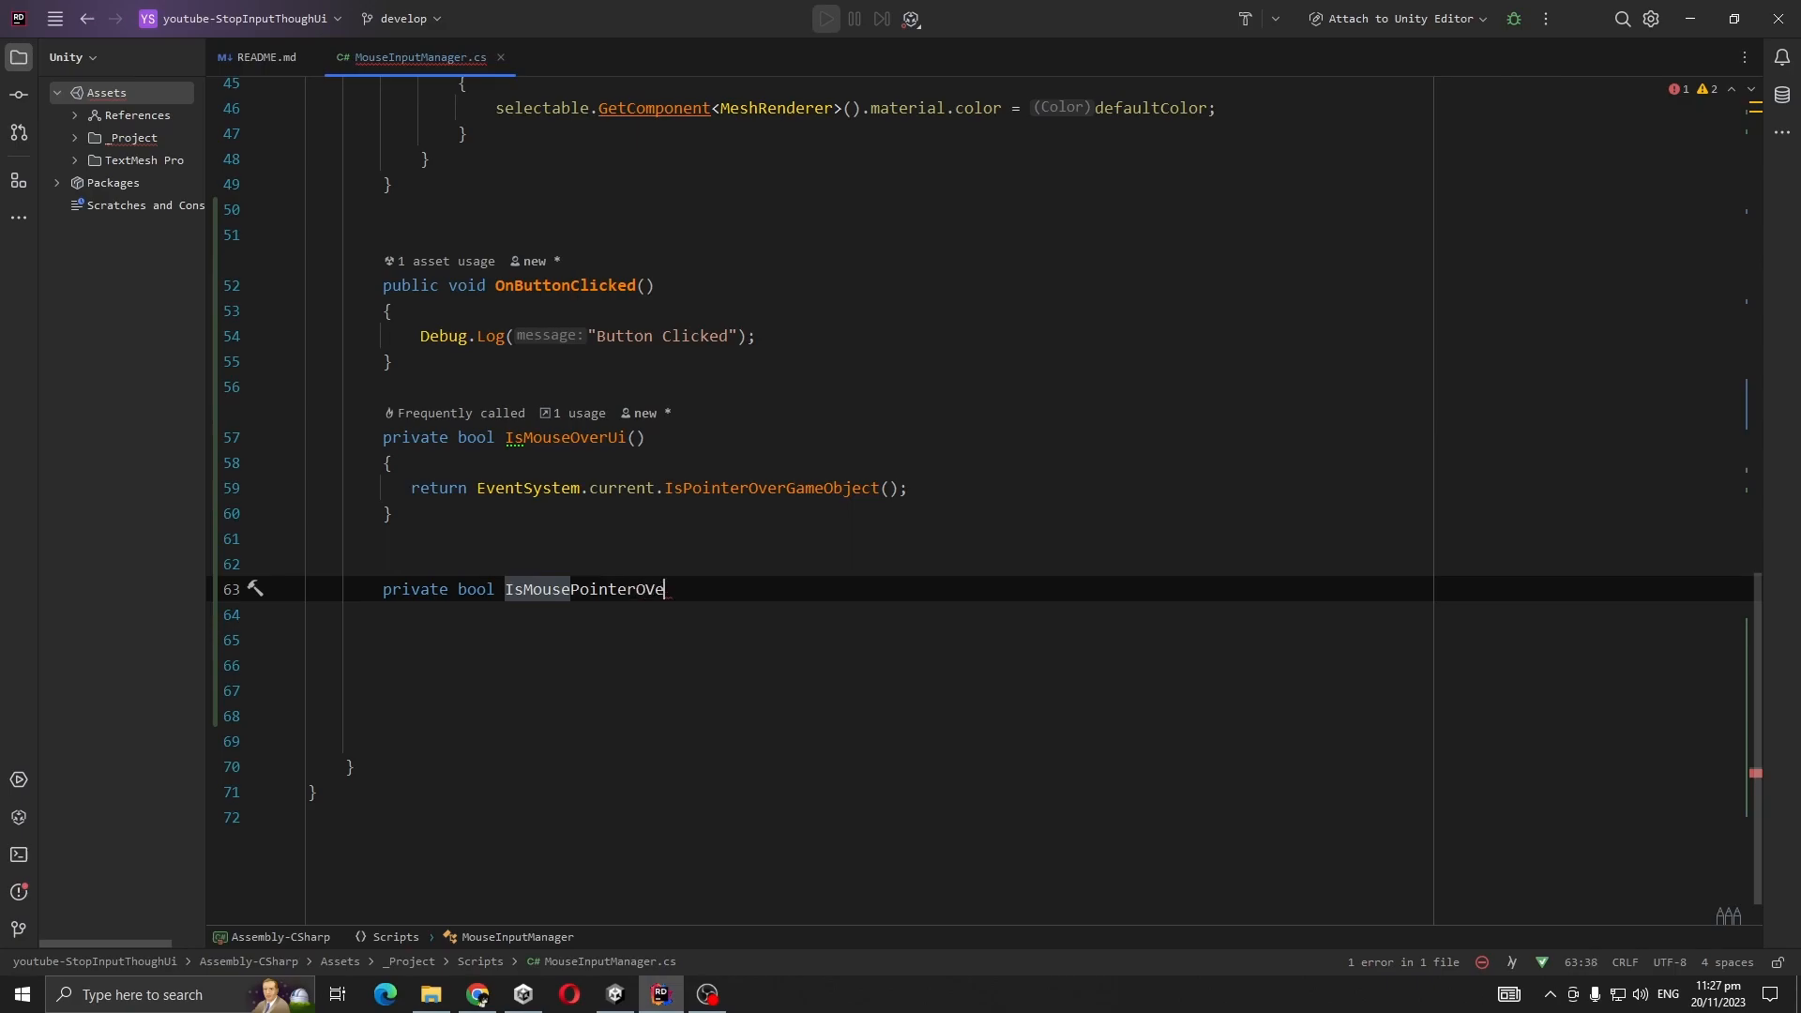
pyautogui.write('rUi')
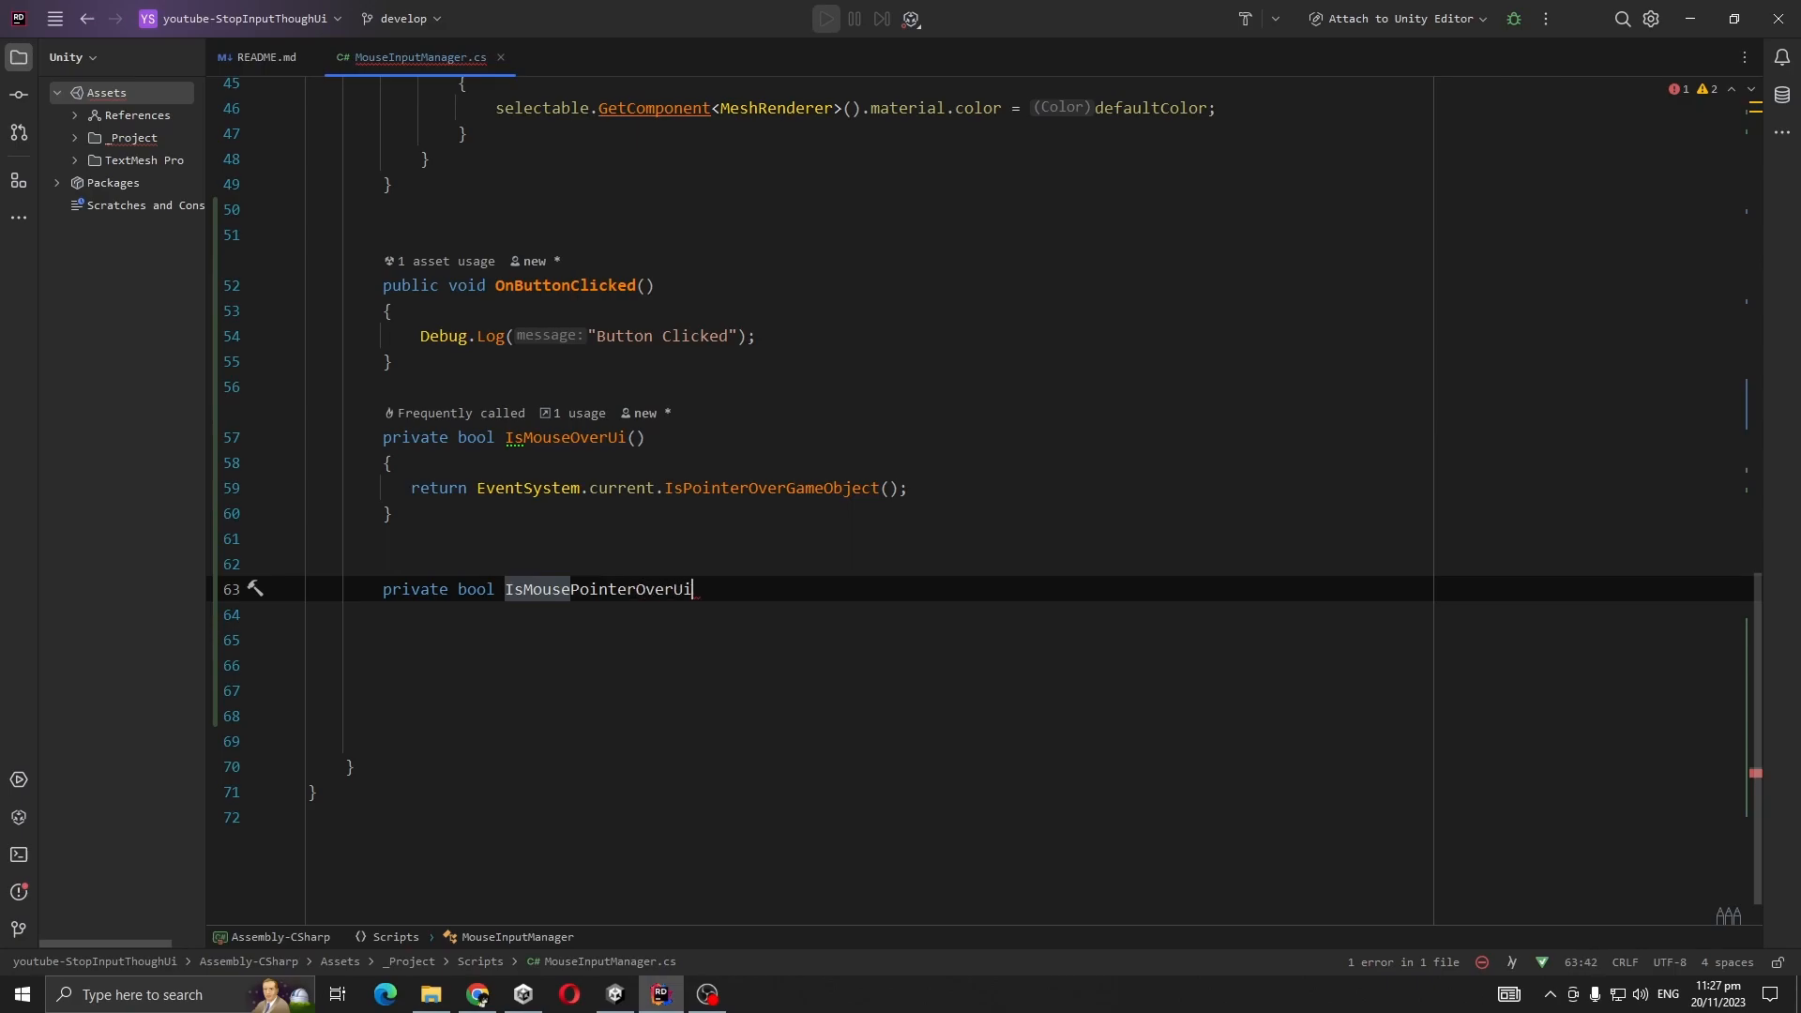
pyautogui.write('()')
pyautogui.write('{')
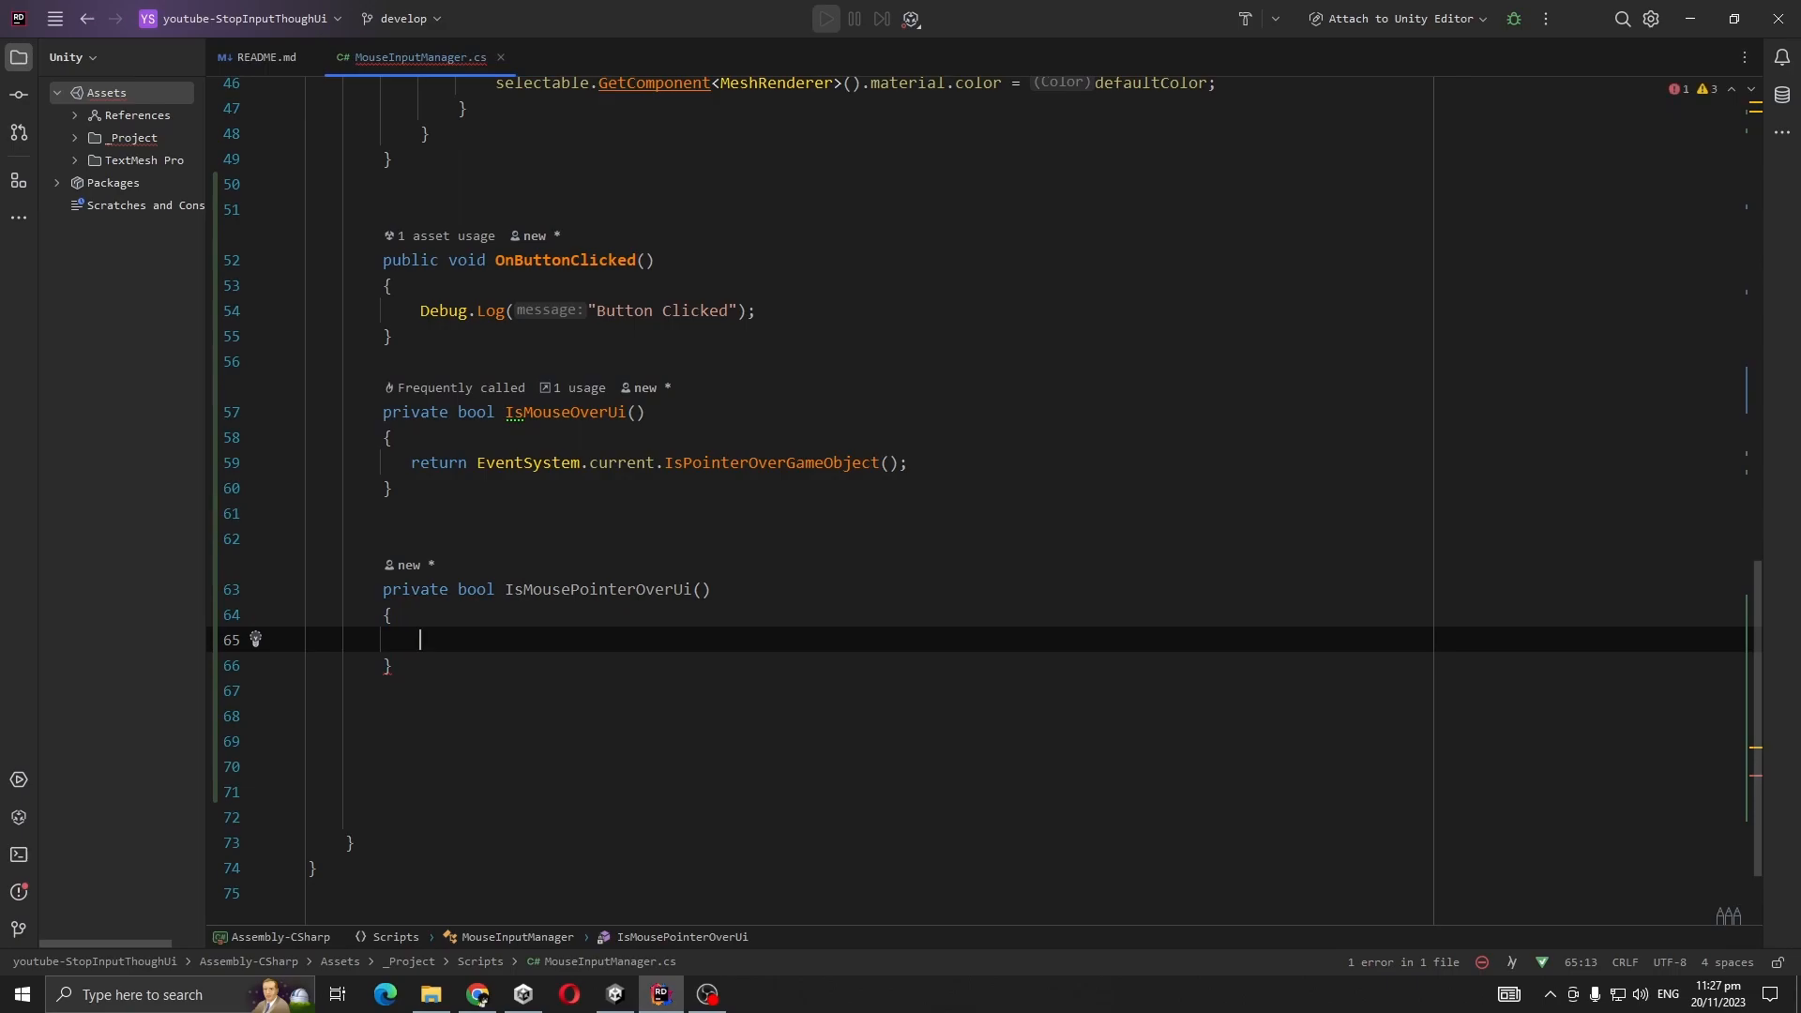
pyautogui.write('PointerEventData')
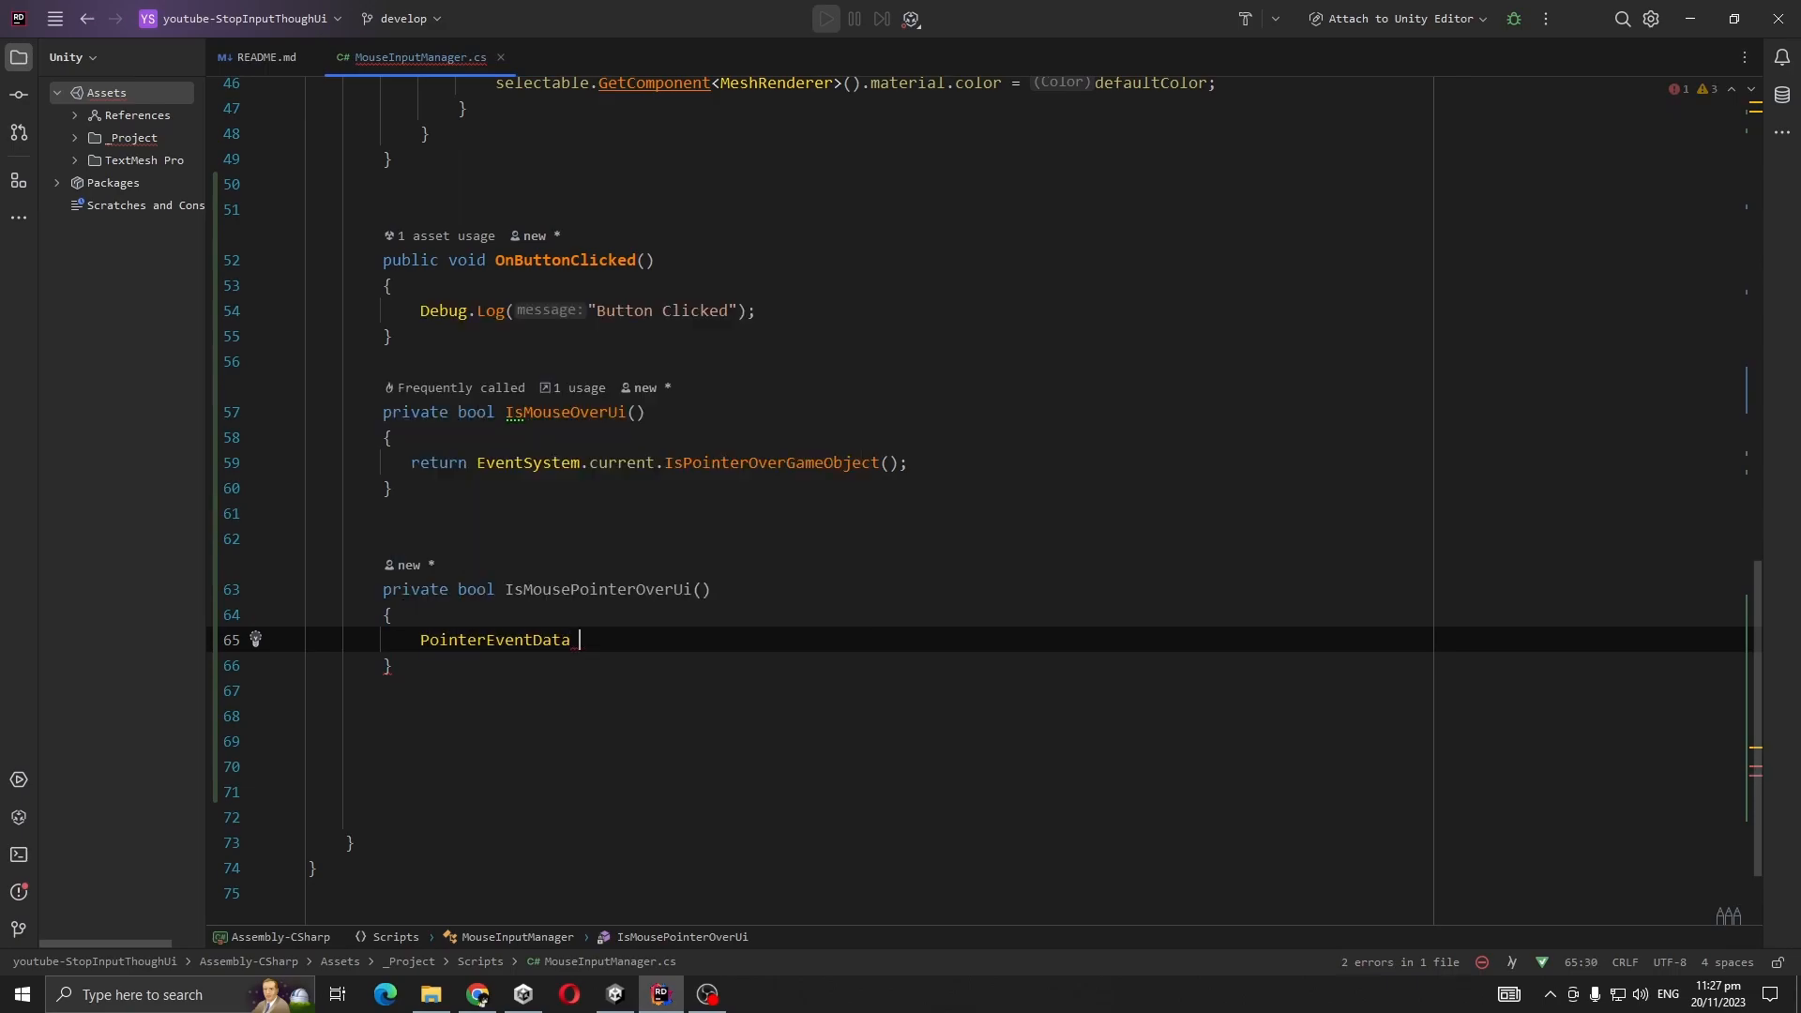
pyautogui.write('pointerEventData=new')
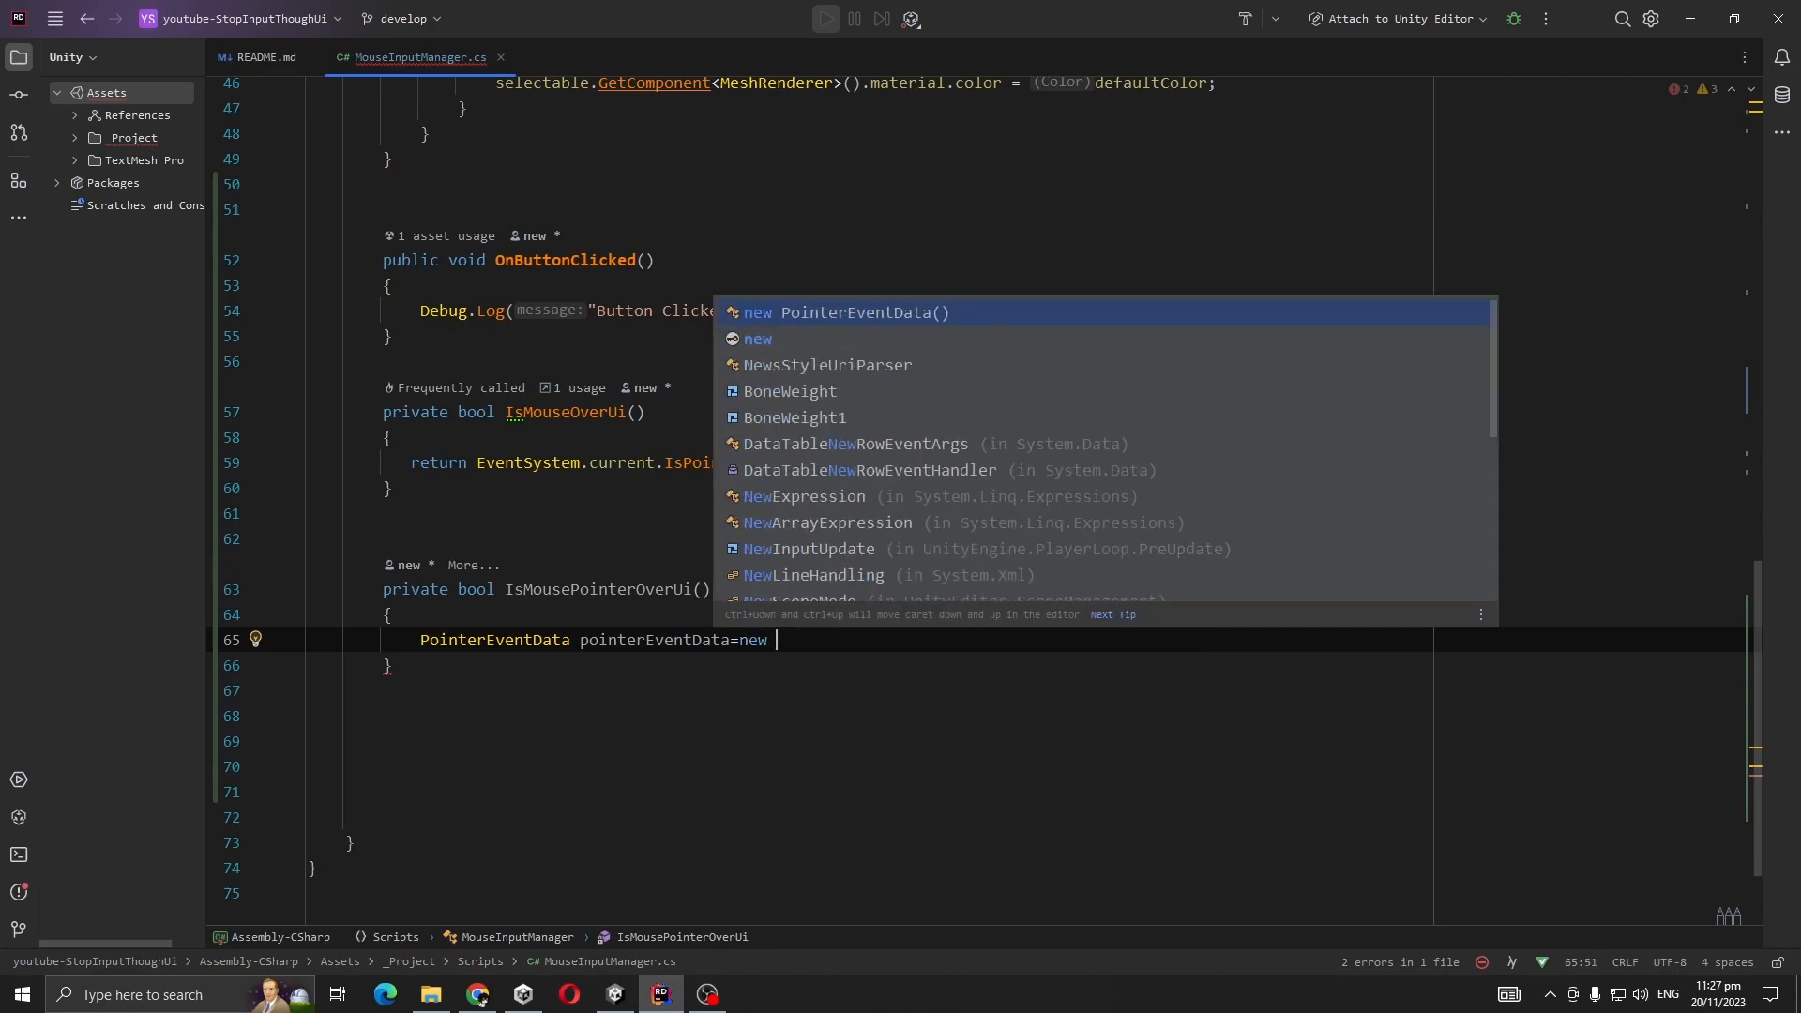
pyautogui.write('PointerEventData(e')
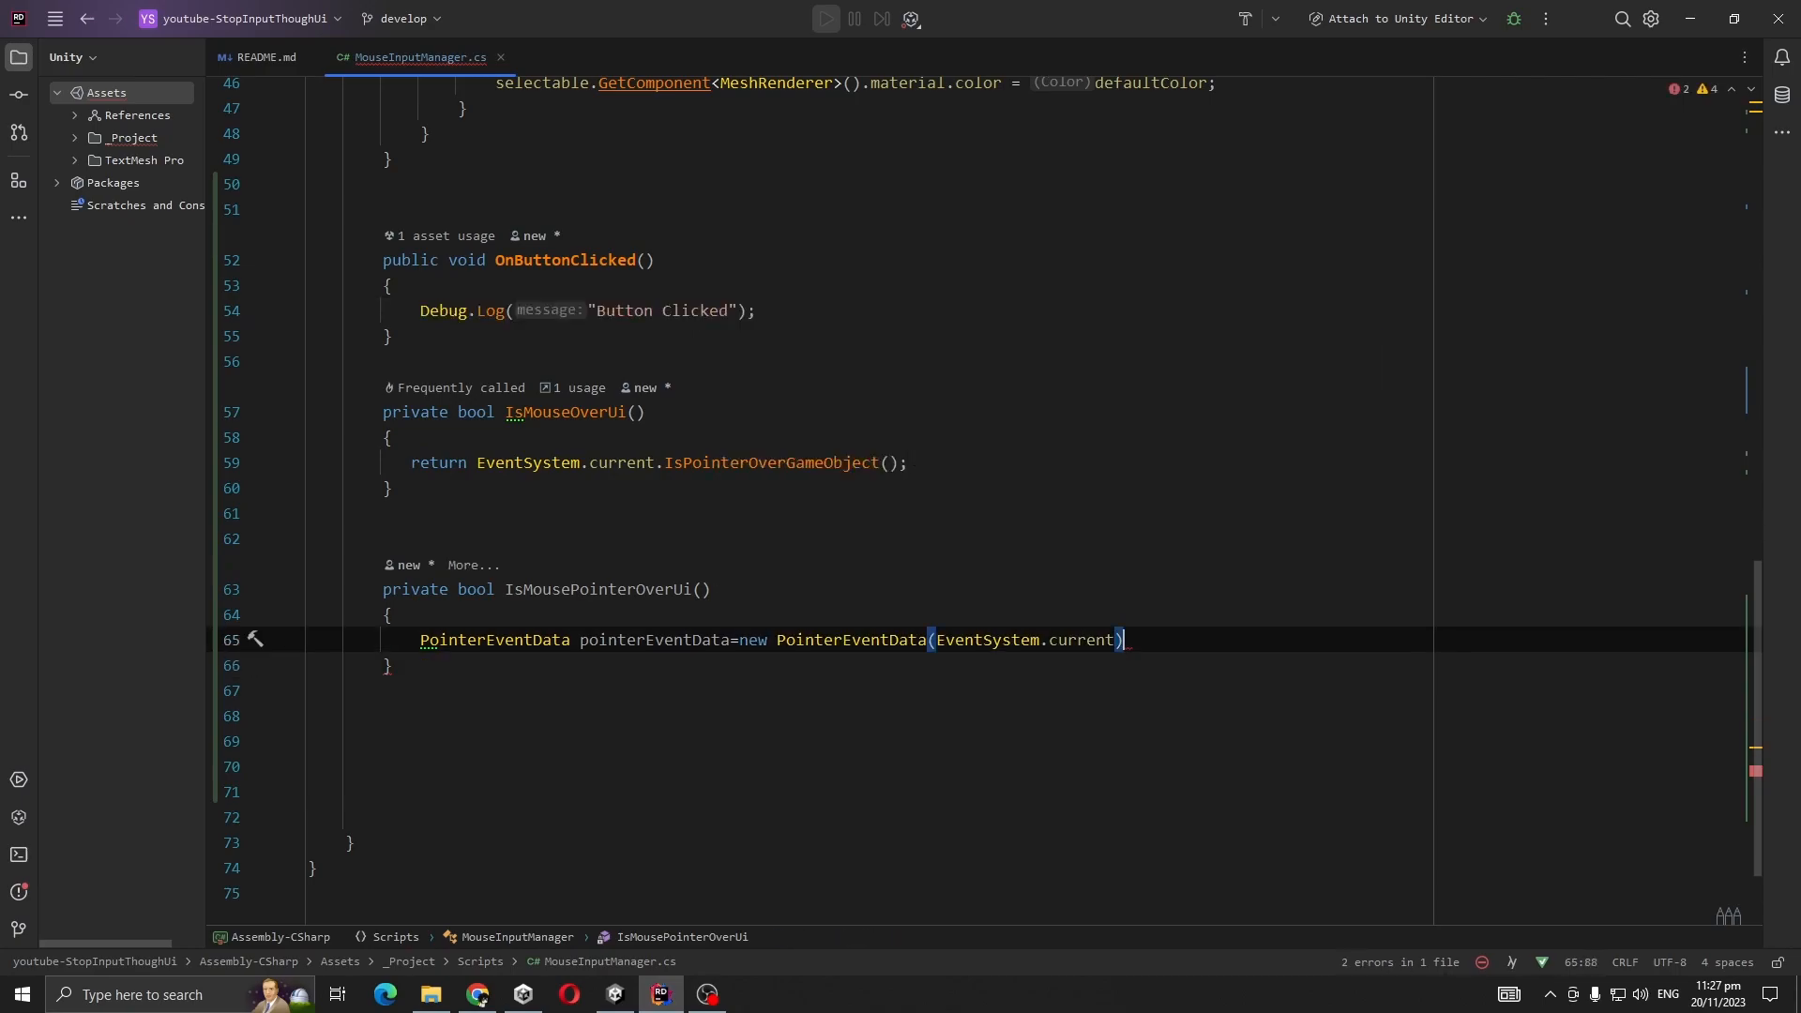
pyautogui.press('Enter')
pyautogui.write('pointerEventData')
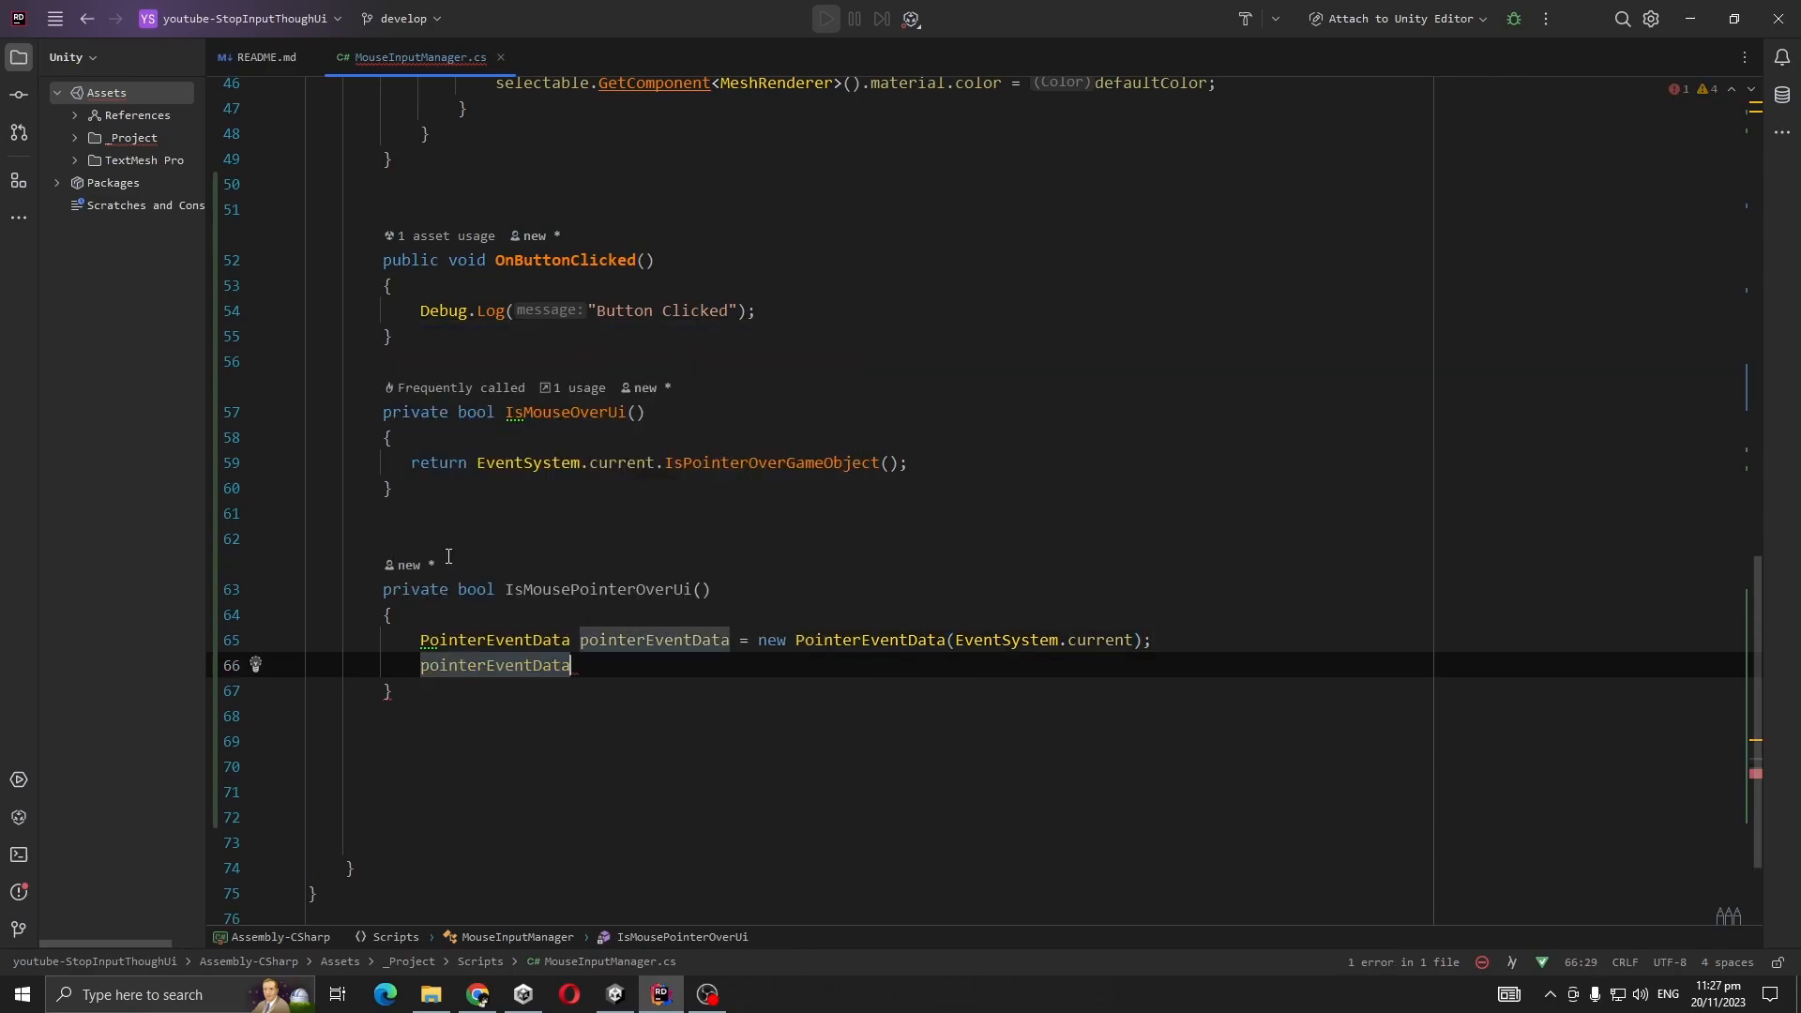
# Set pointerEventData.position to Input.mousePosition and declare a new List<RaycastResult> raycastResults.
pyautogui.write('.position')
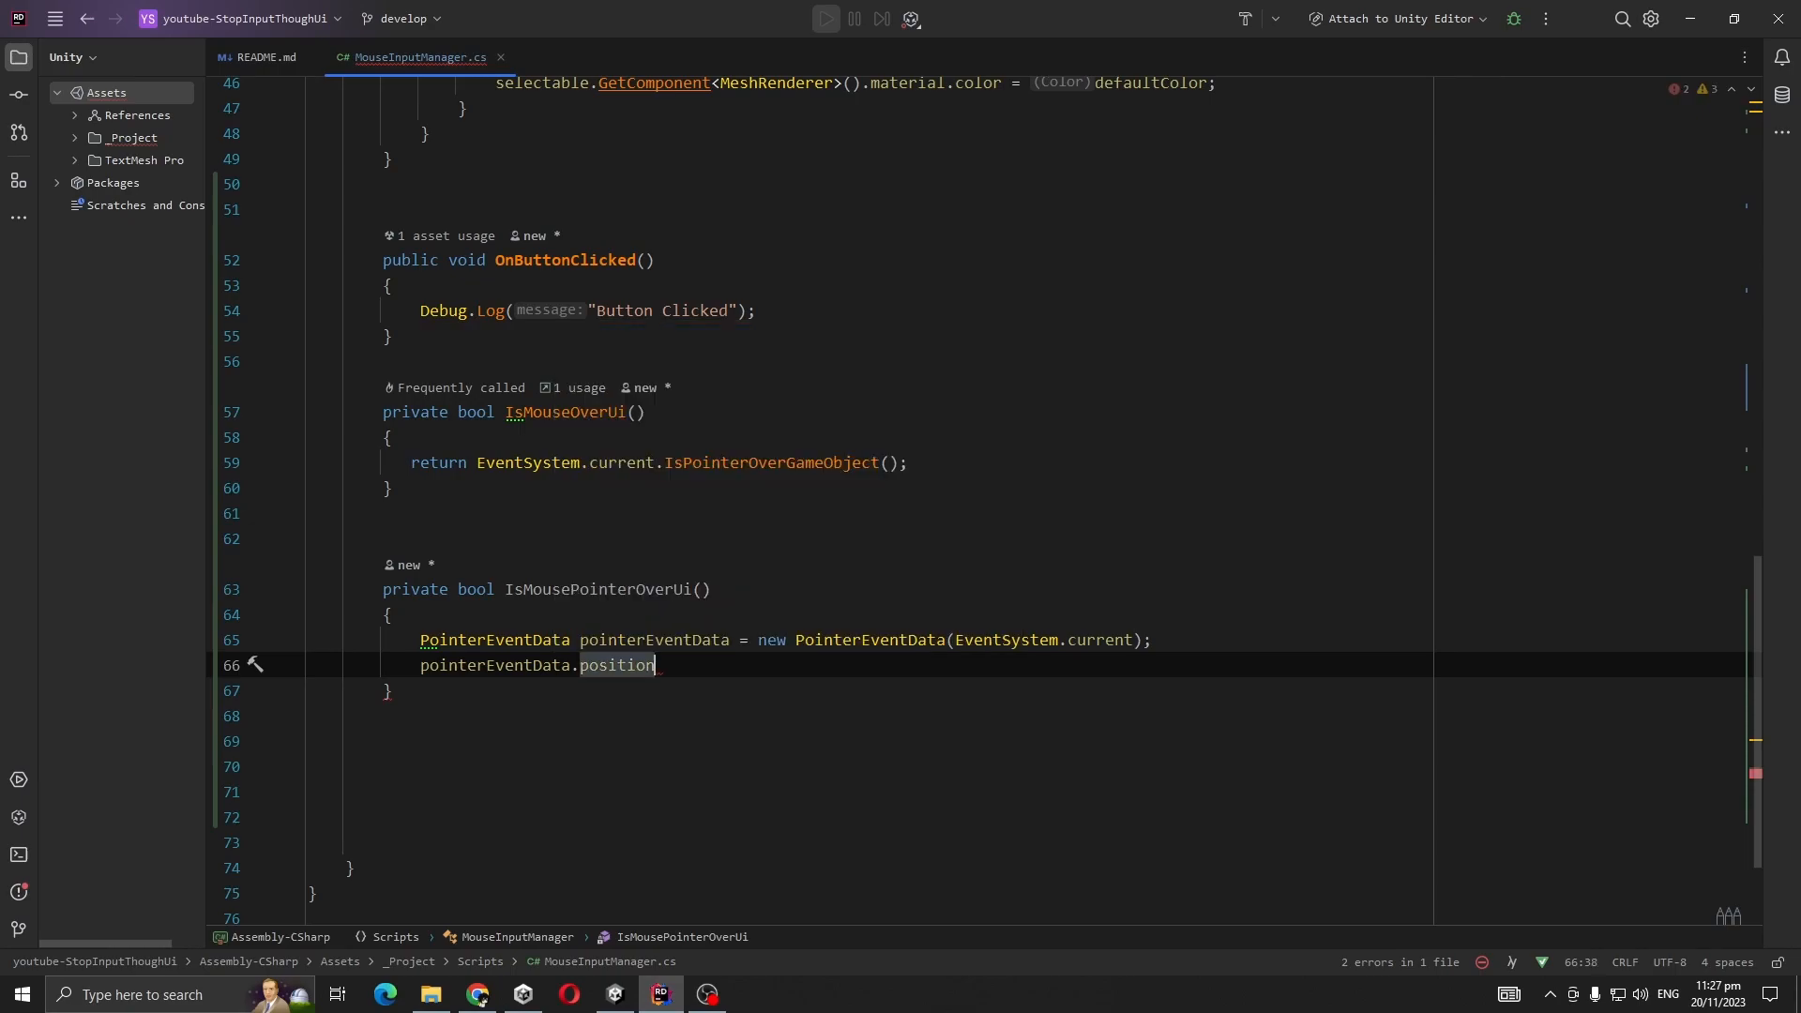
pyautogui.write('=i')
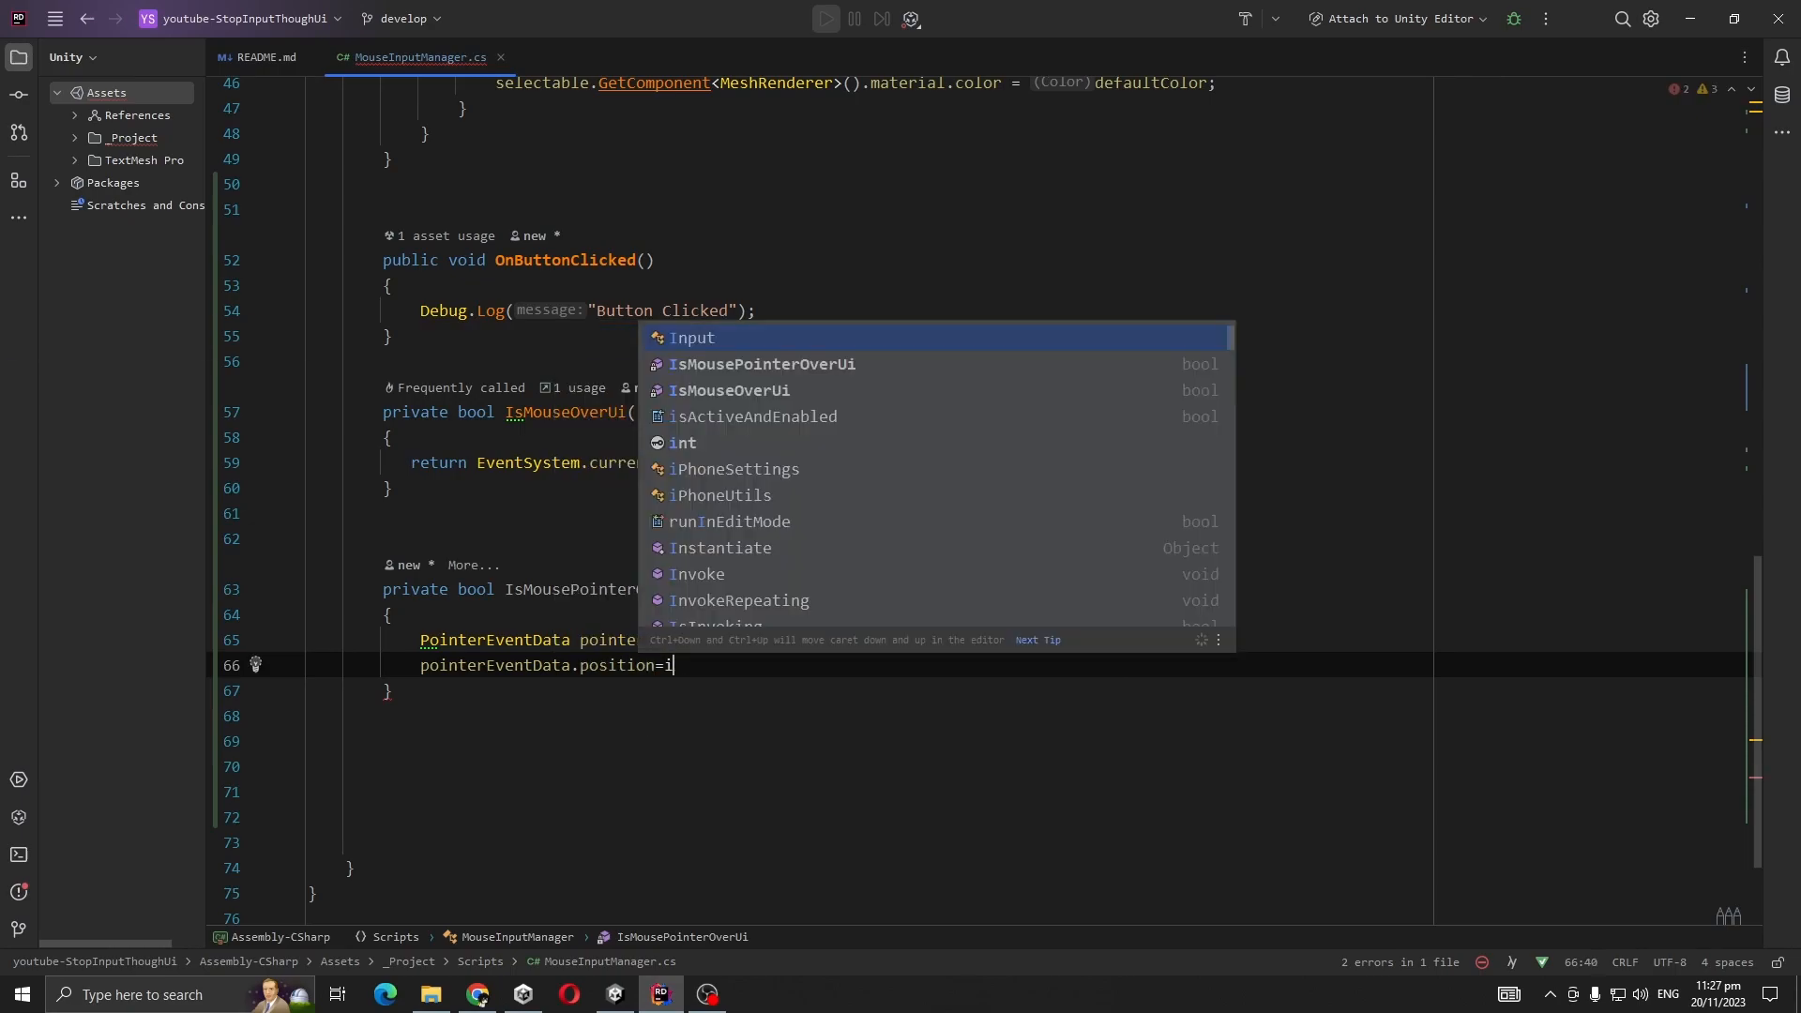
pyautogui.write('nput.mousePosition;')
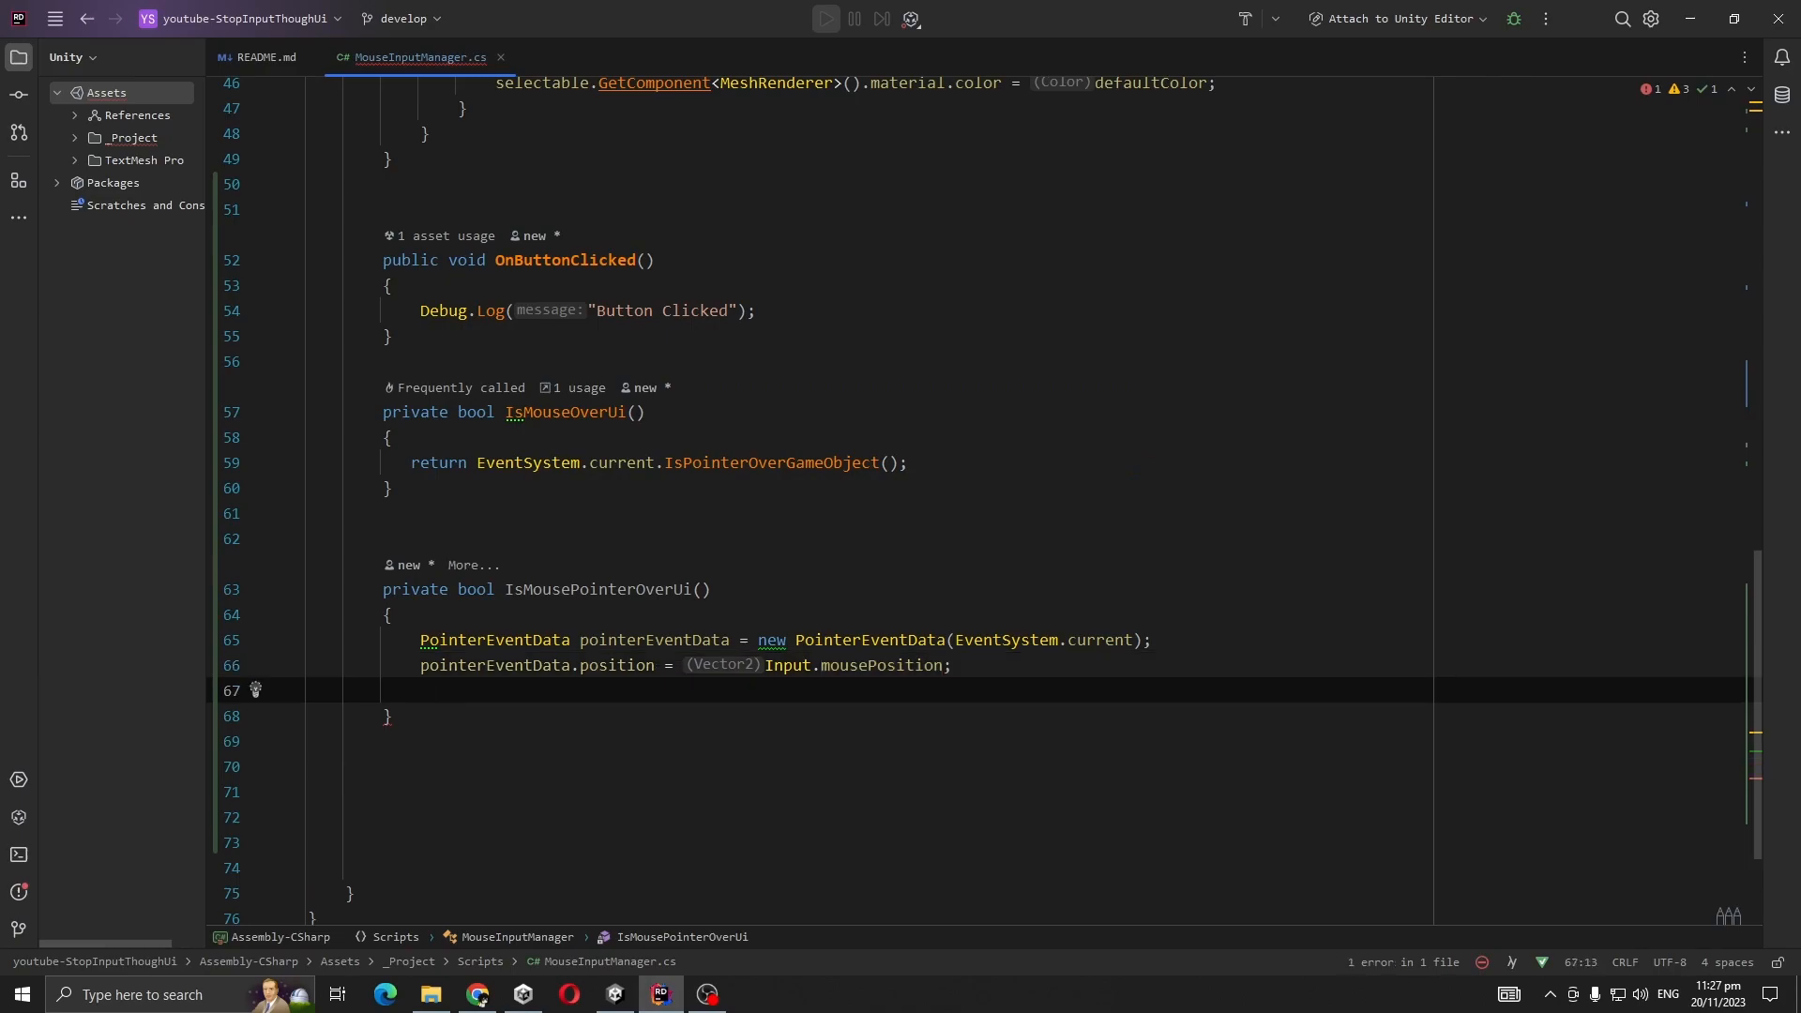
pyautogui.write('var')
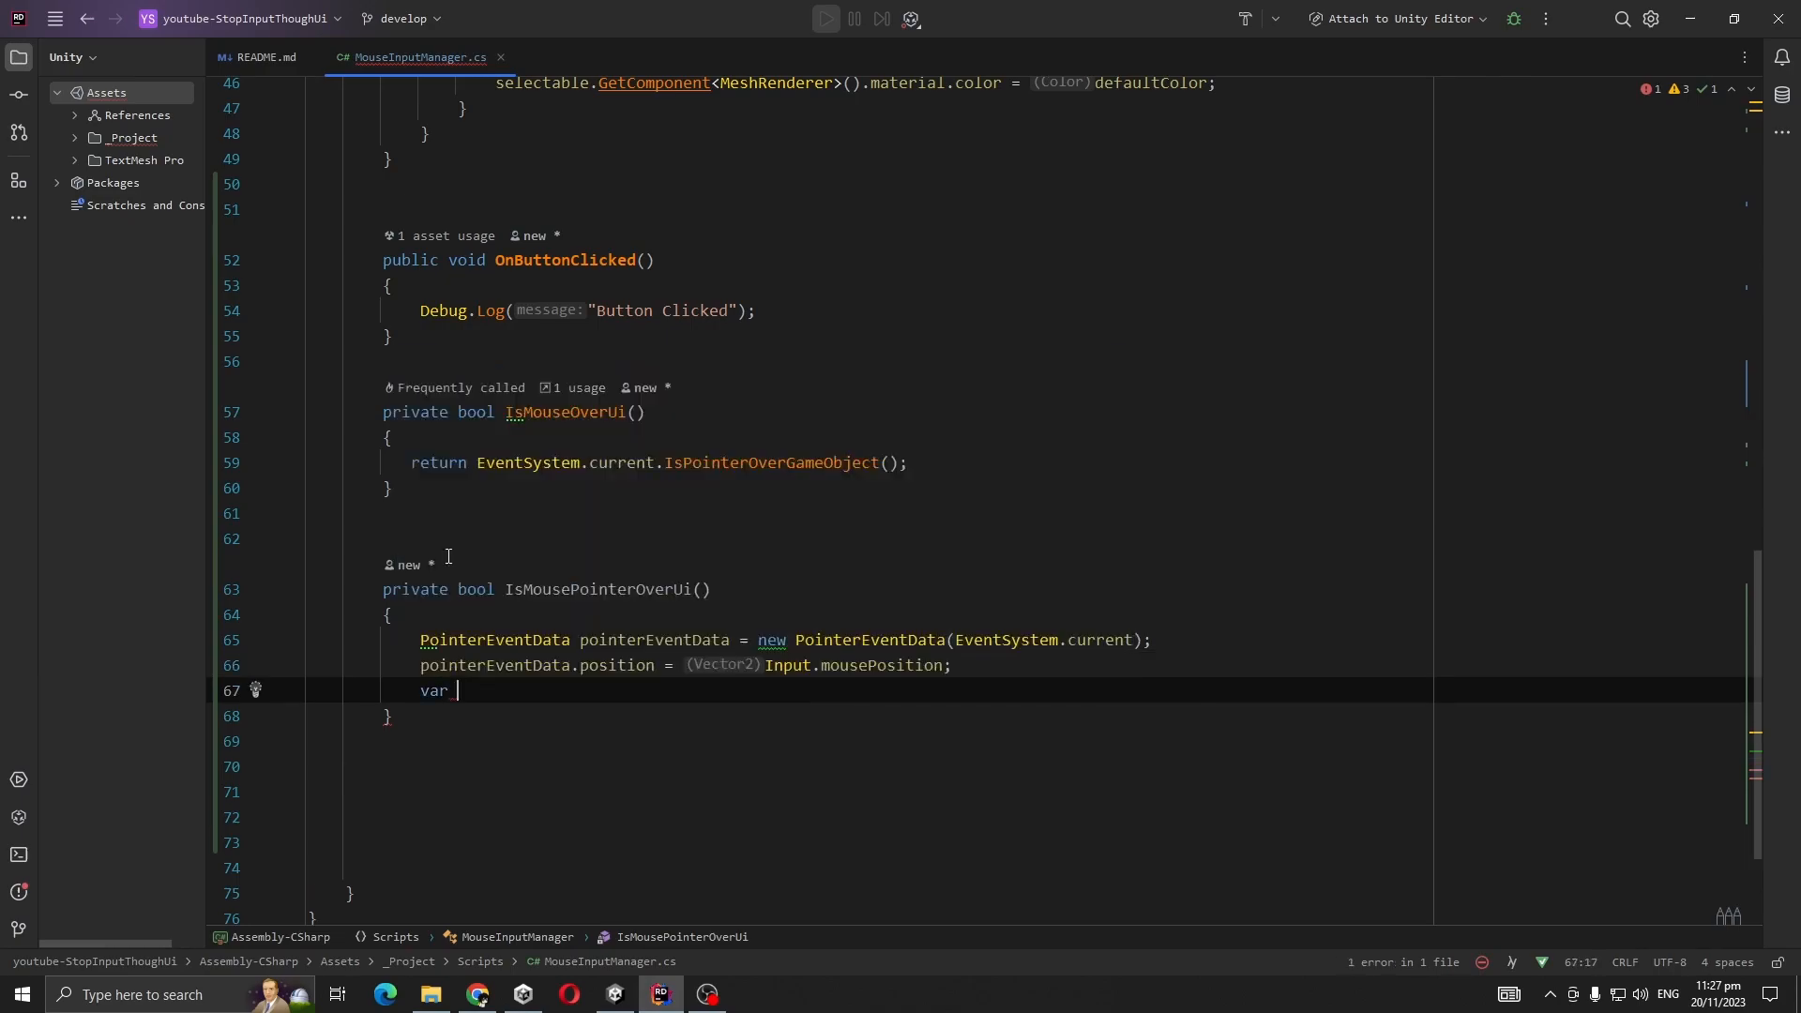
pyautogui.write('raycas')
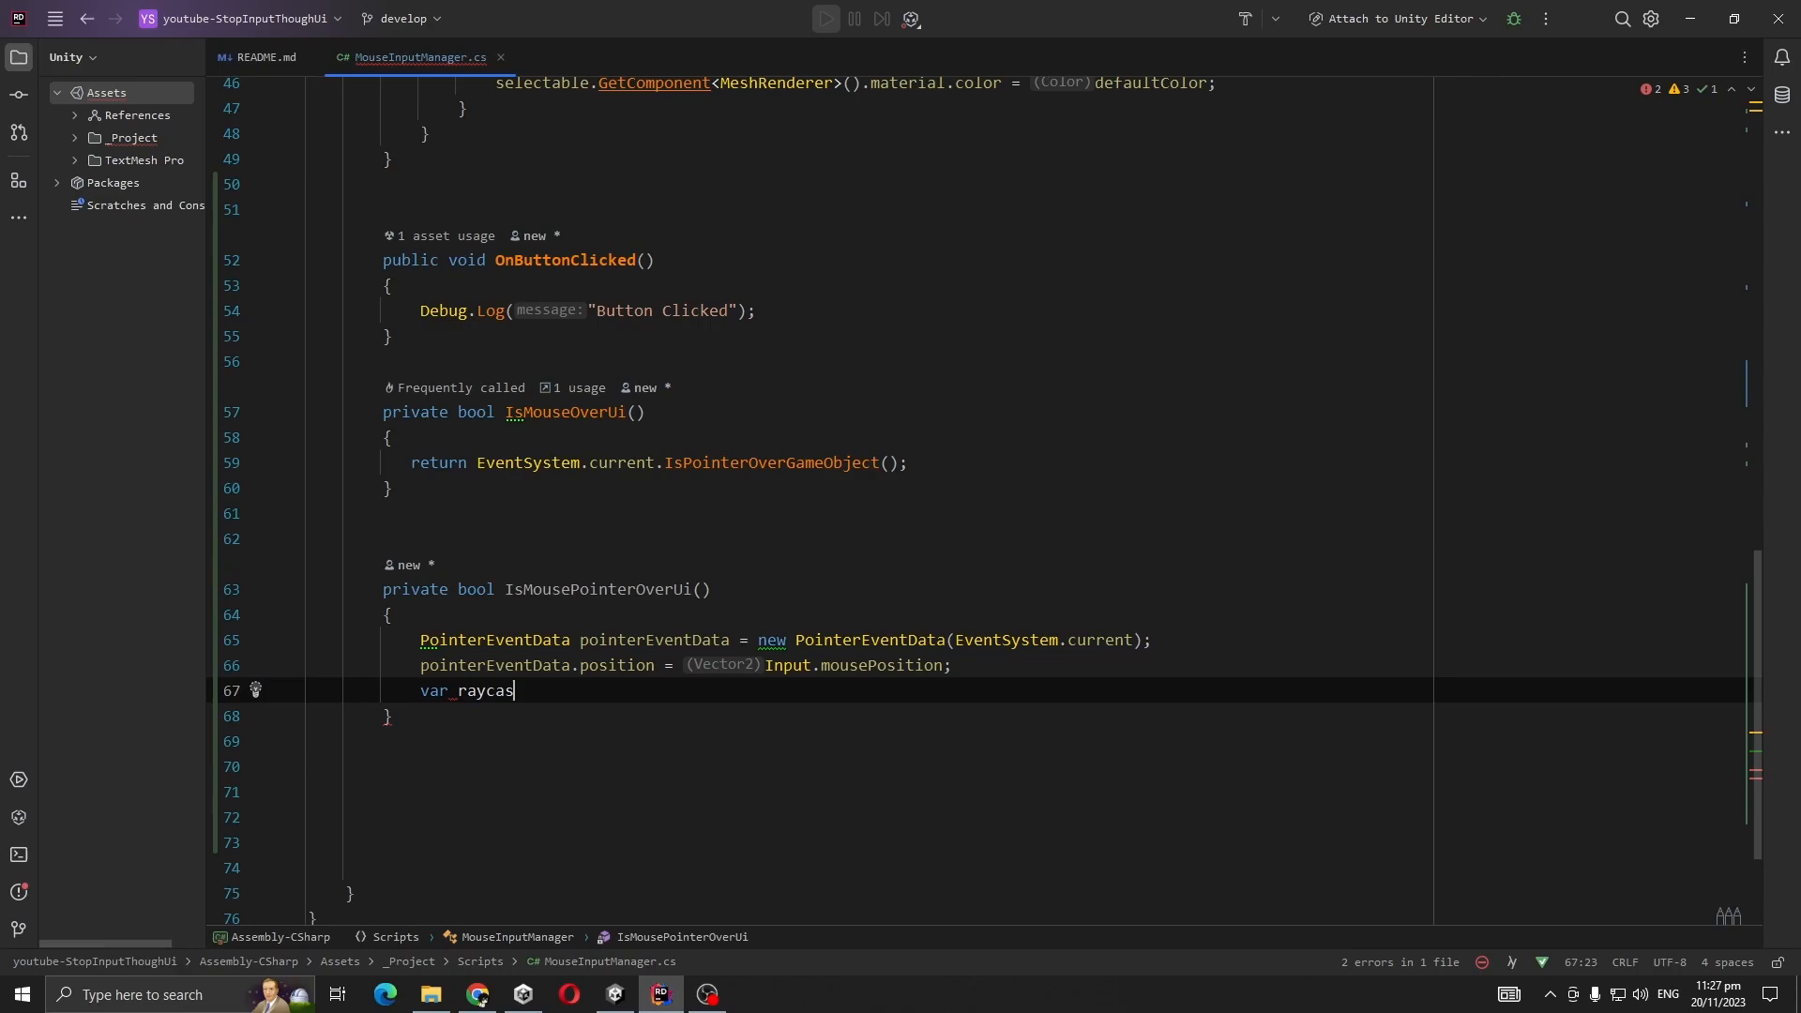
pyautogui.write('tResul')
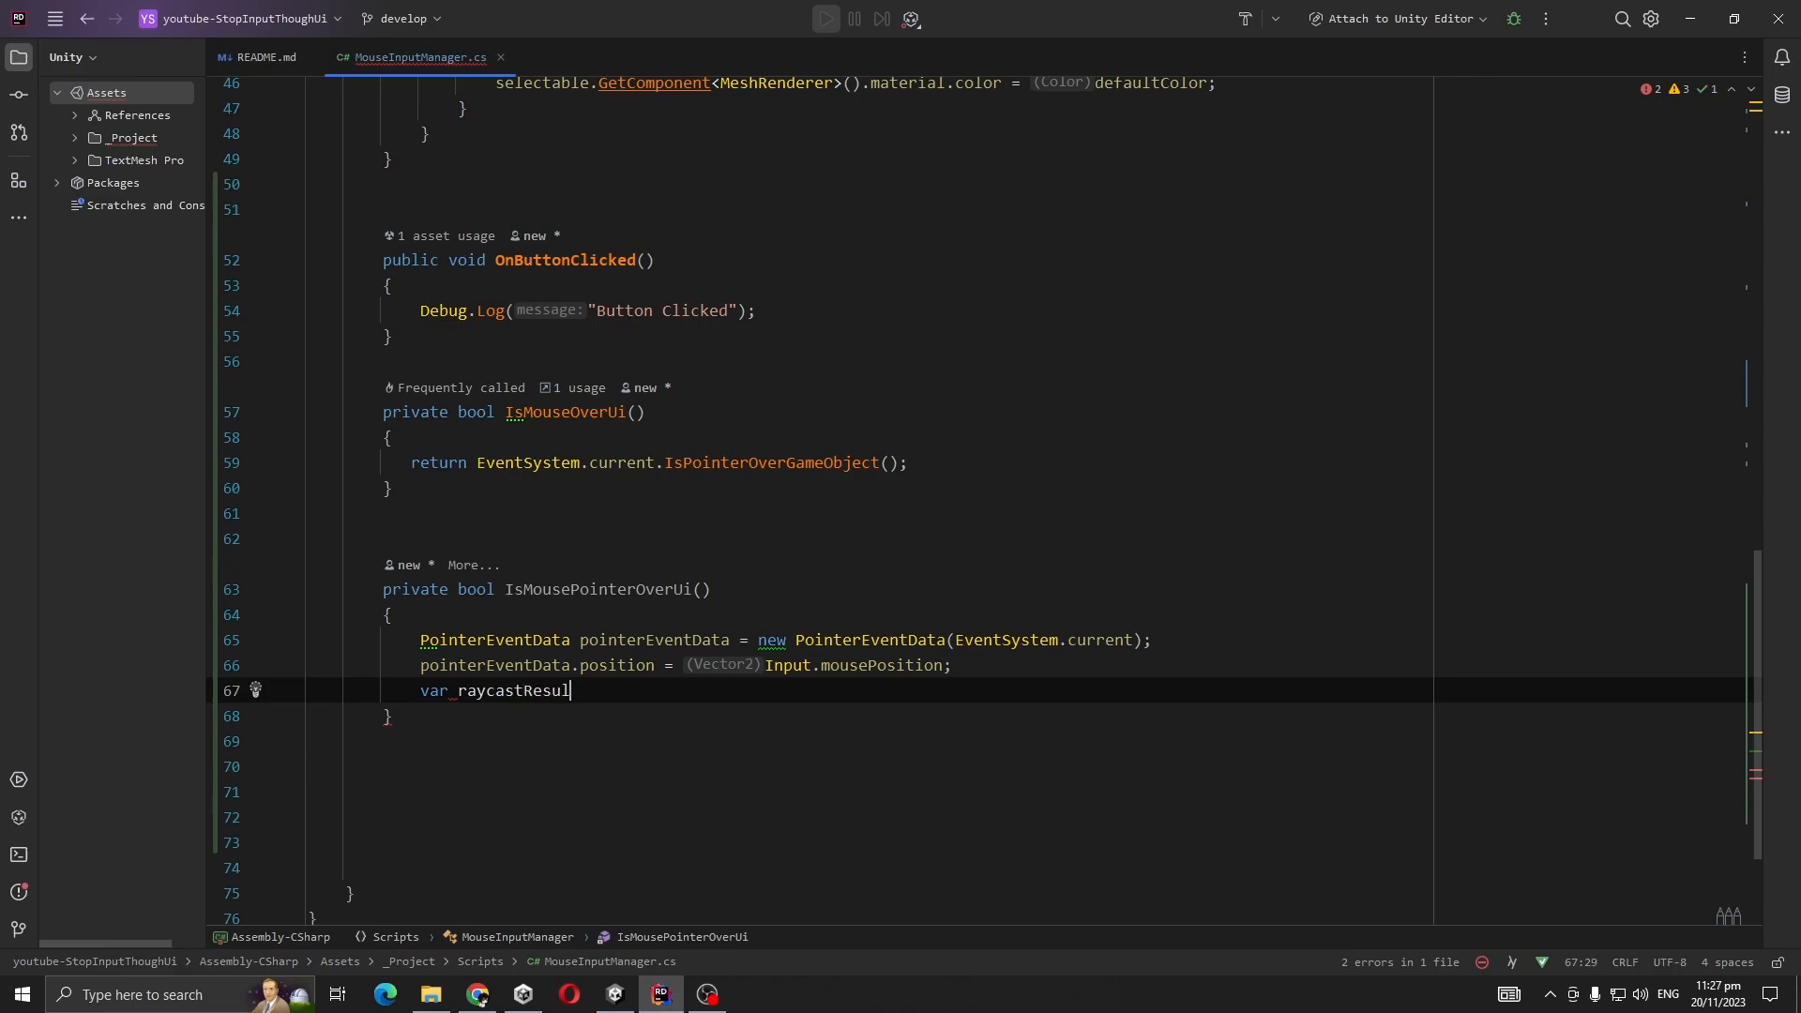
pyautogui.write('ts=new li')
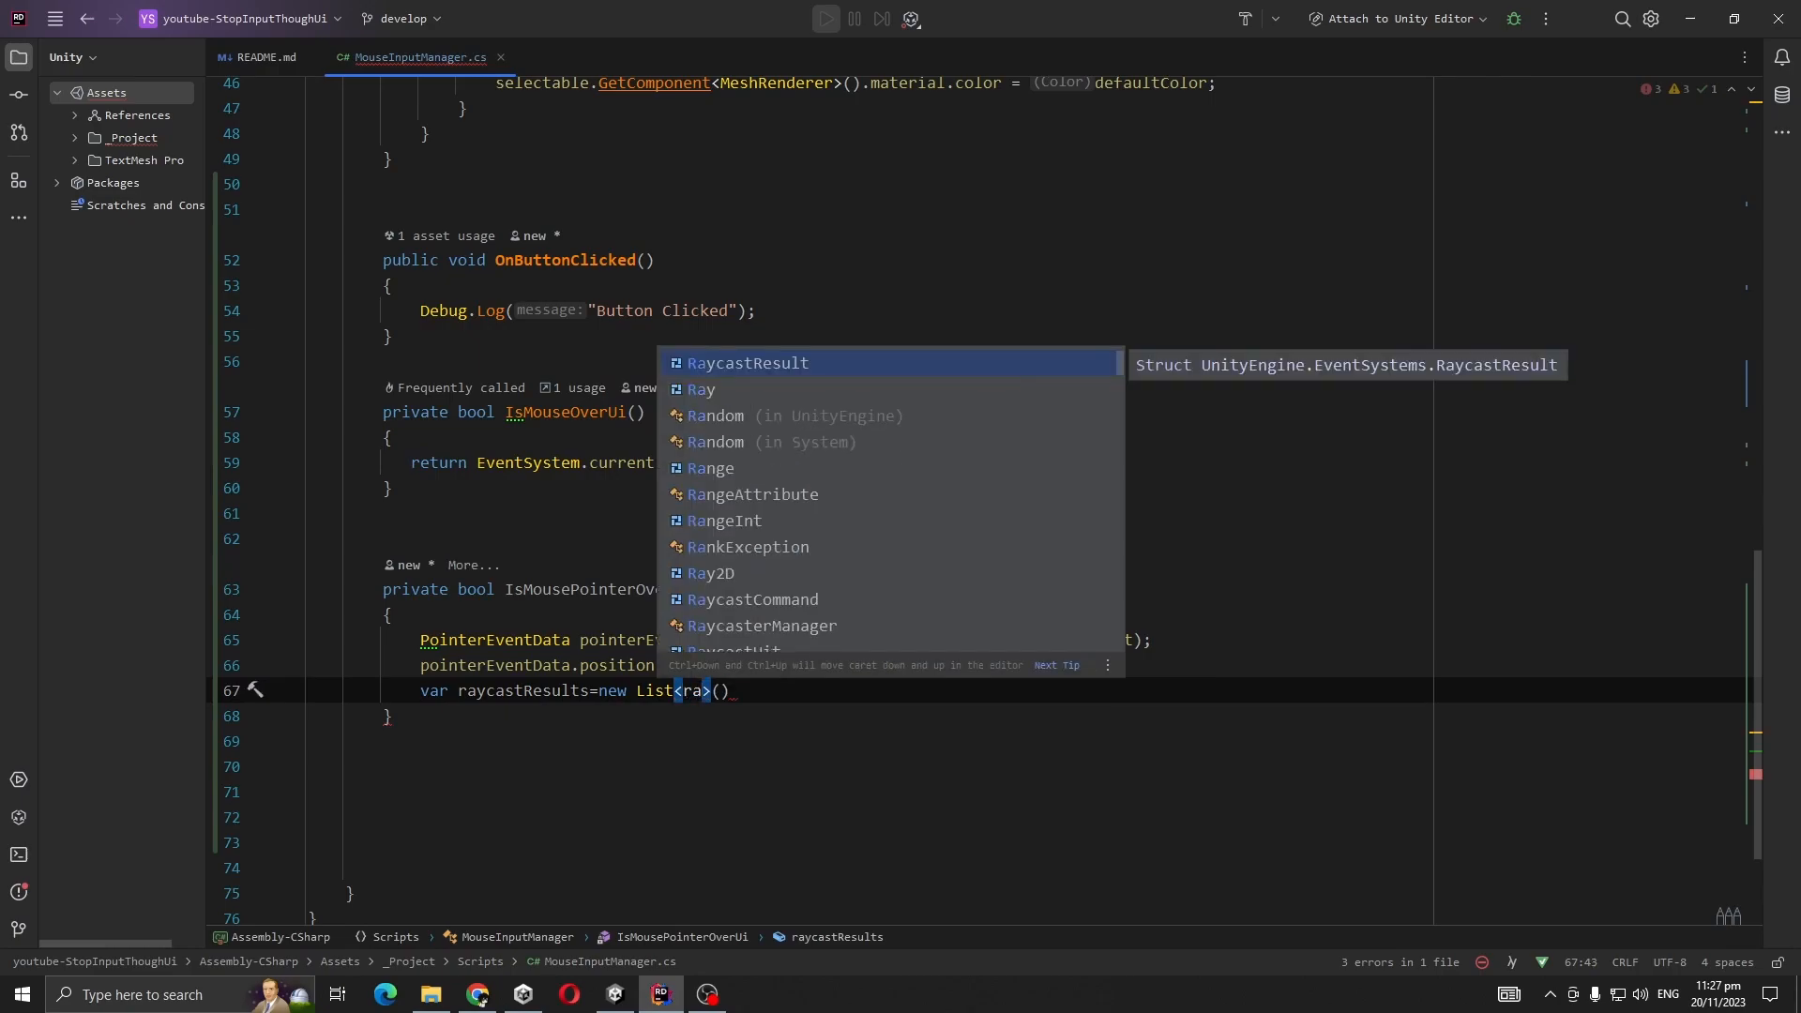
pyautogui.press('Enter')
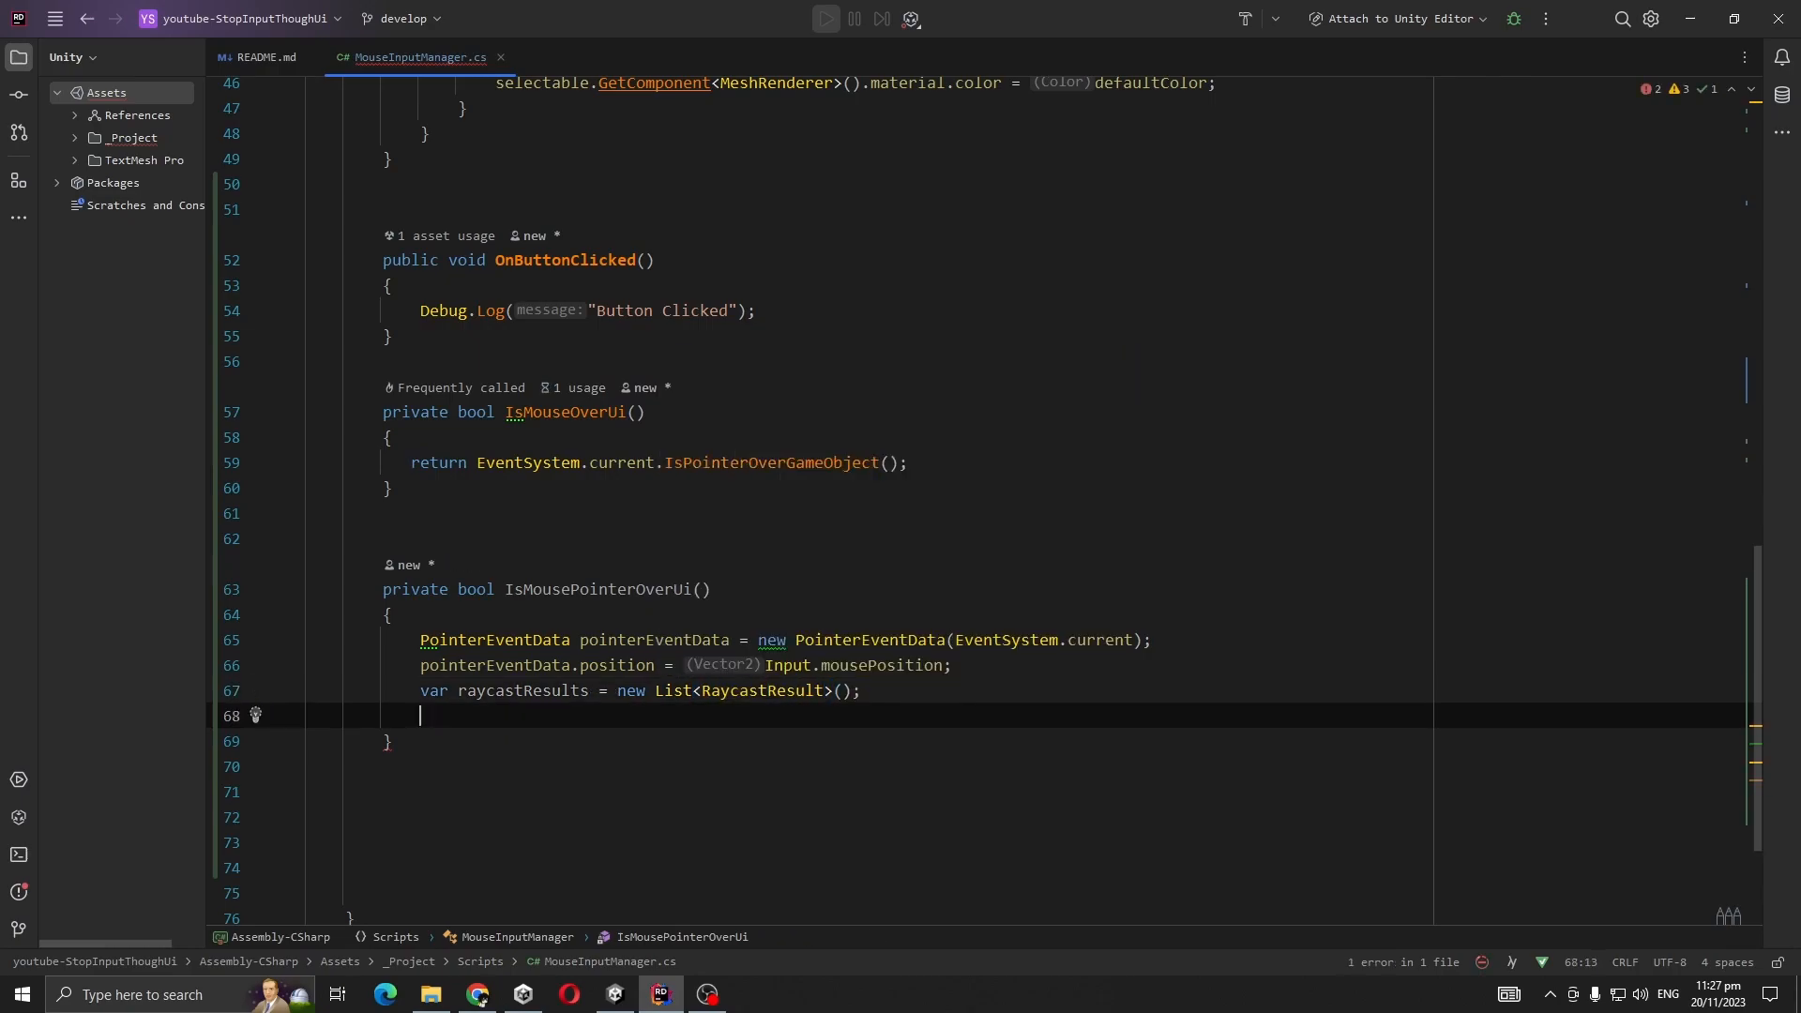
# Call EventSystem.current.RaycastAll(pointerEventData, raycastResults) and return raycastResults.Count > 0.
pyautogui.write('EventSystem')
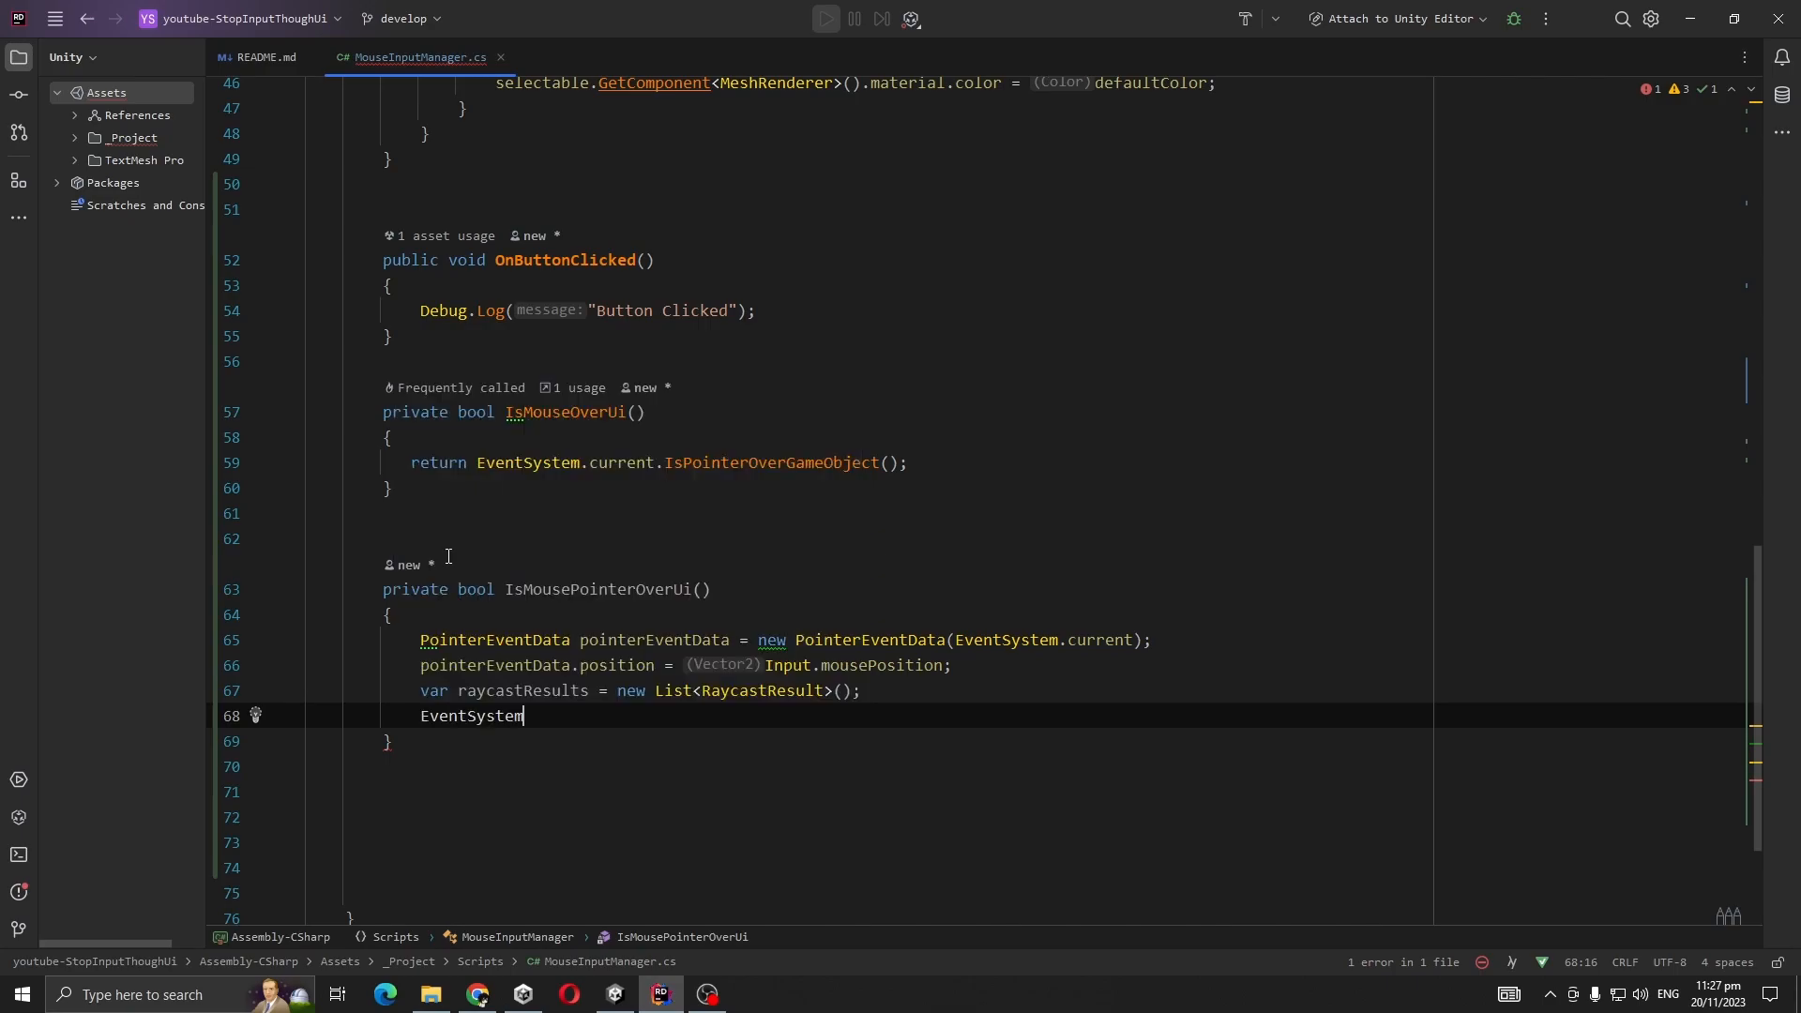
pyautogui.write('.current.ra')
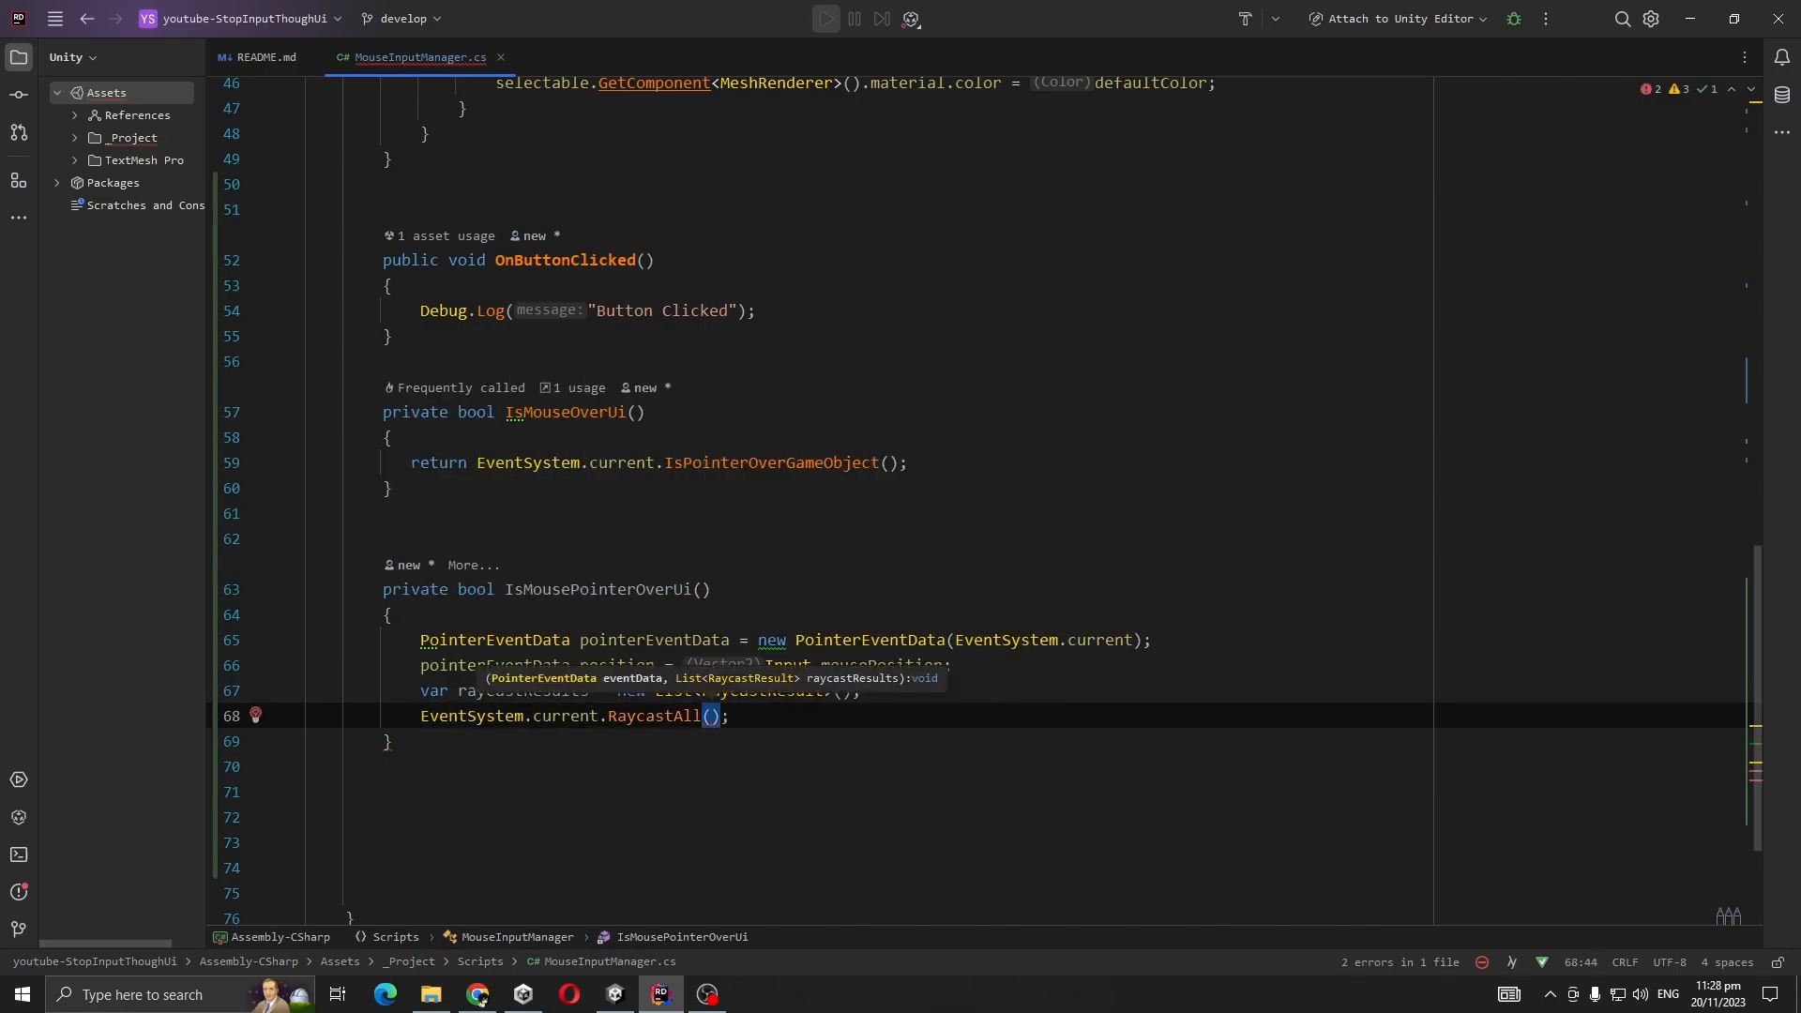
pyautogui.write('pointerEventData,')
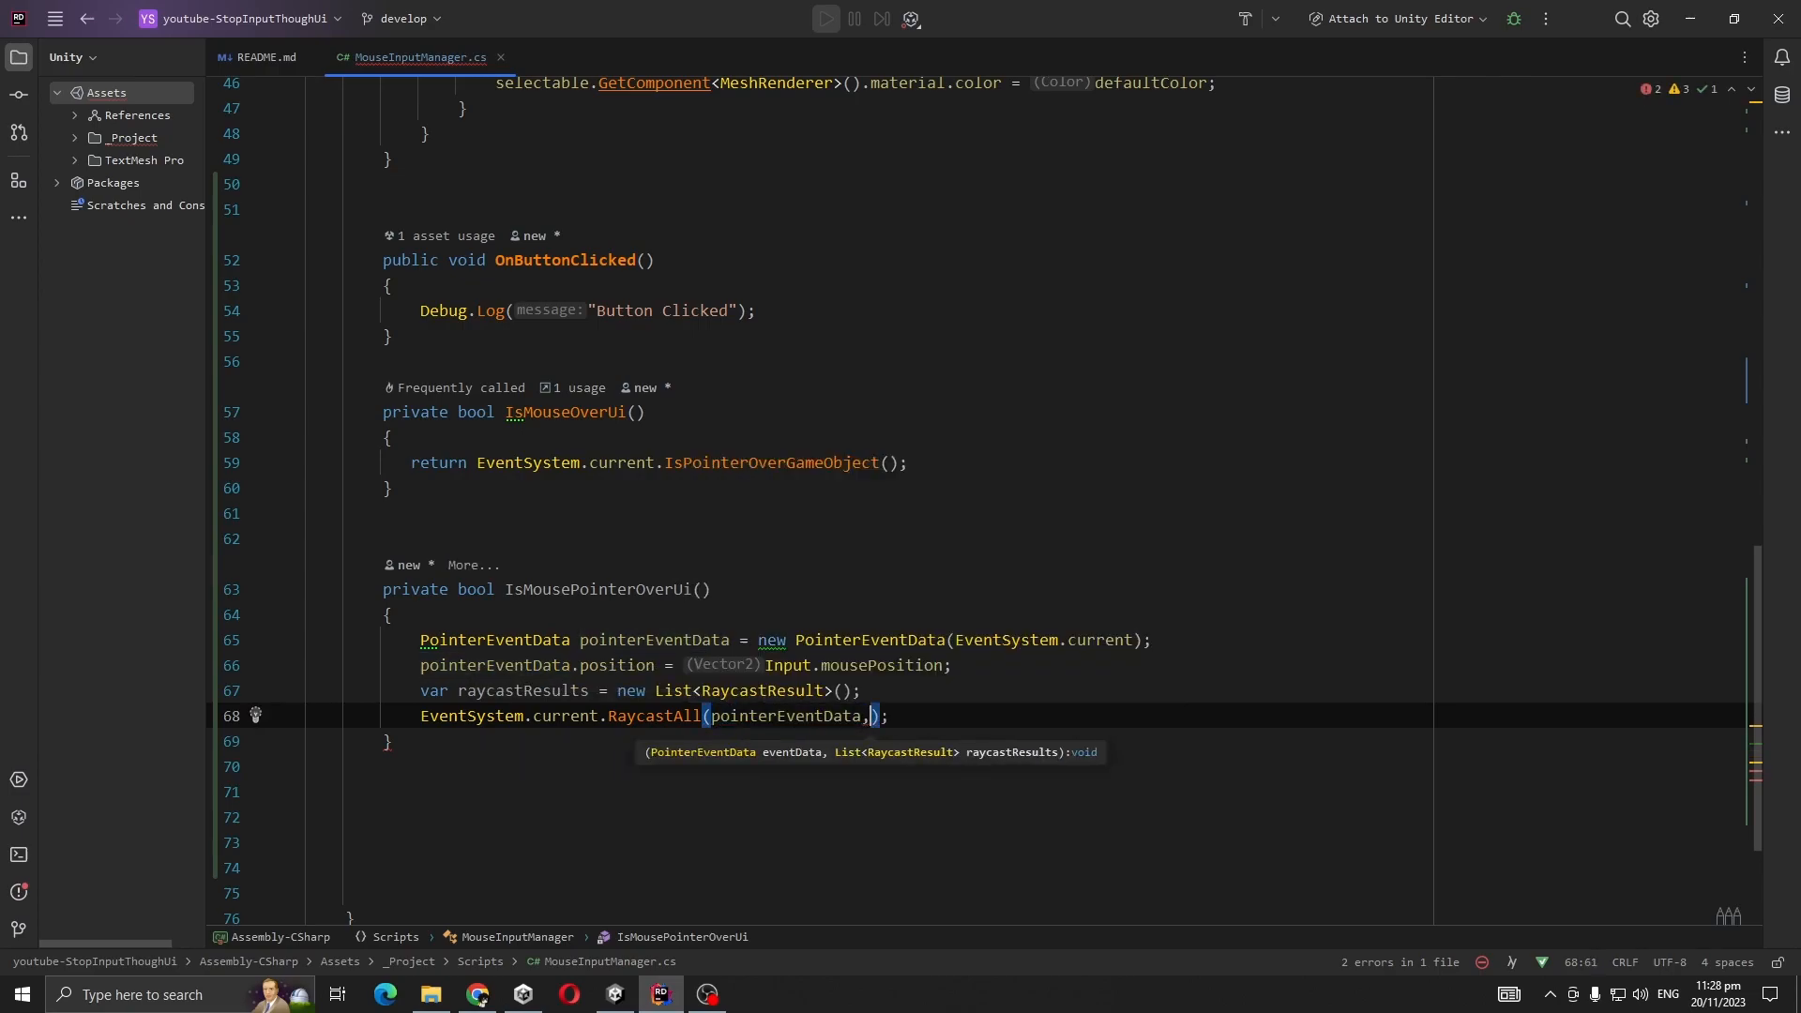
pyautogui.write('ra')
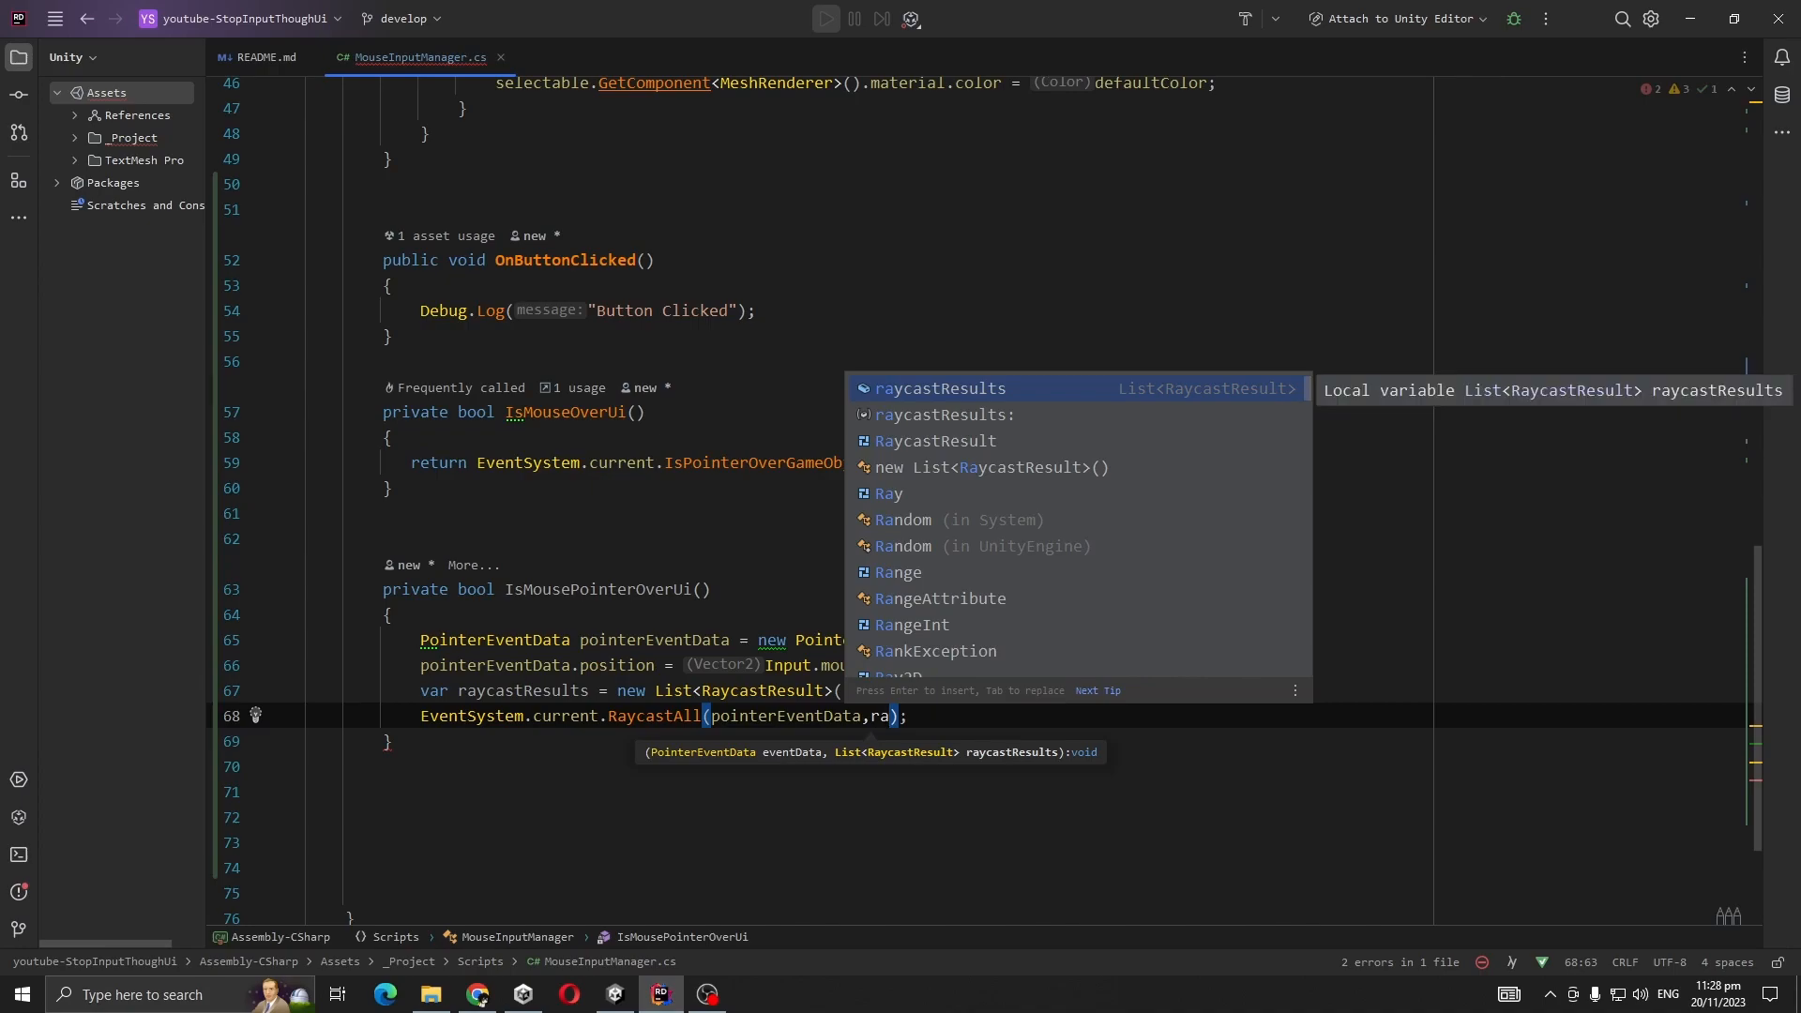
pyautogui.press('Enter')
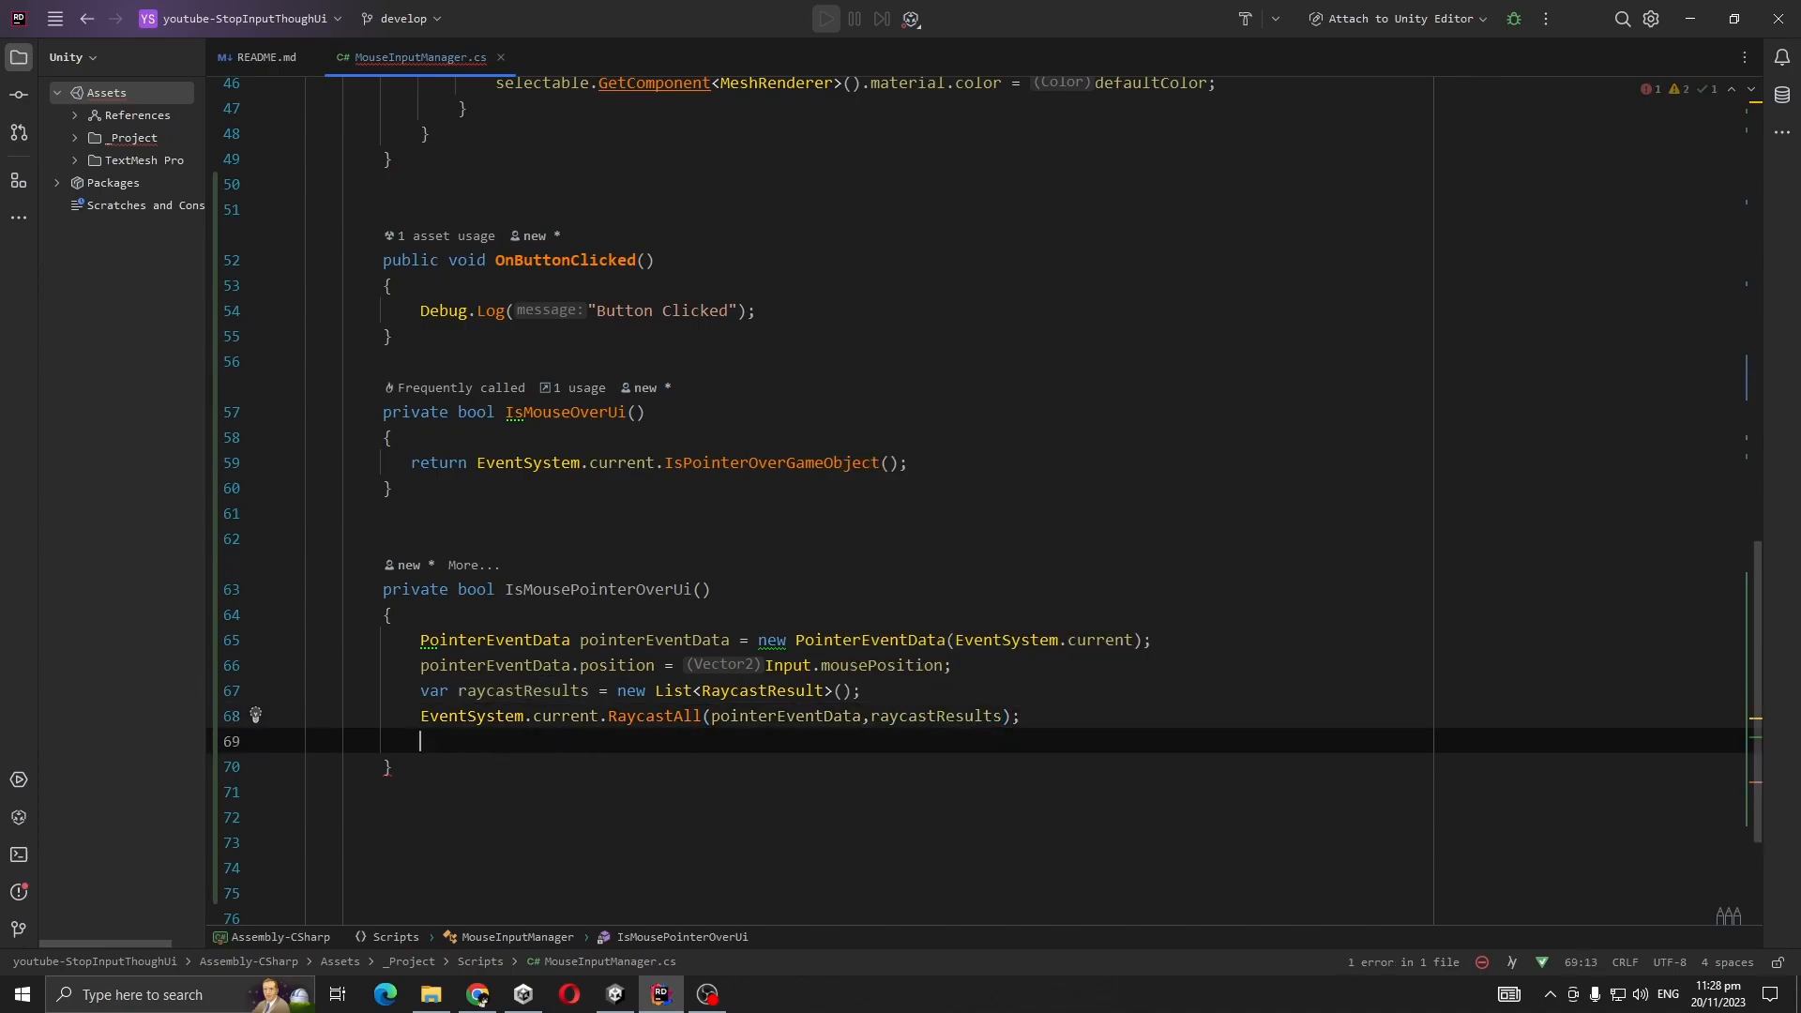
pyautogui.write('return')
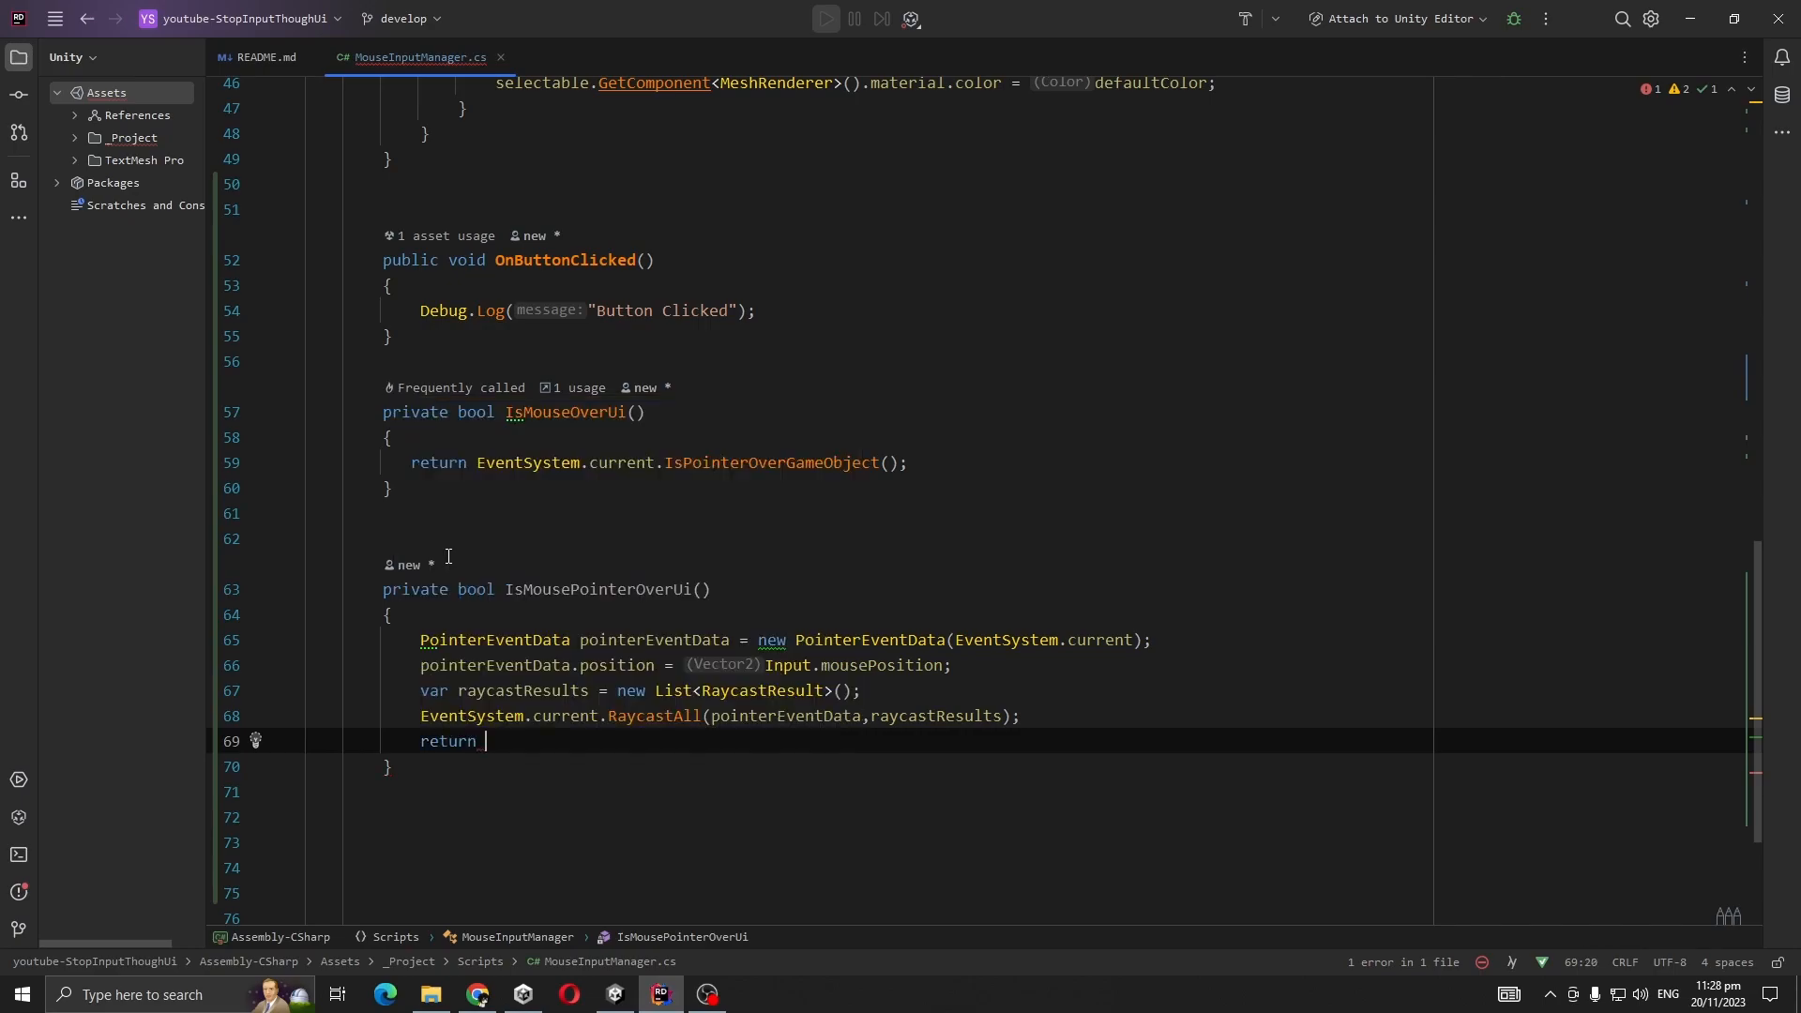
pyautogui.write('raycastResults.Count > 0;')
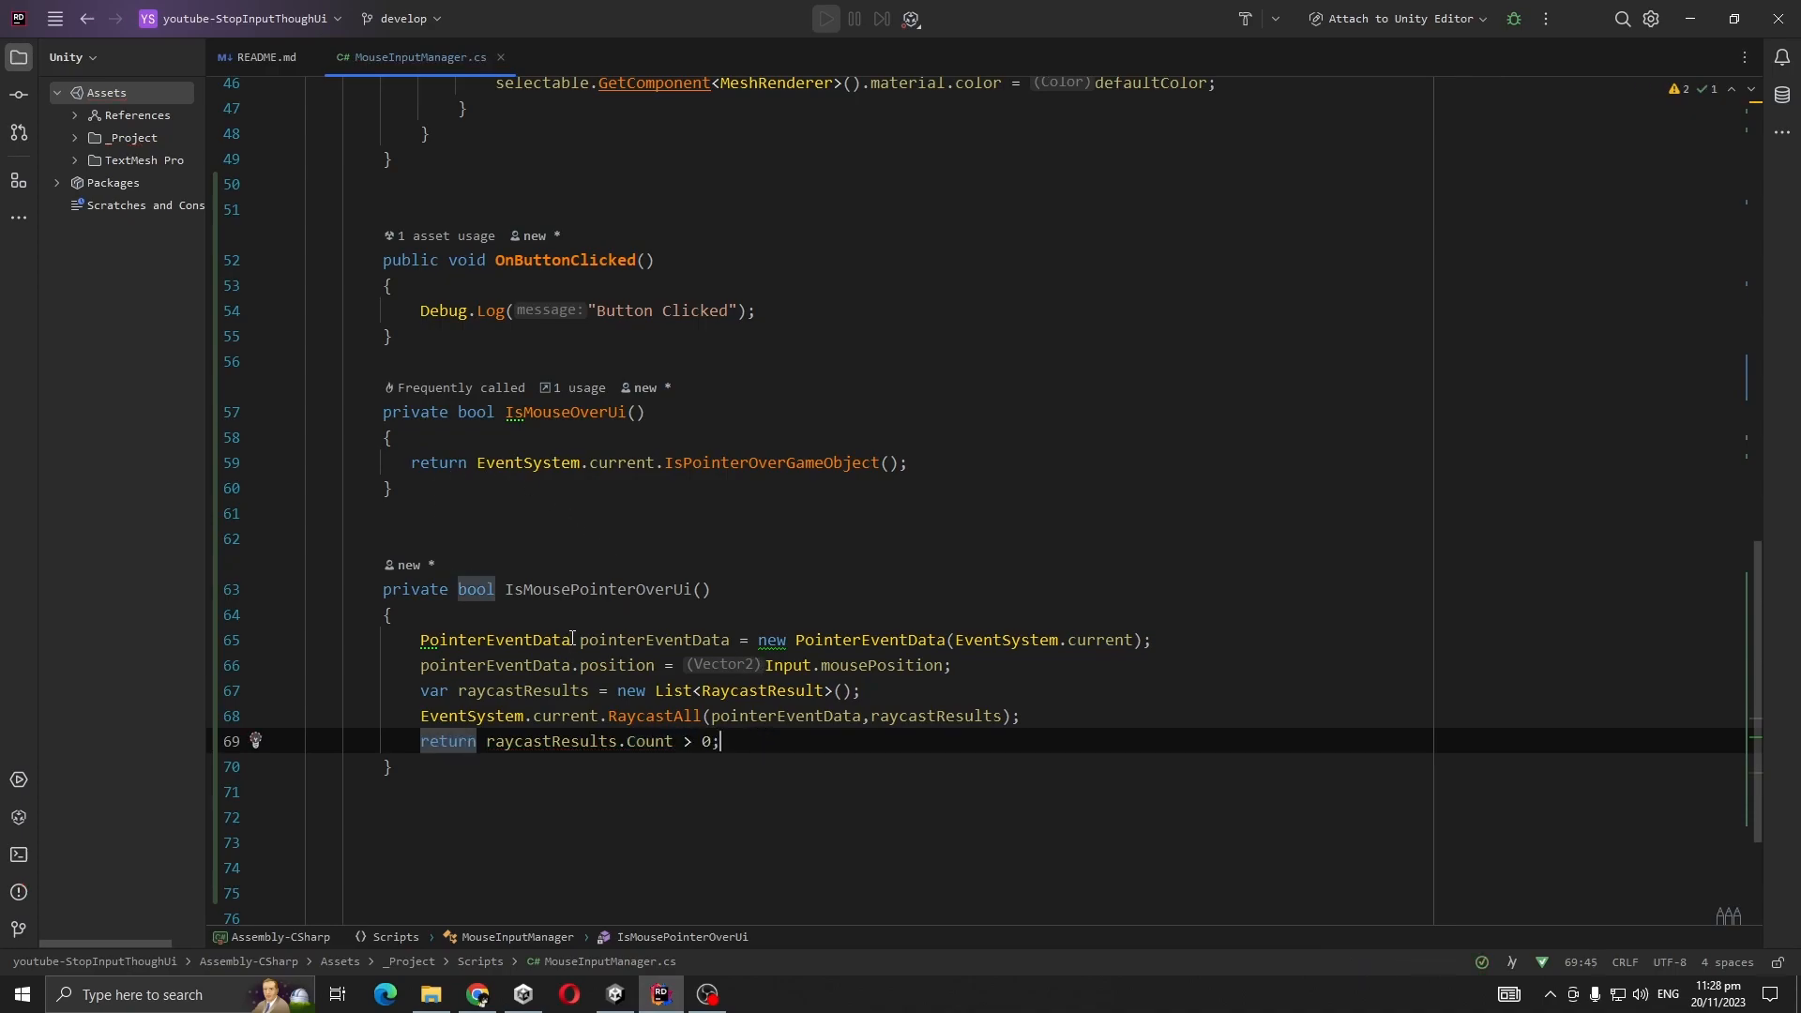
pyautogui.doubleClick(596, 589)
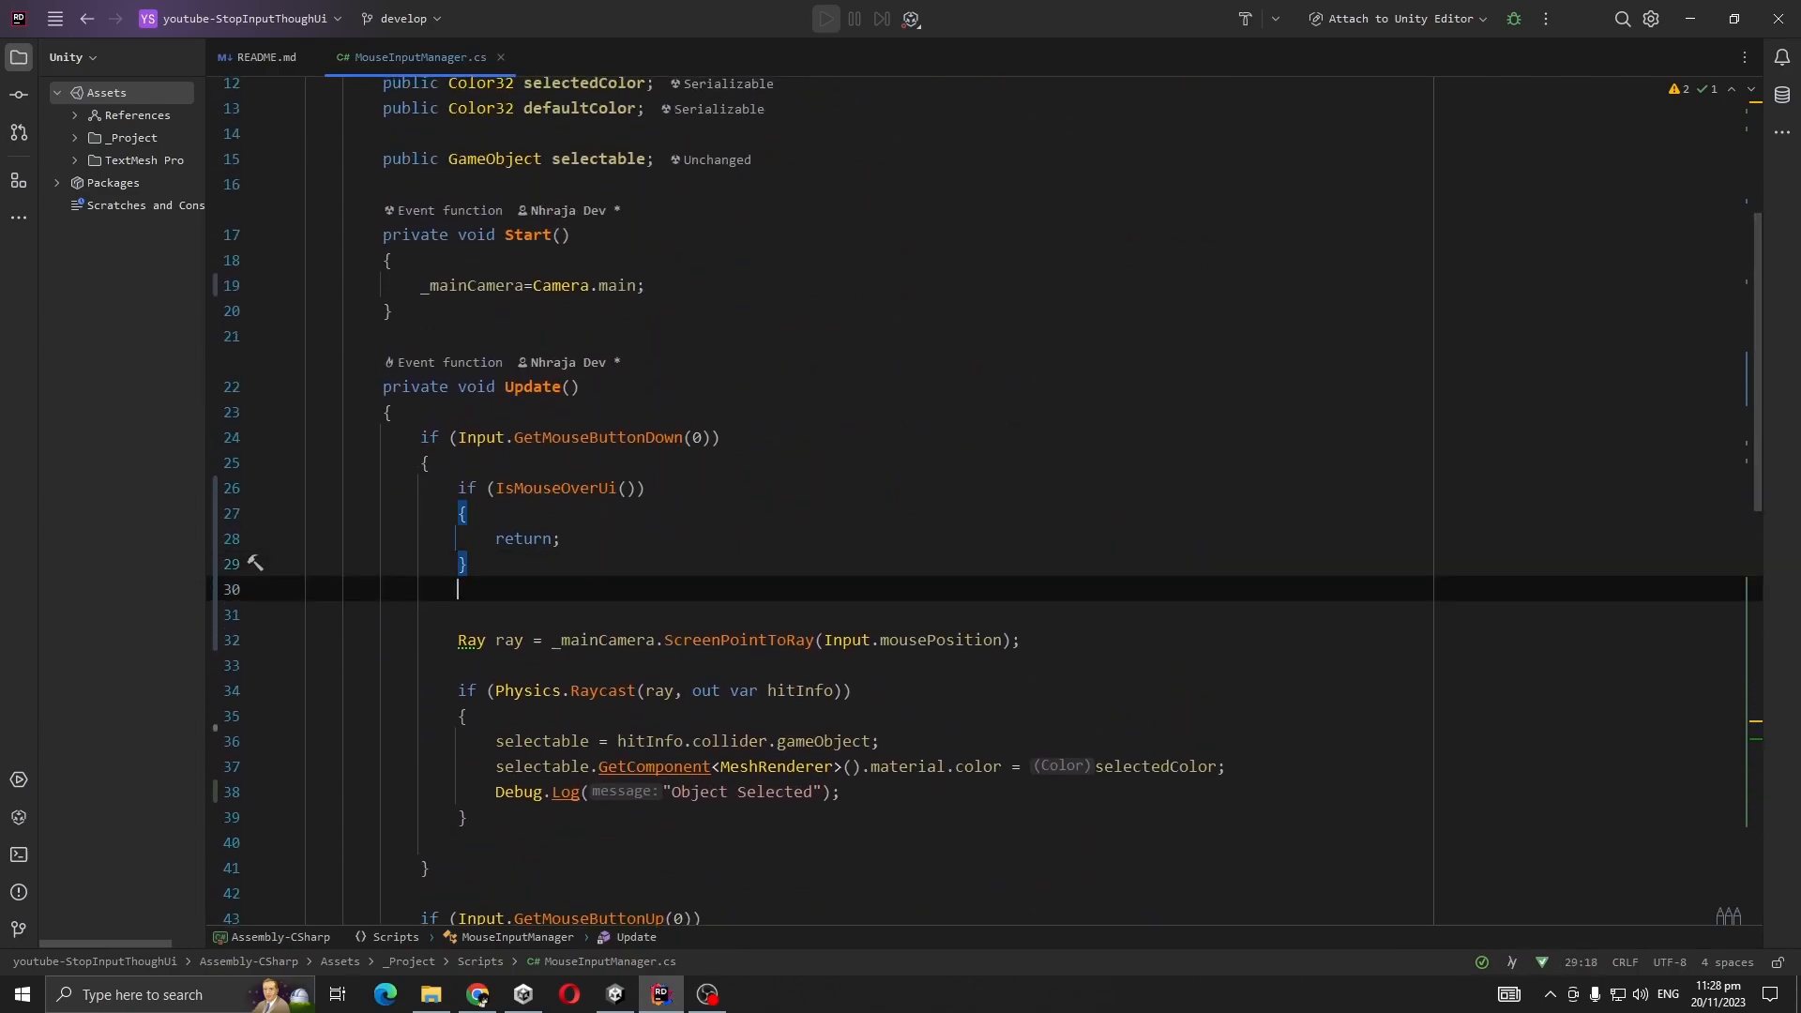
# Add an if (IsMousePointerOverUi()) return check in Update's mouse-down block.
pyautogui.write('if (expr')
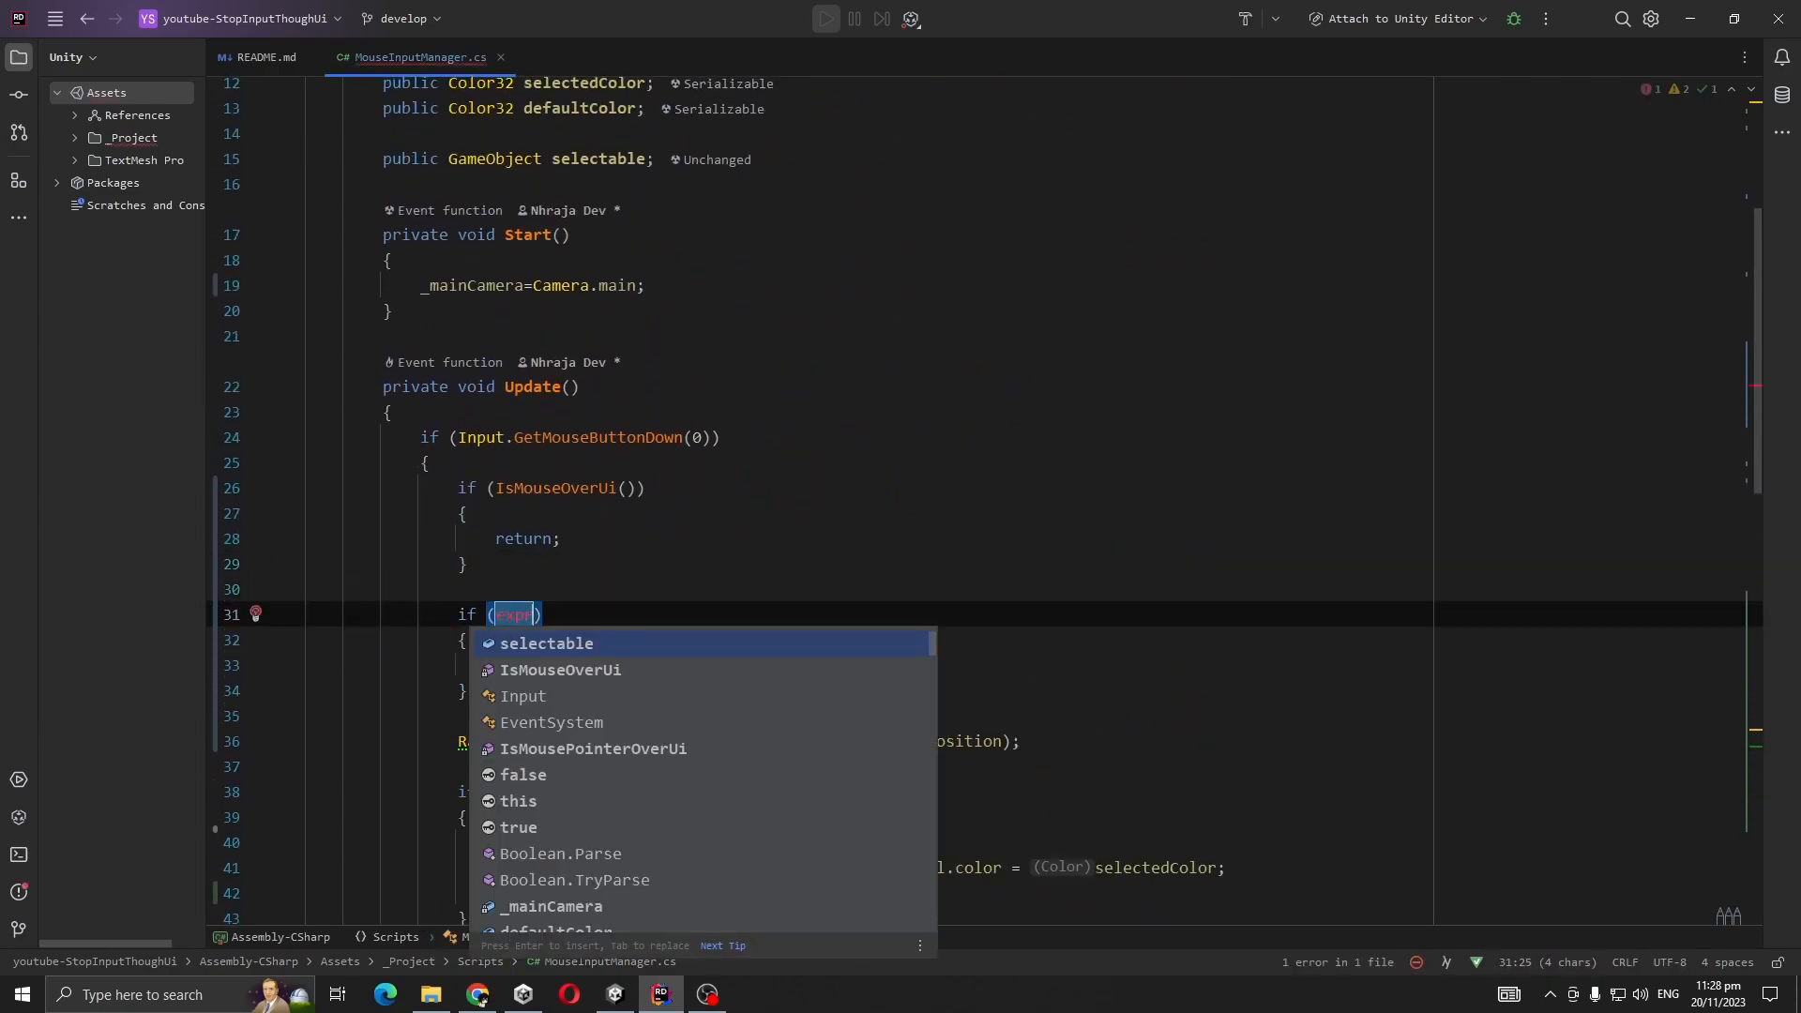
pyautogui.write('is')
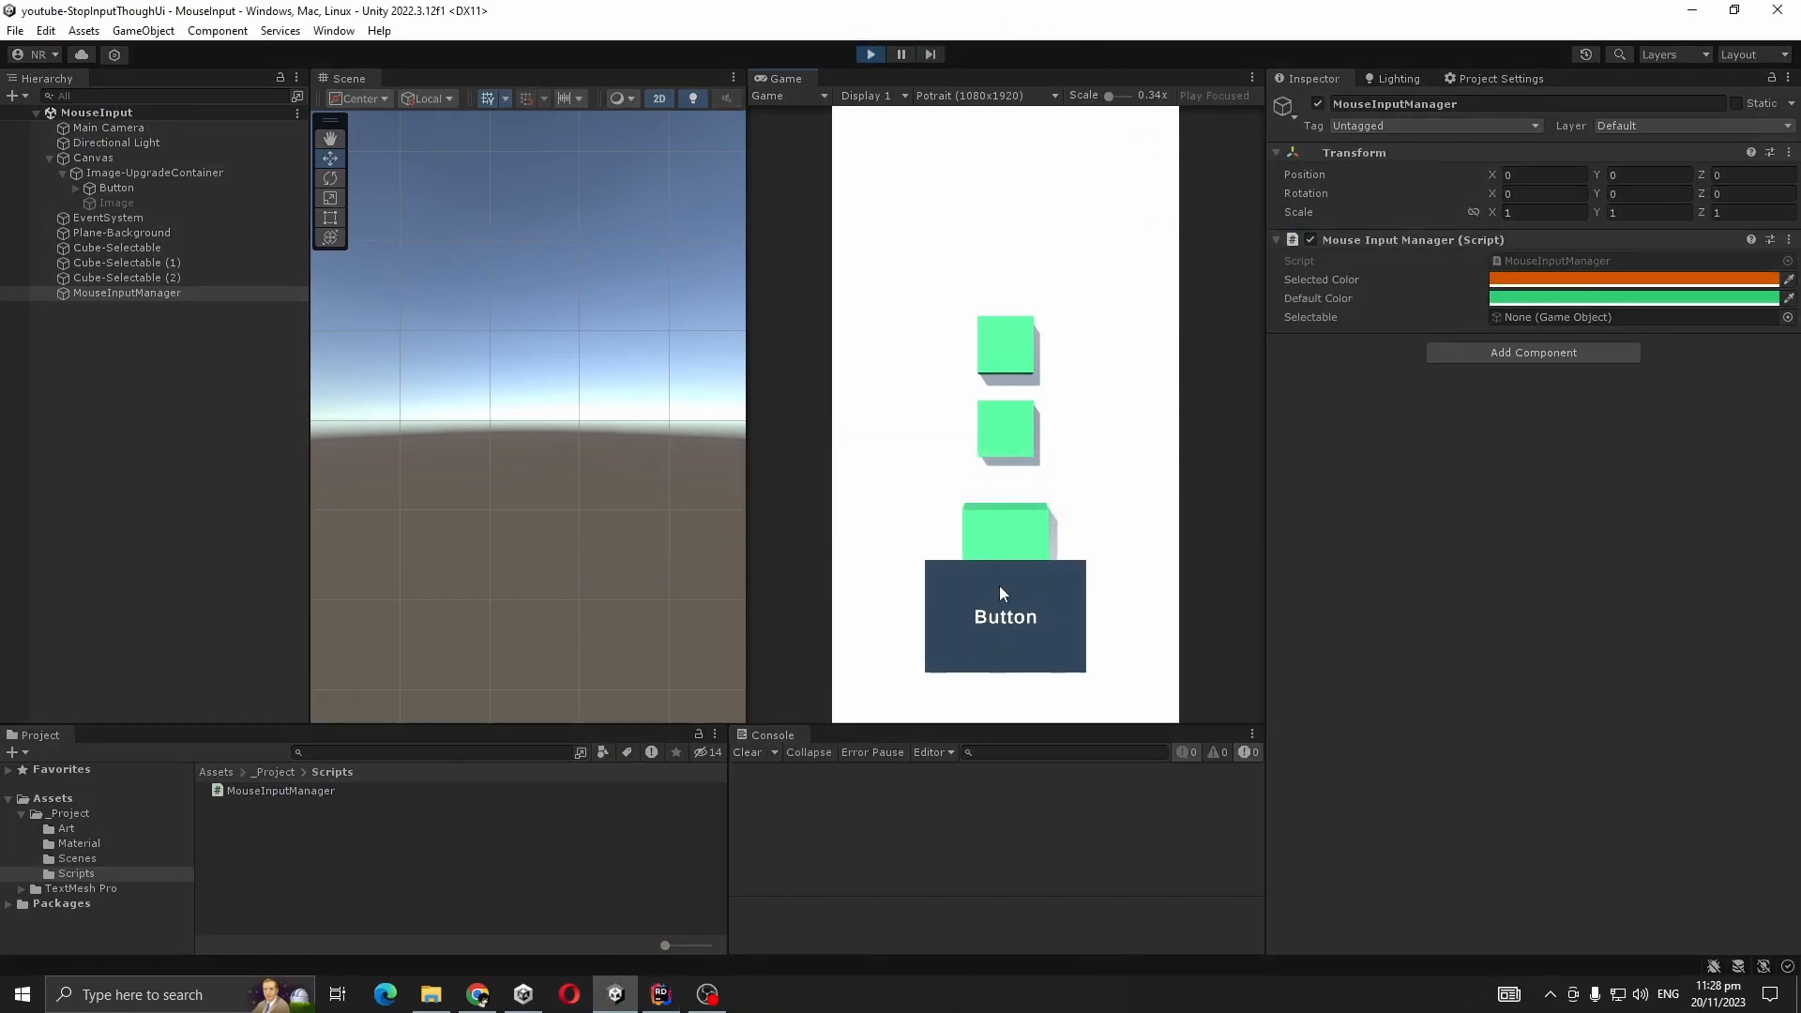
# Click the button twice logging Button Clicked, then click the cube above it and check the selectable field.
pyautogui.click(1004, 616)
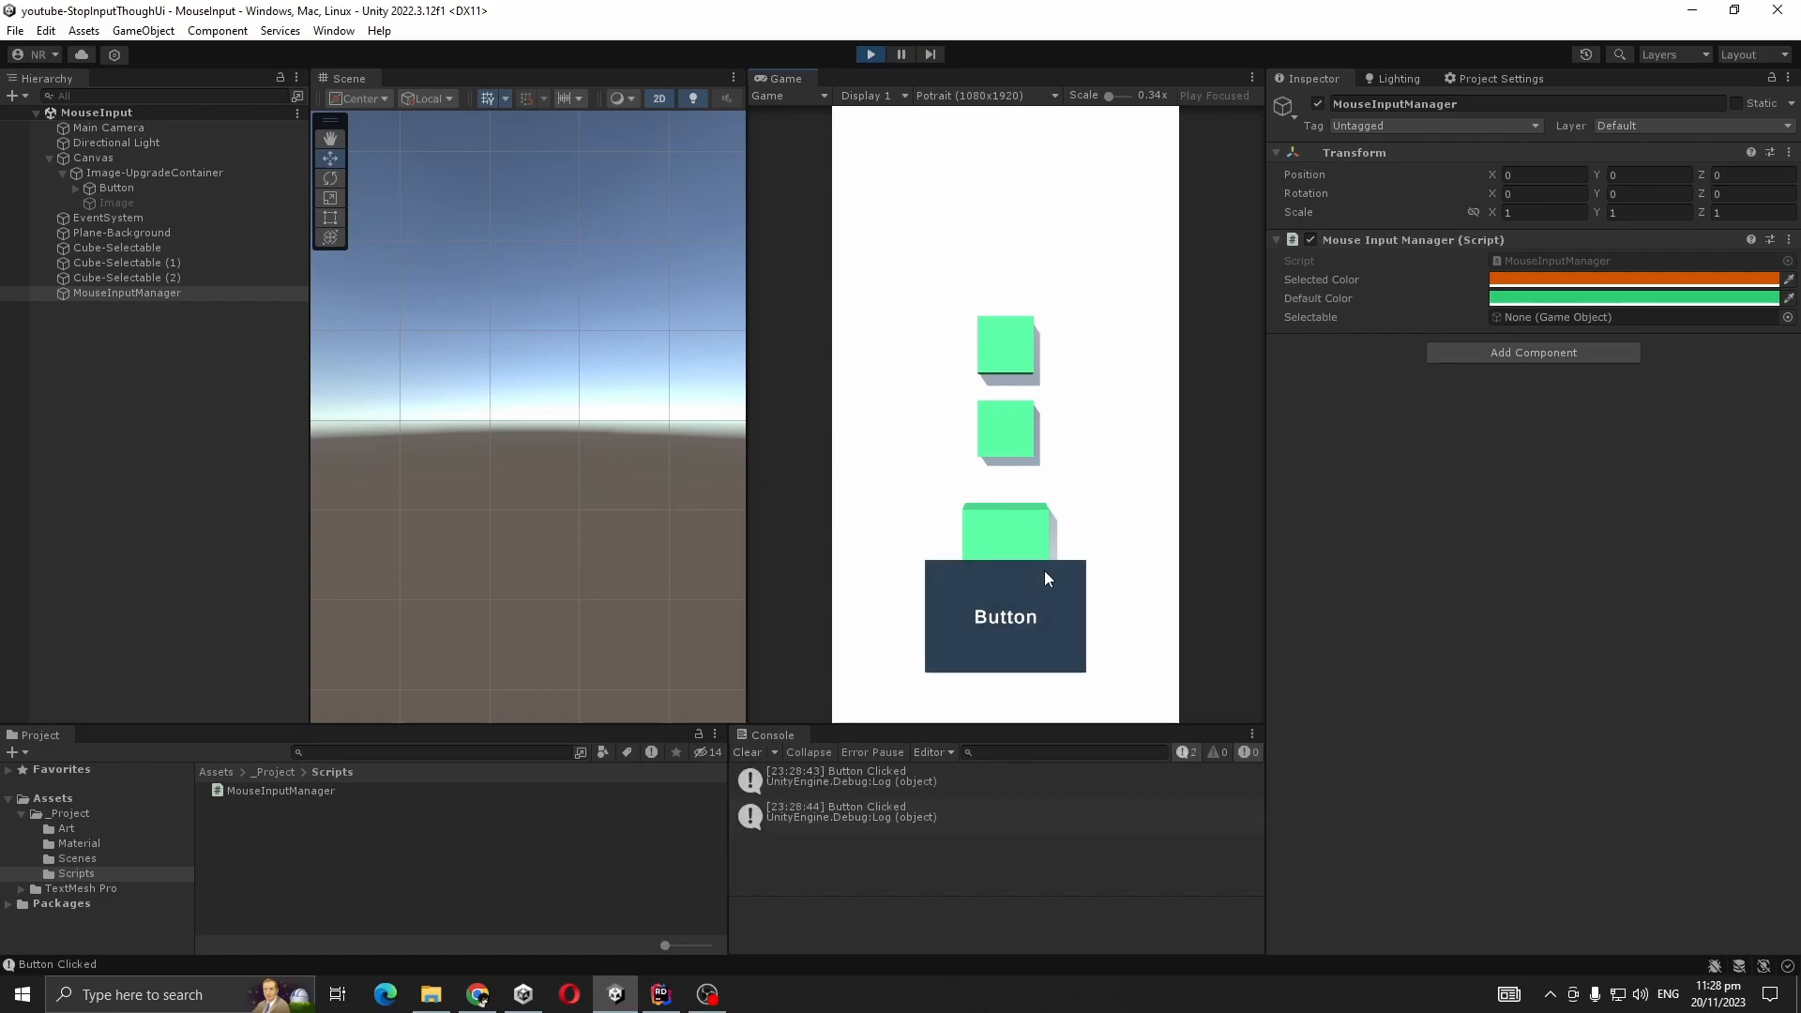
pyautogui.click(1004, 616)
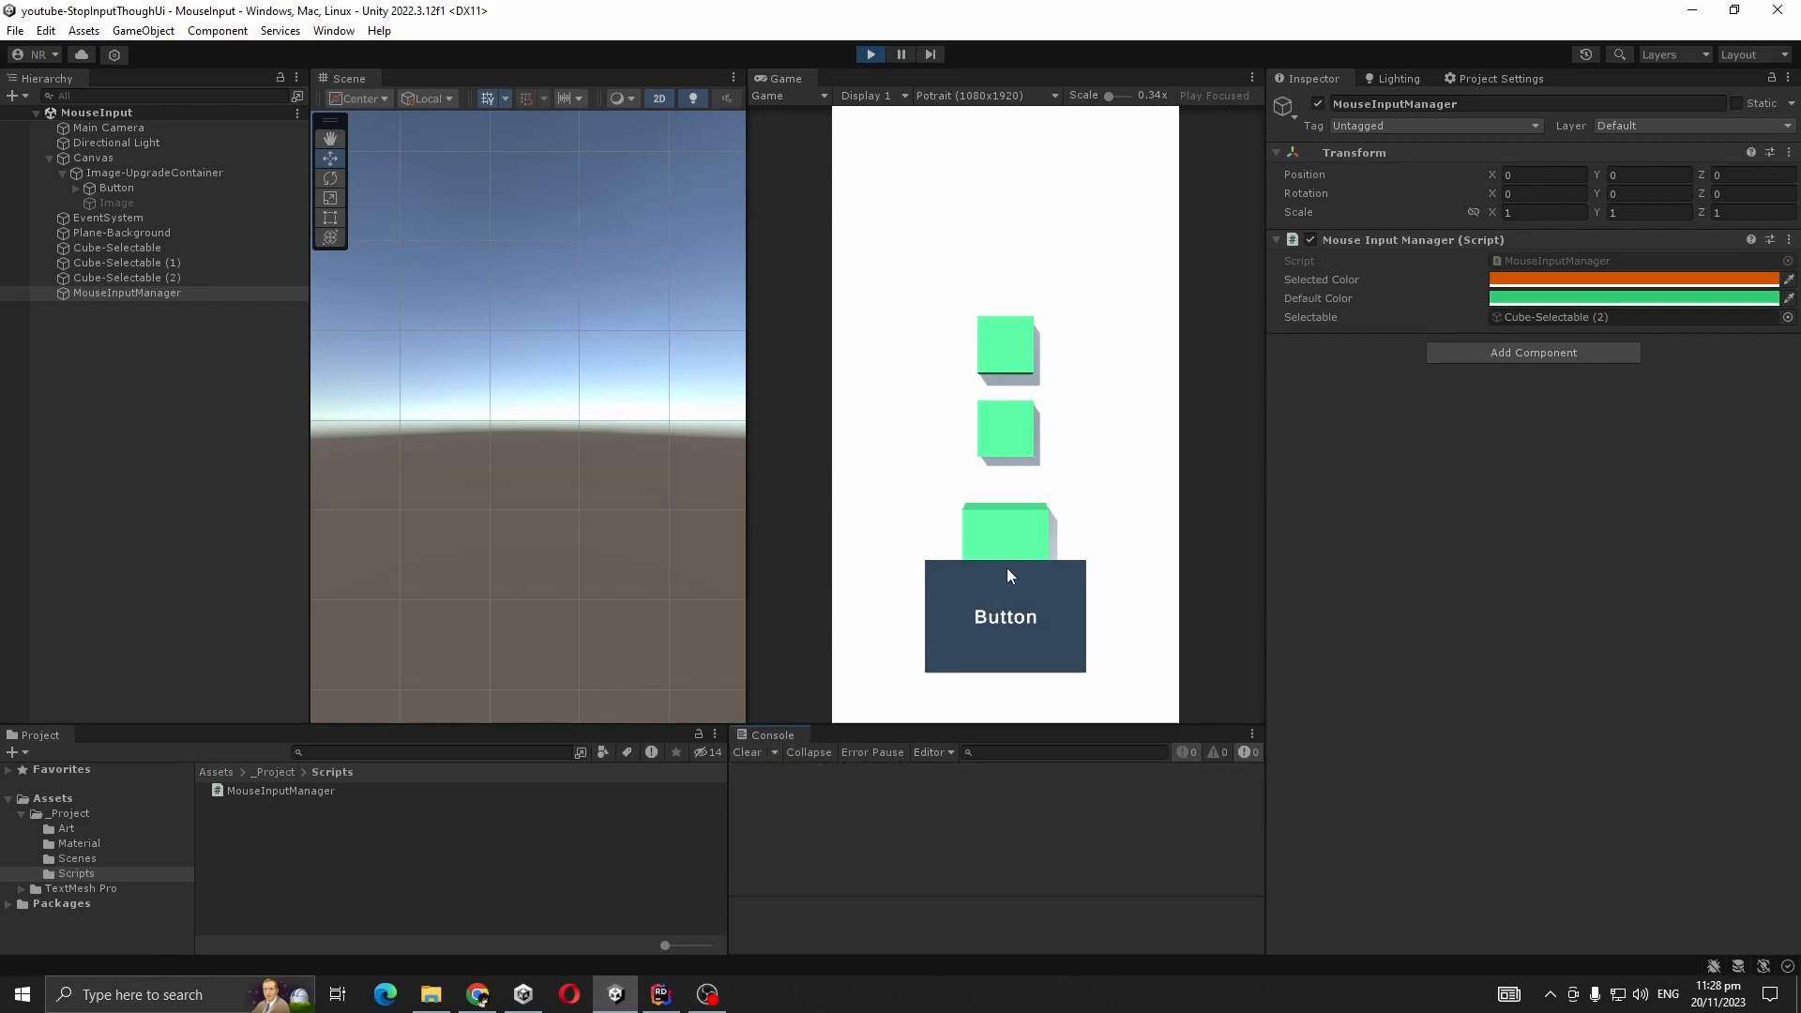
pyautogui.click(1004, 617)
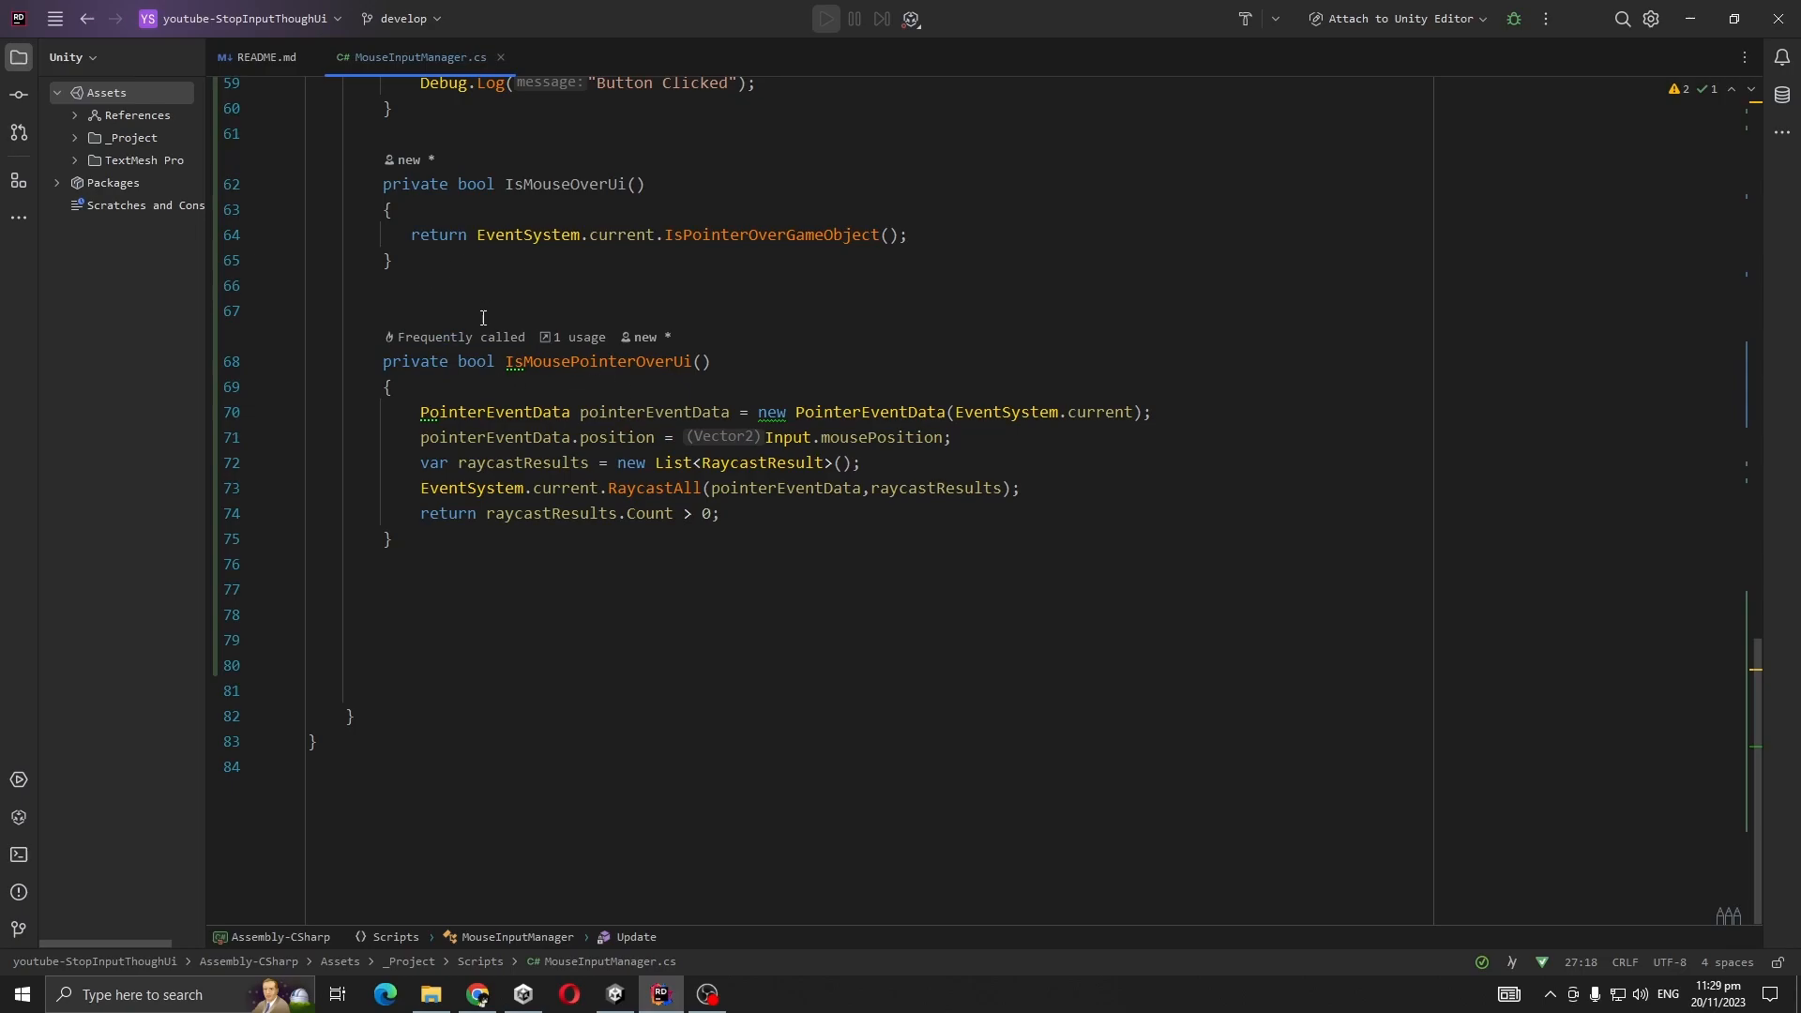
pyautogui.click(614, 1004)
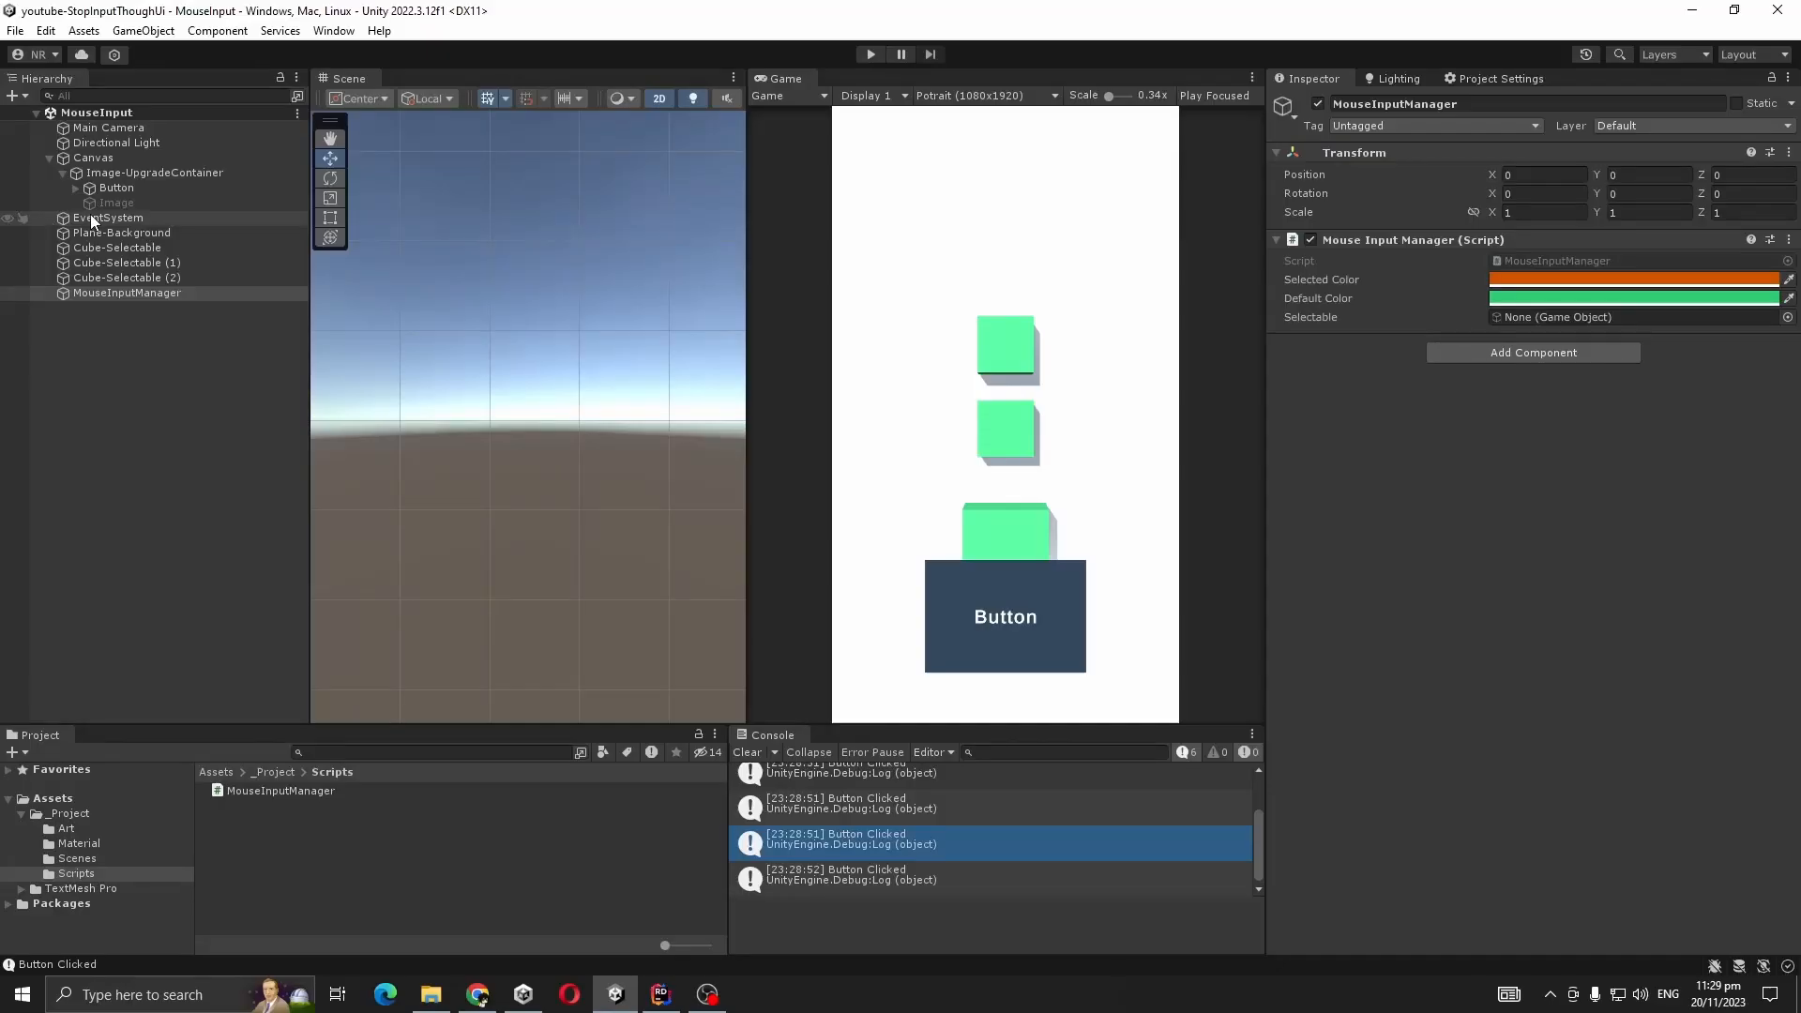
# Move the red Image to Pos Y 81 over the middle cube, play, and click it to see Object Selected logged.
pyautogui.click(116, 203)
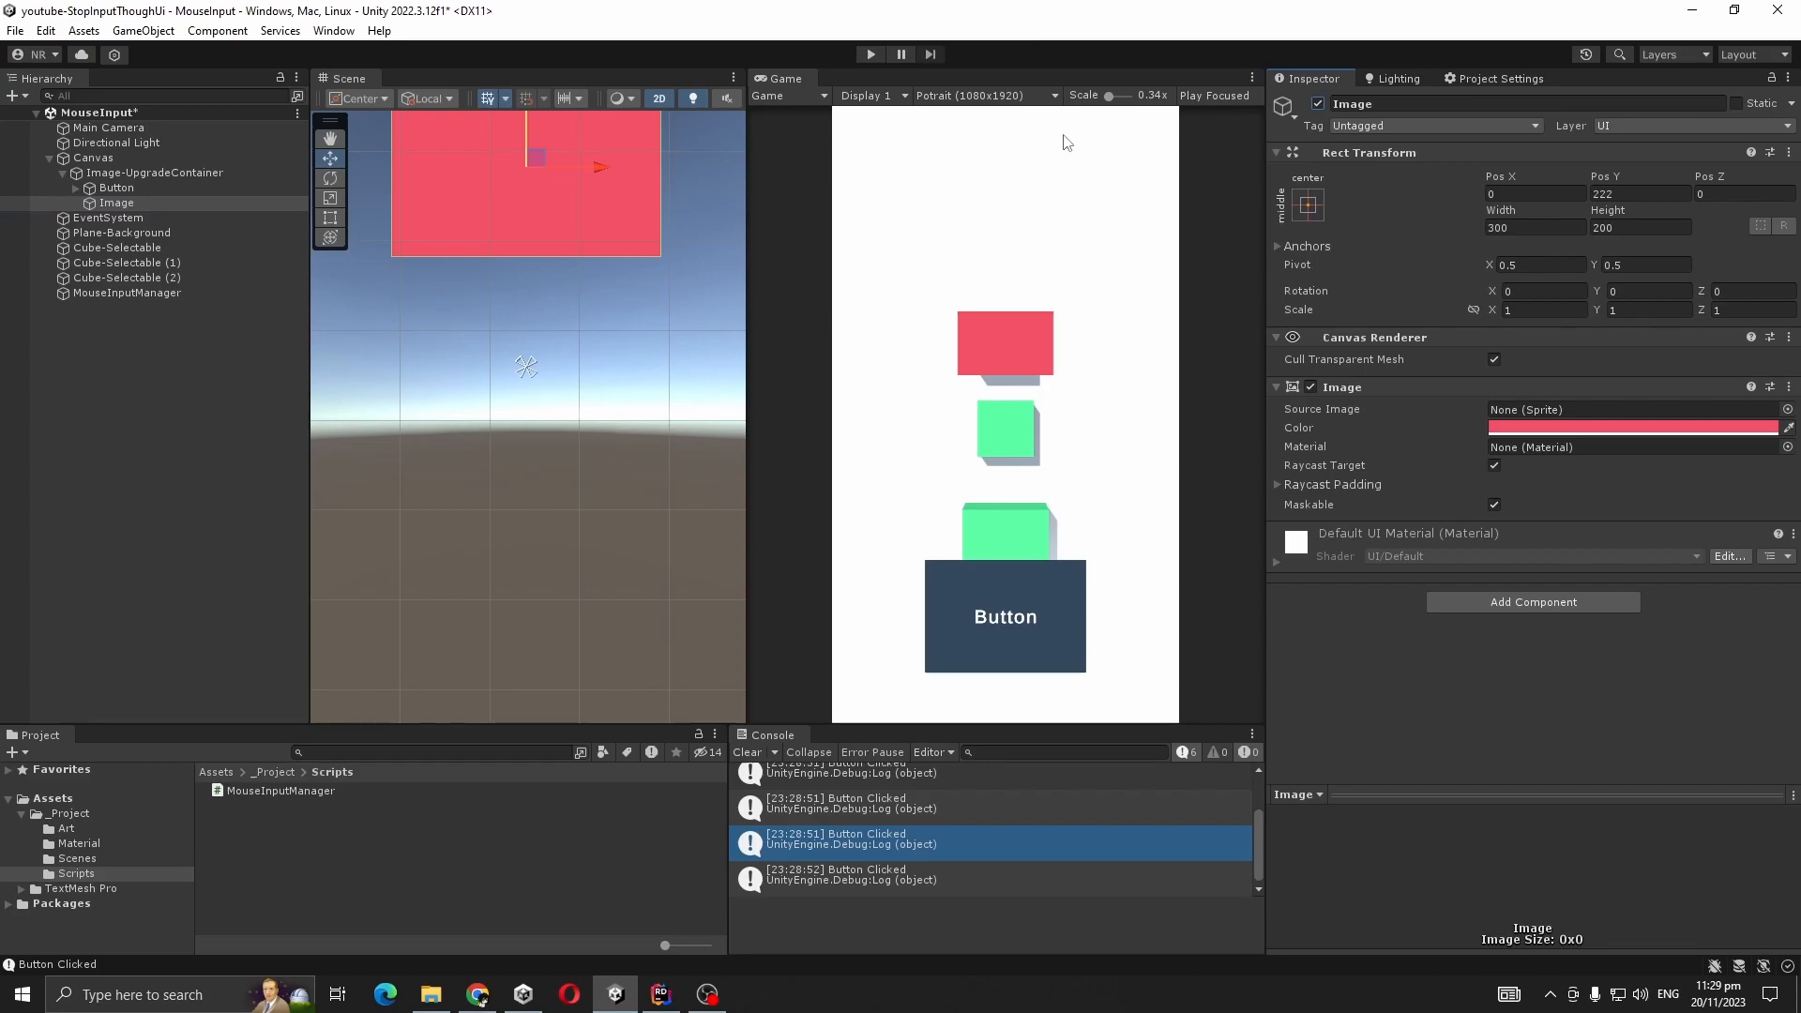
pyautogui.click(745, 752)
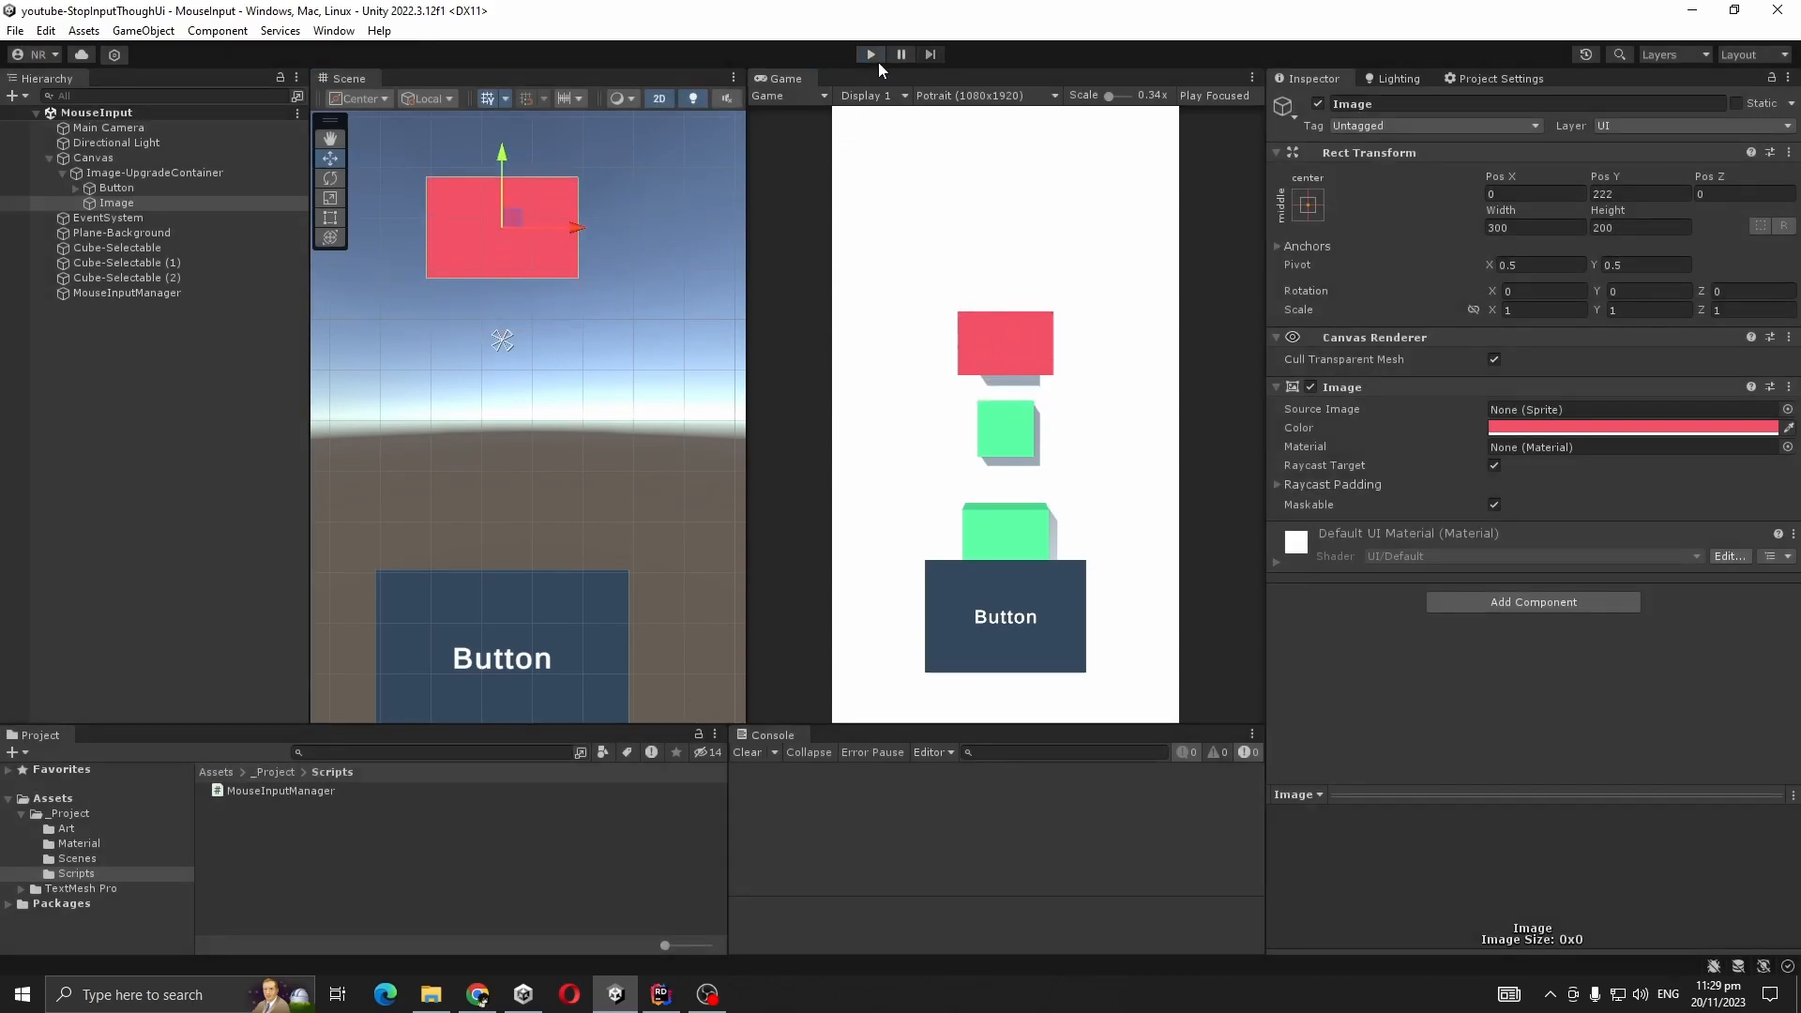
pyautogui.click(1496, 465)
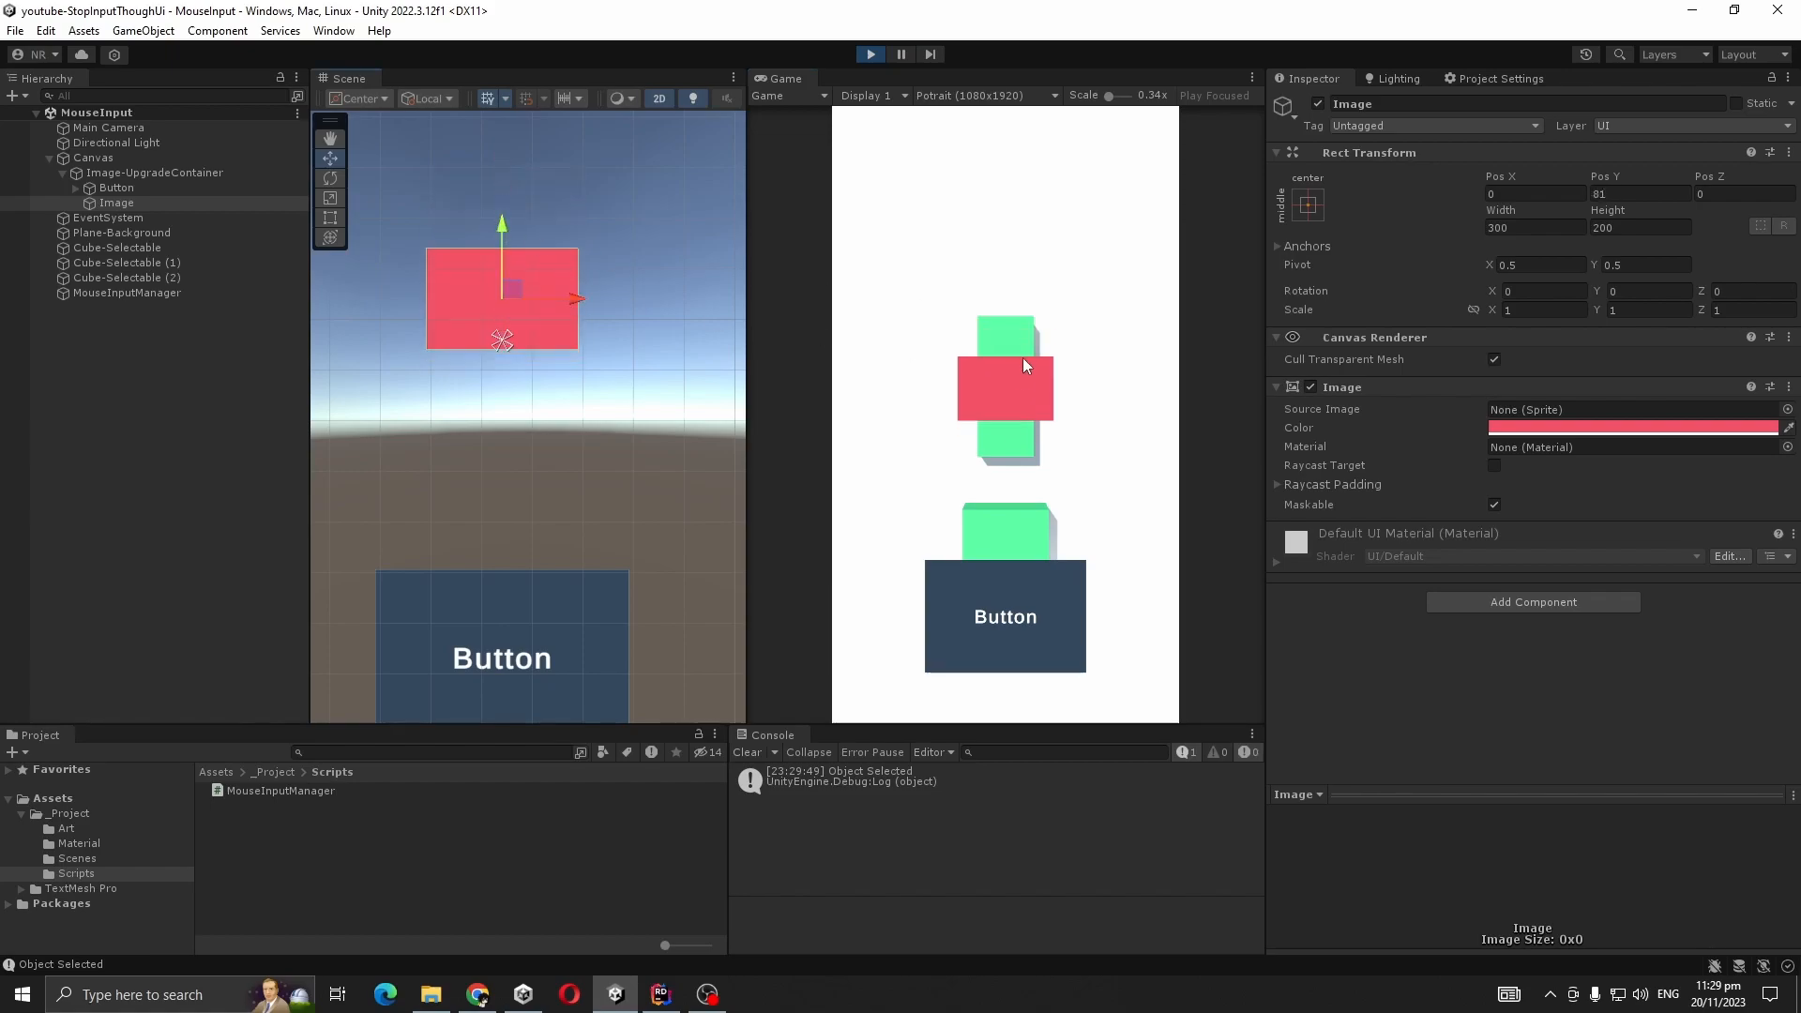
pyautogui.click(1006, 384)
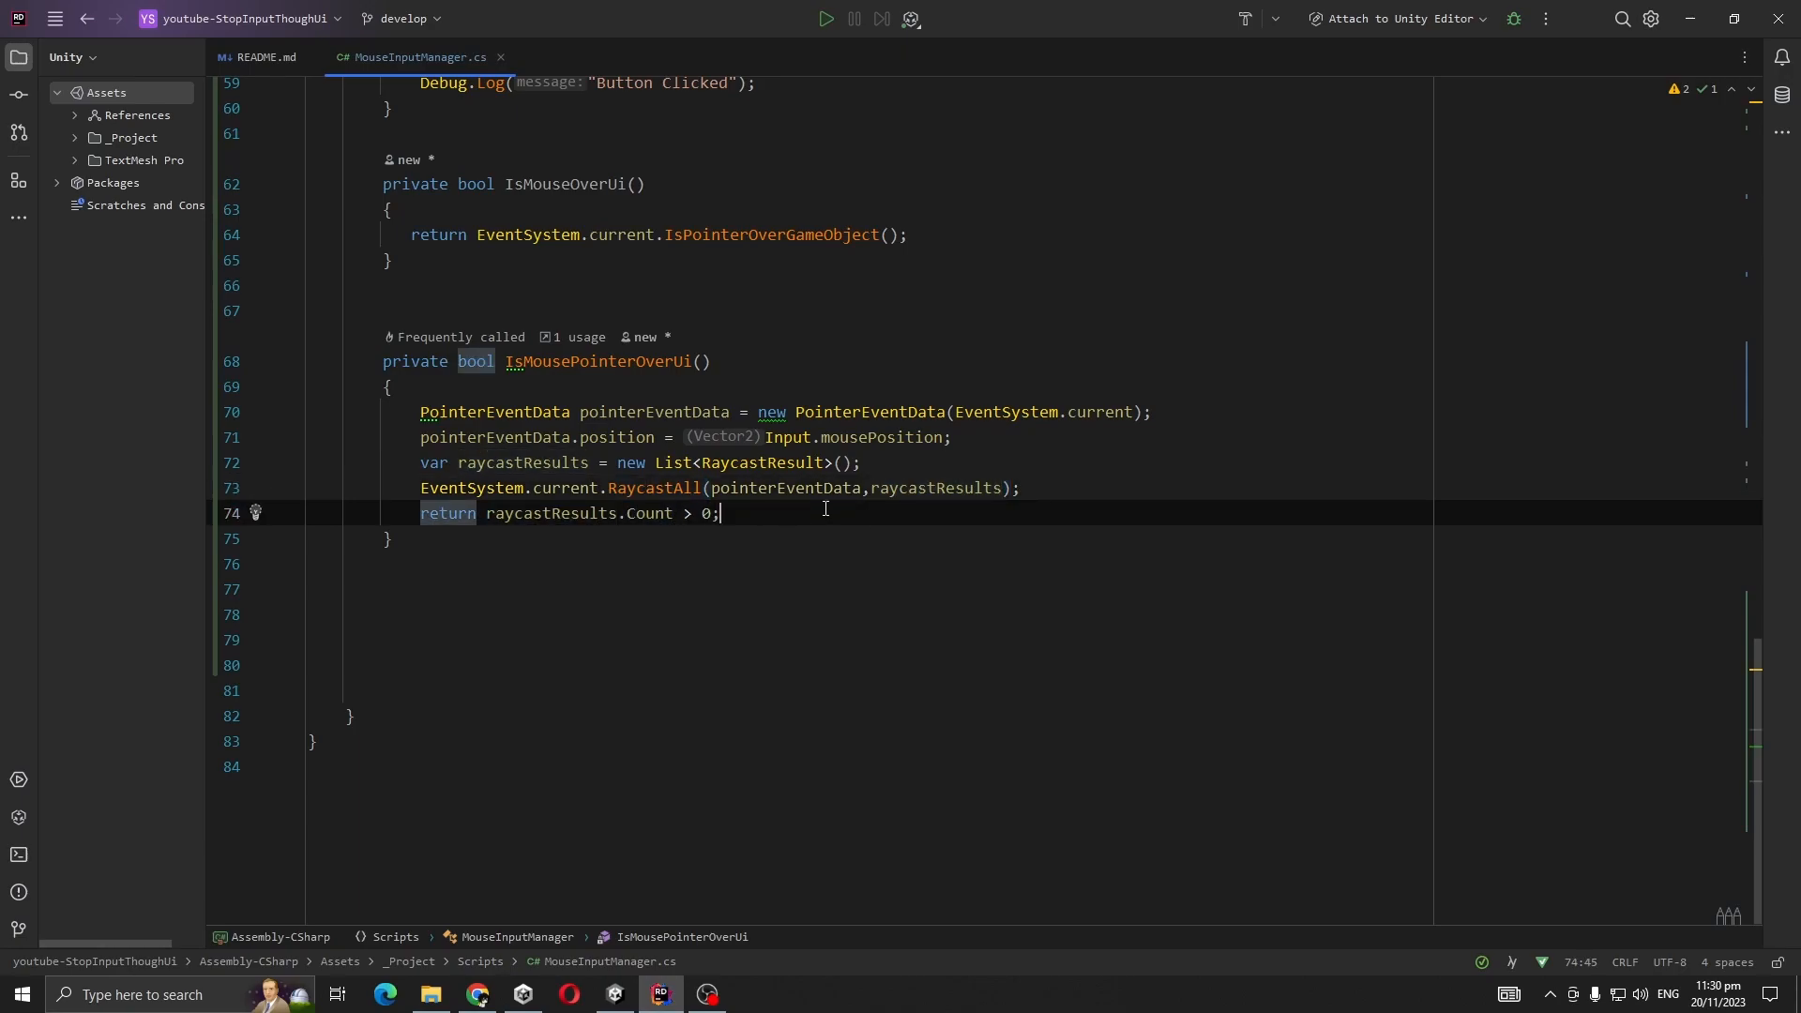
pyautogui.moveTo(763, 518)
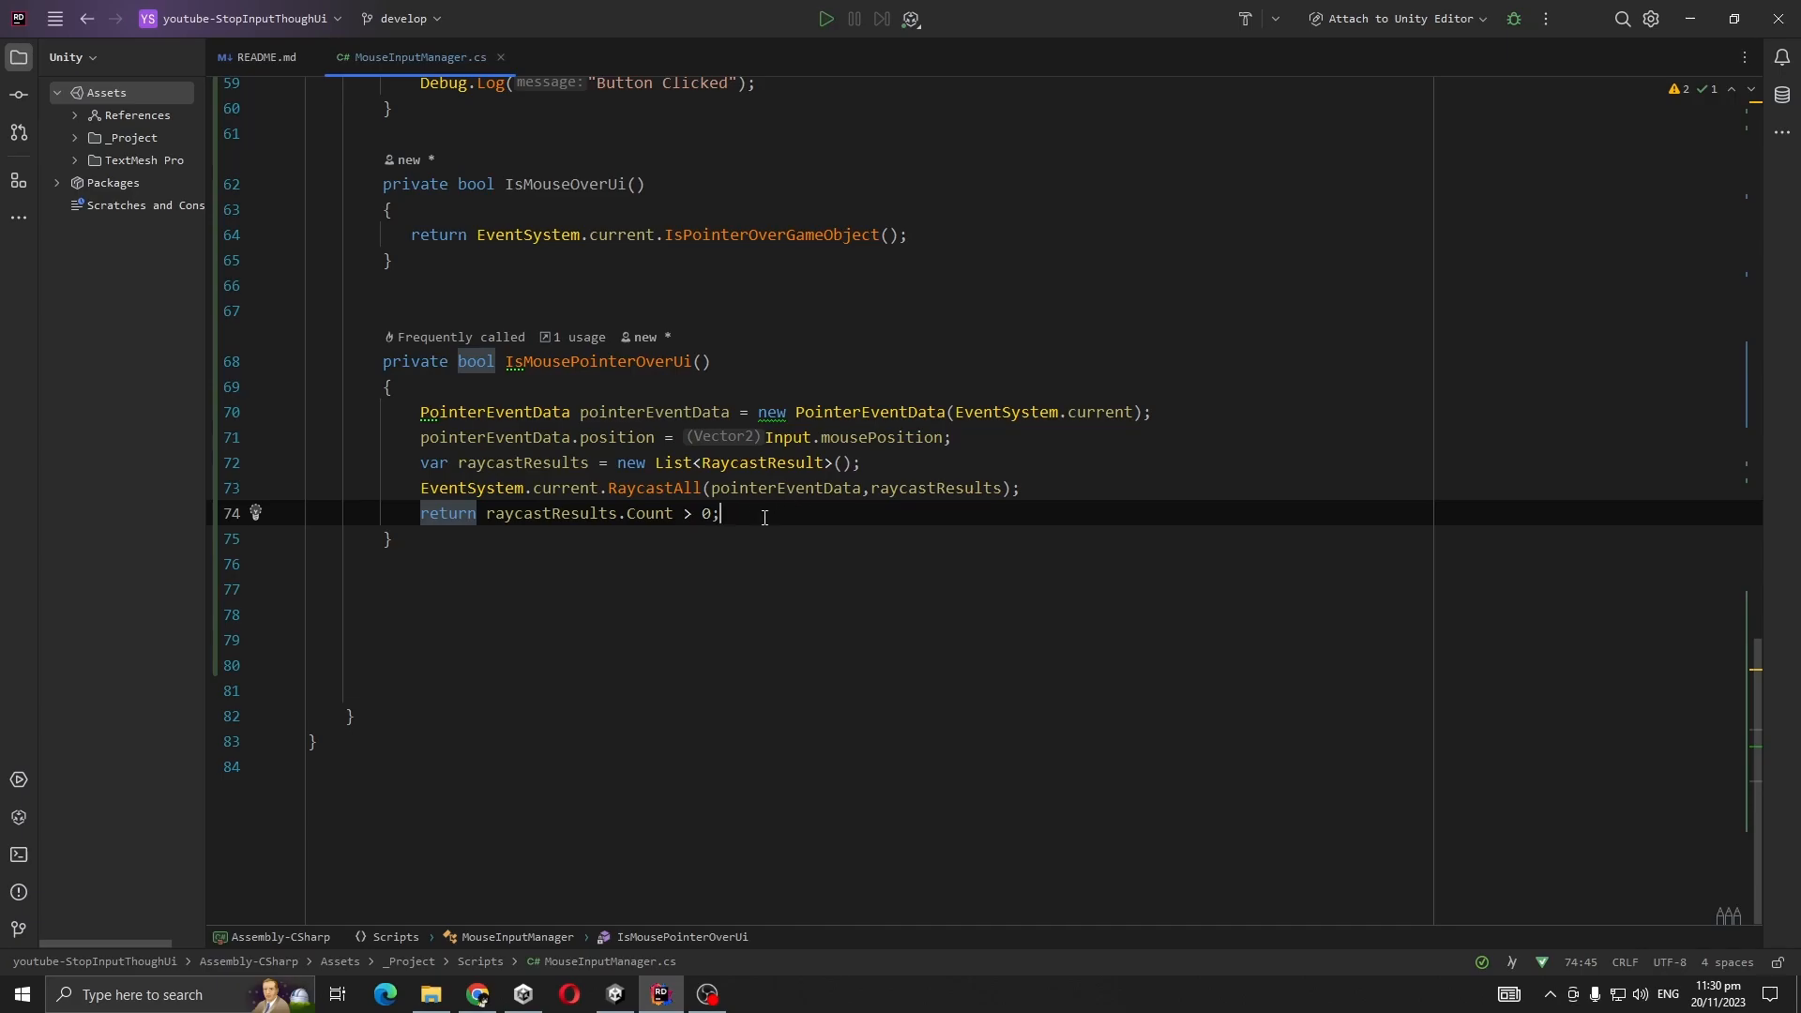
pyautogui.moveTo(787, 522)
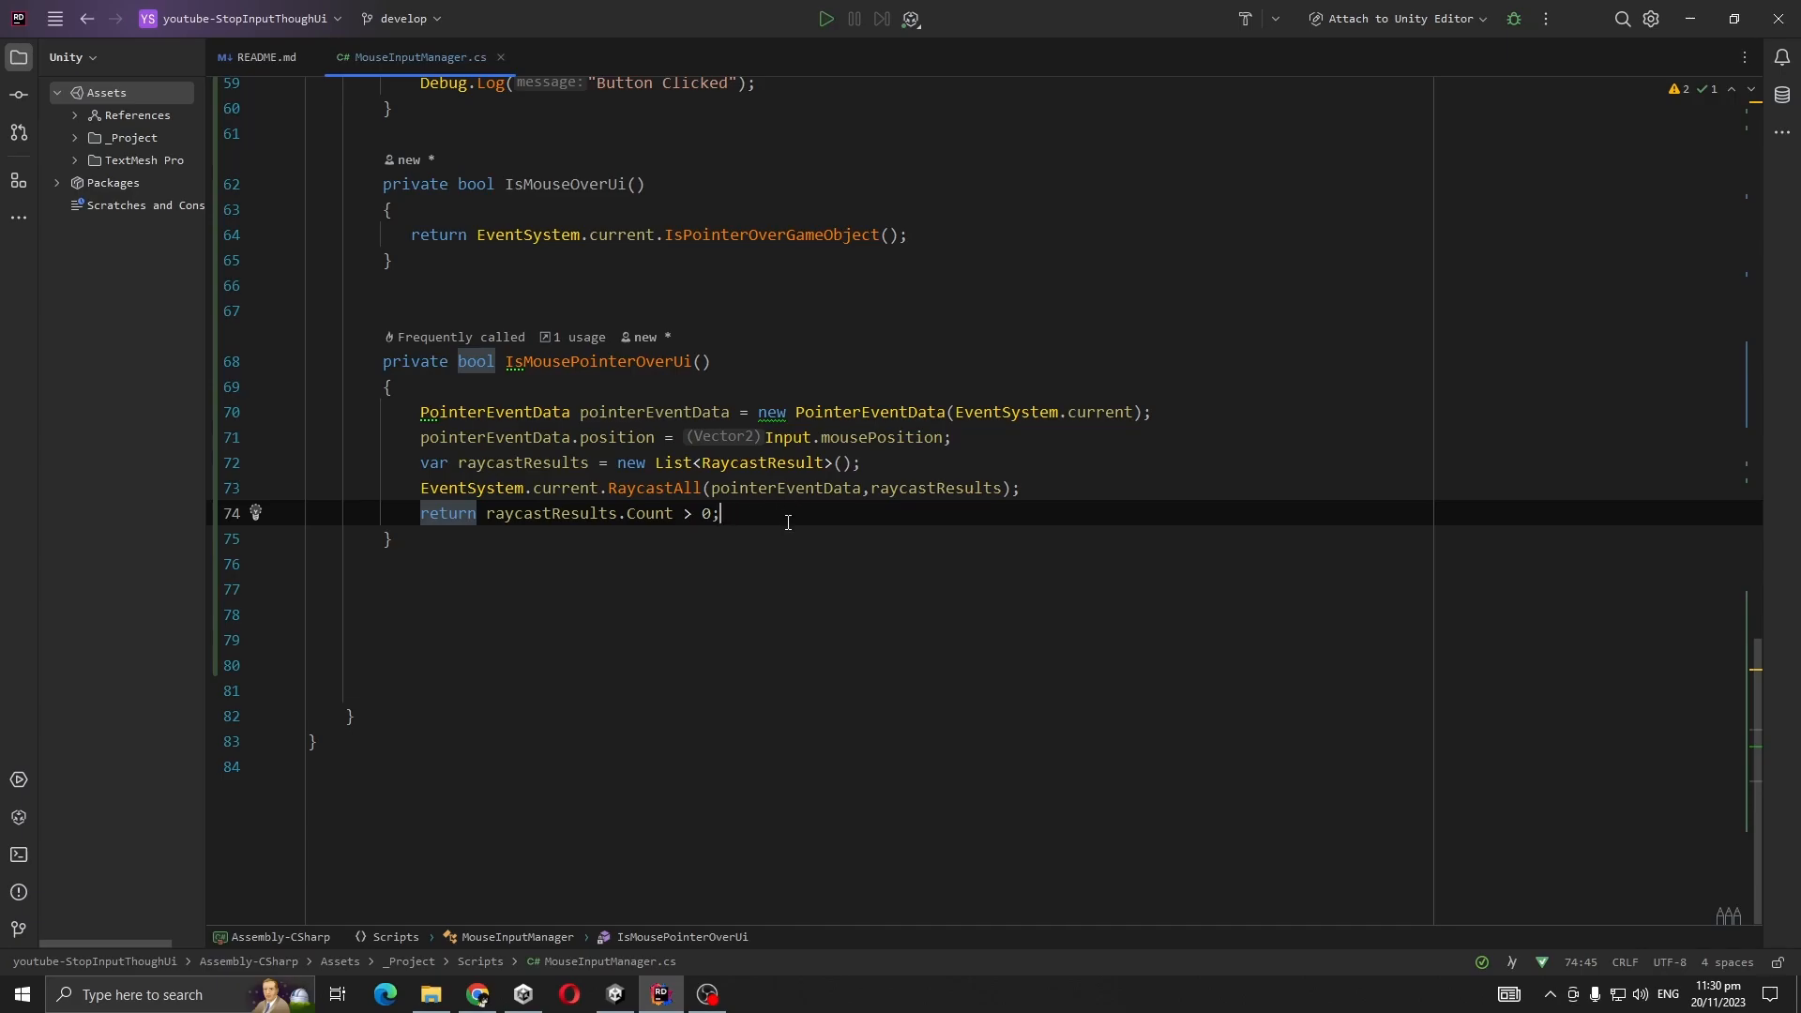